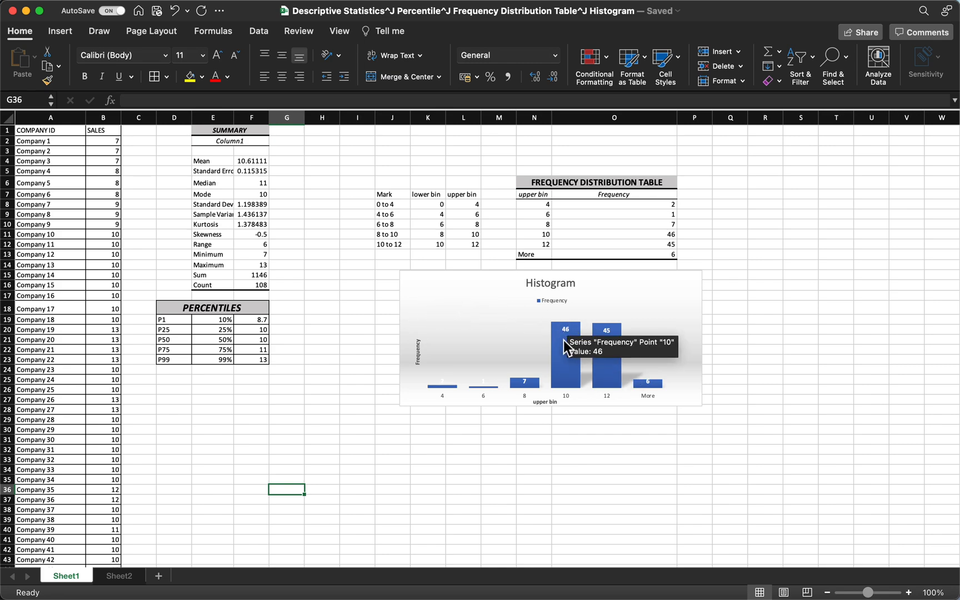
mouse_move(296, 252)
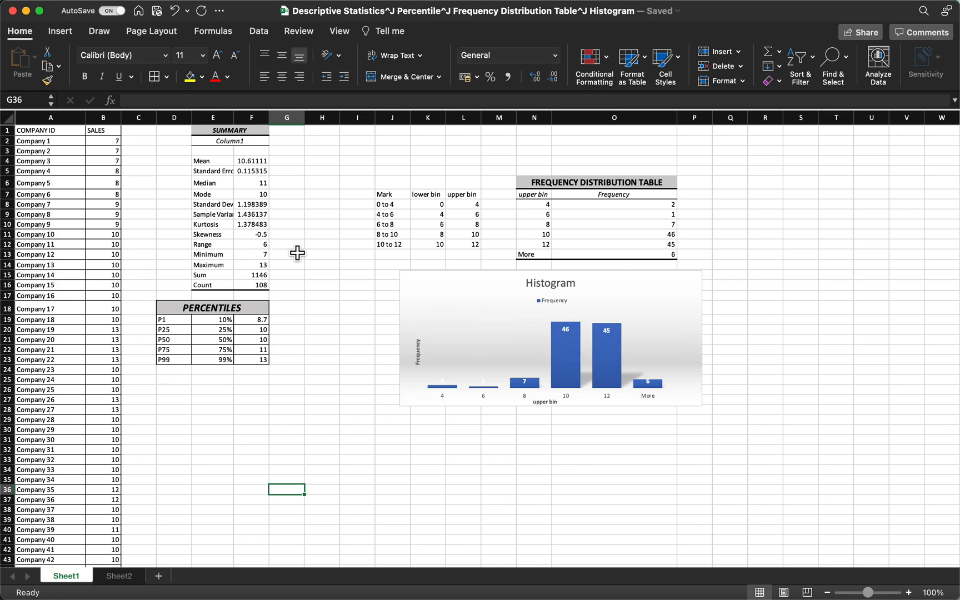
mouse_move(262, 148)
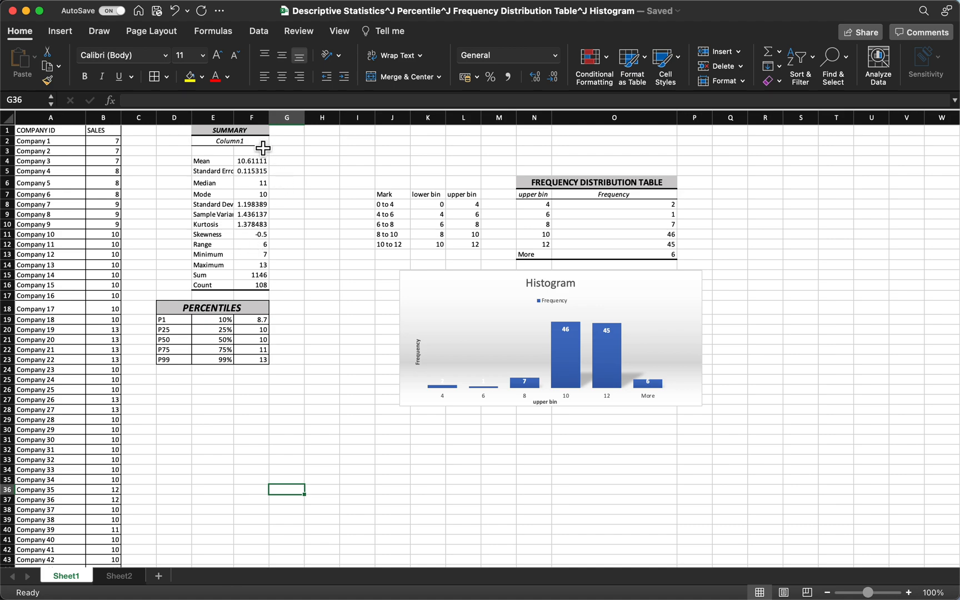
Review the SUMMARY, COMPANY ID and SALES headers, then move to Sheet2
left_click(228, 130)
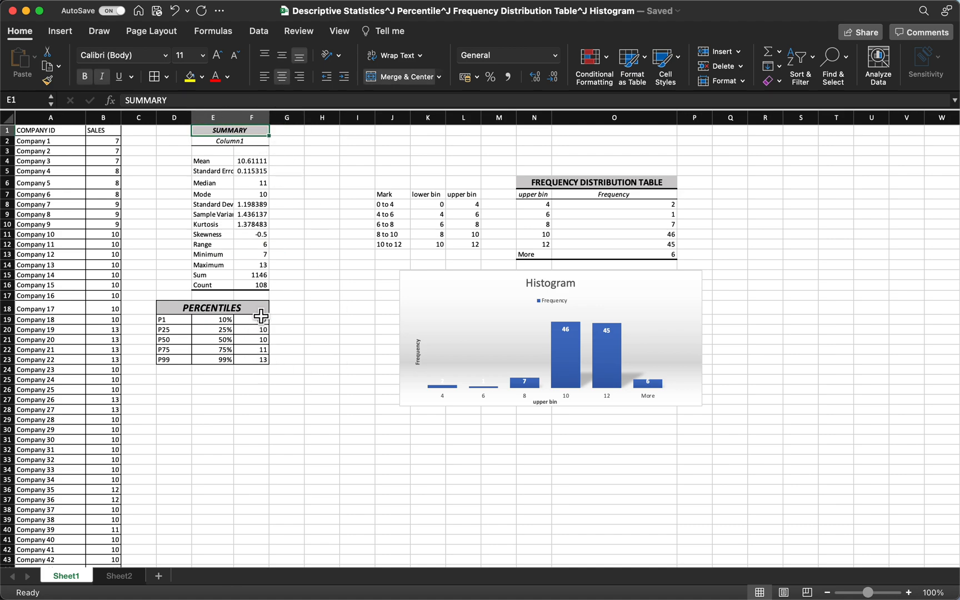
left_click(575, 181)
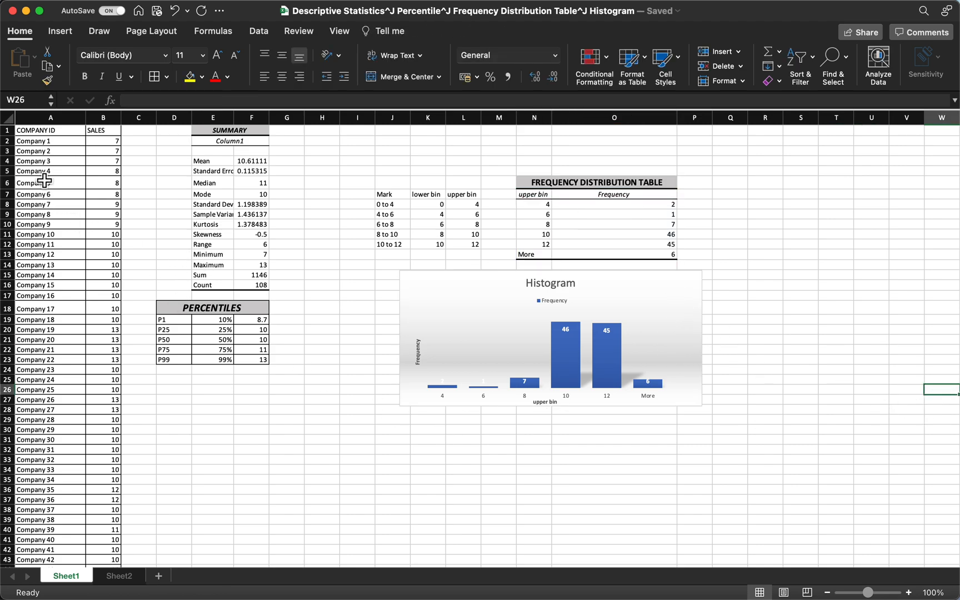
left_click(50, 130)
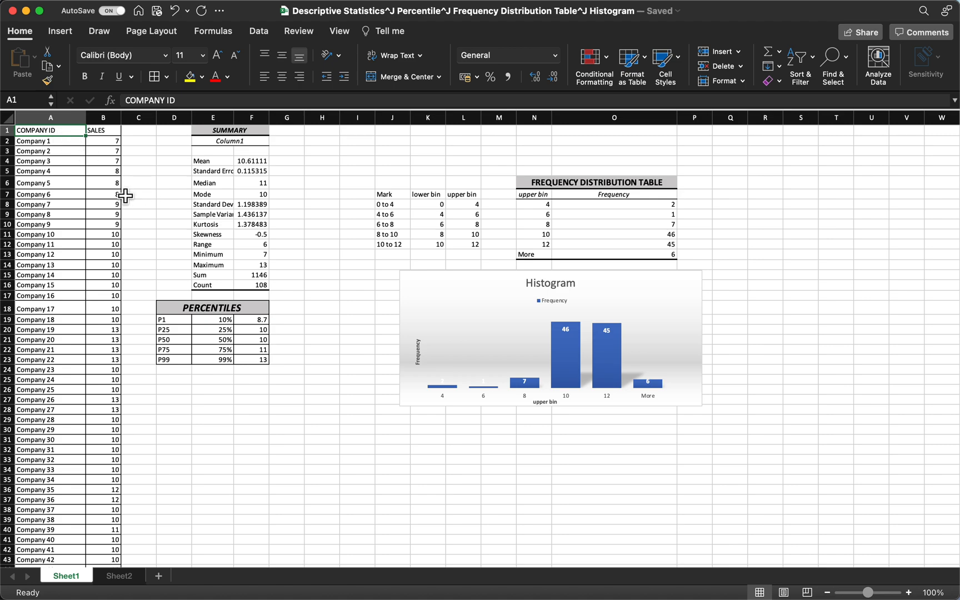
left_click(103, 130)
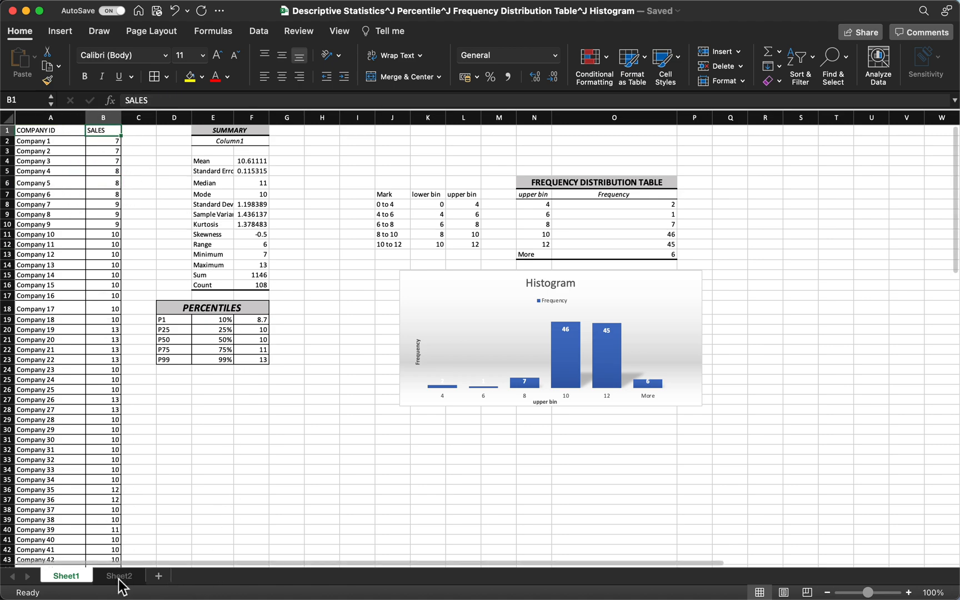
left_click(118, 575)
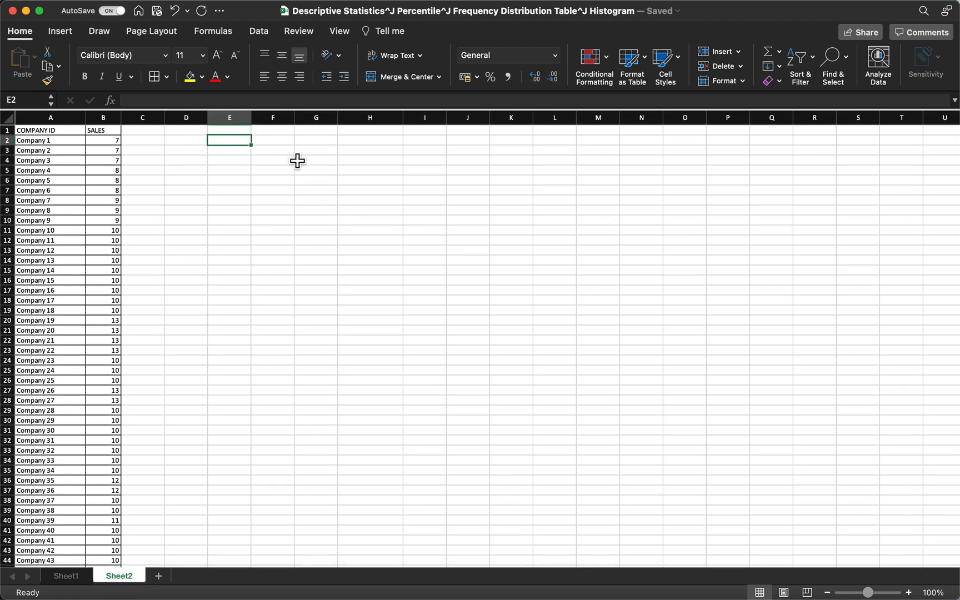
mouse_move(438, 241)
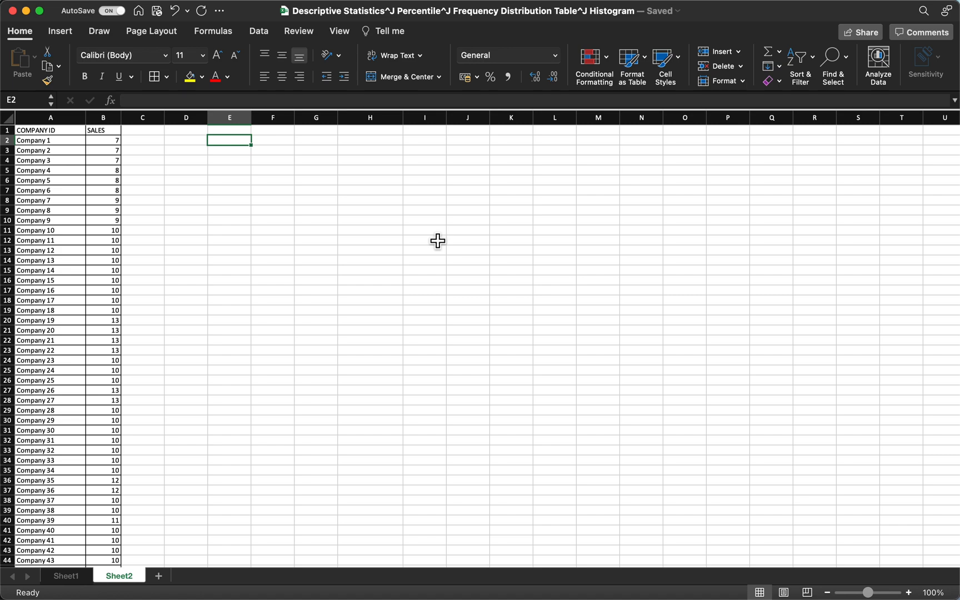
mouse_move(457, 234)
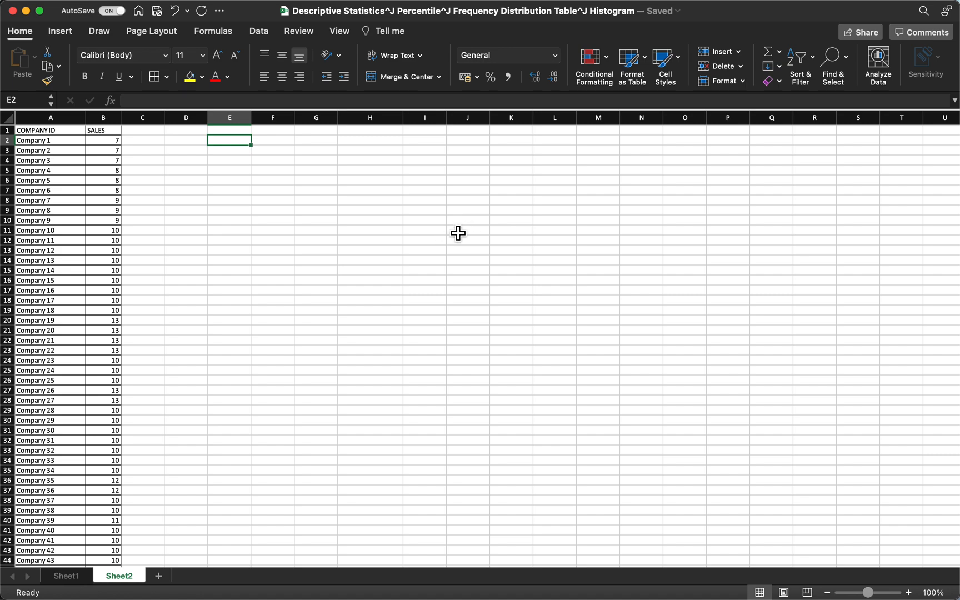
mouse_move(463, 214)
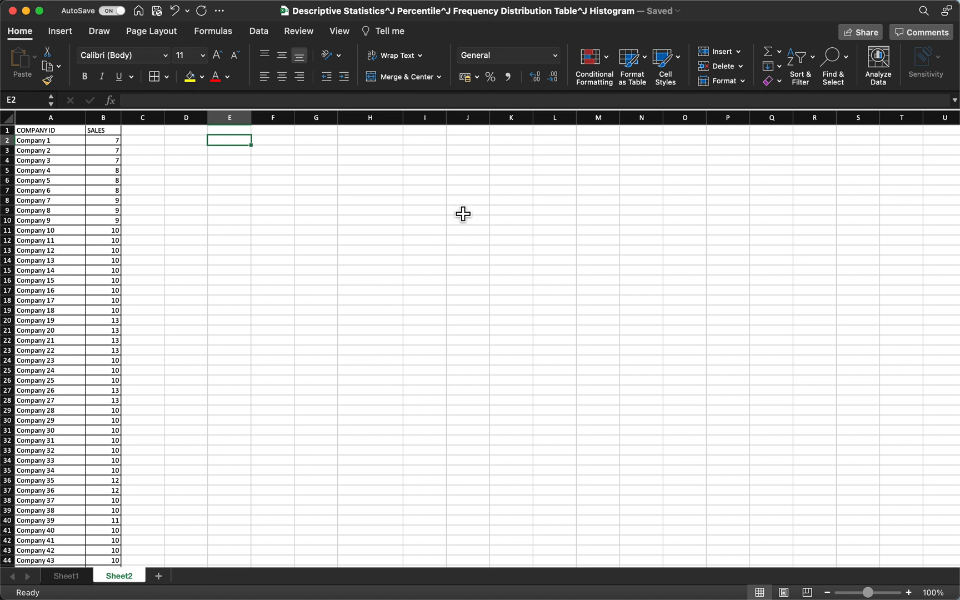
mouse_move(545, 204)
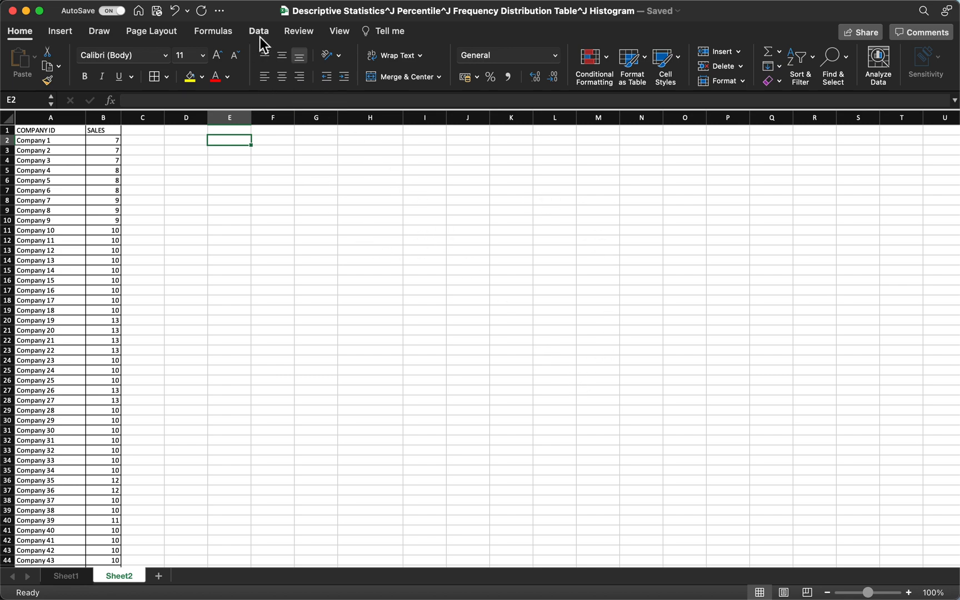
Run Descriptive Statistics on sales $B$1:$B$109 with labels, outputting summary statistics at H1
left_click(259, 31)
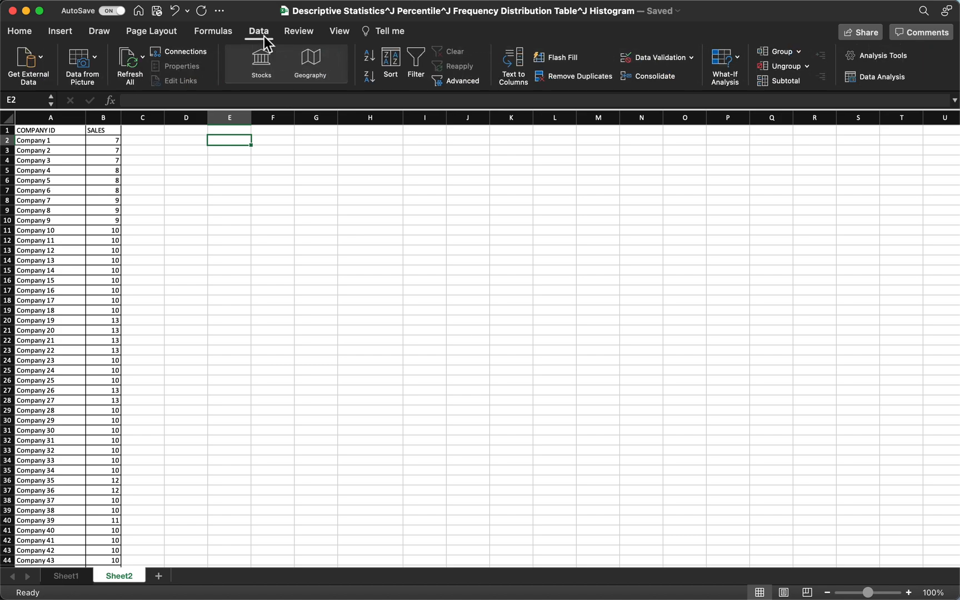
left_click(881, 77)
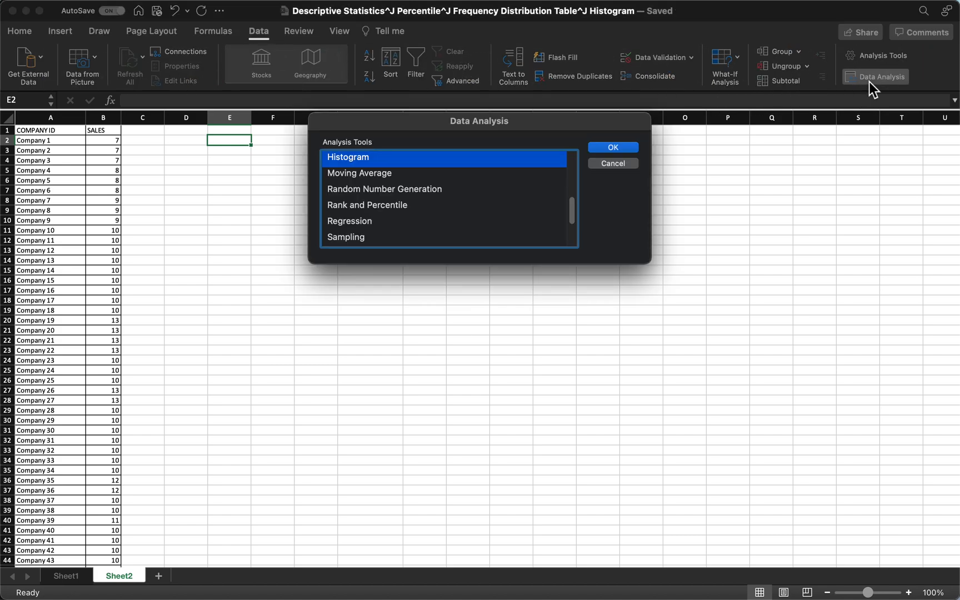
scroll("down", 3)
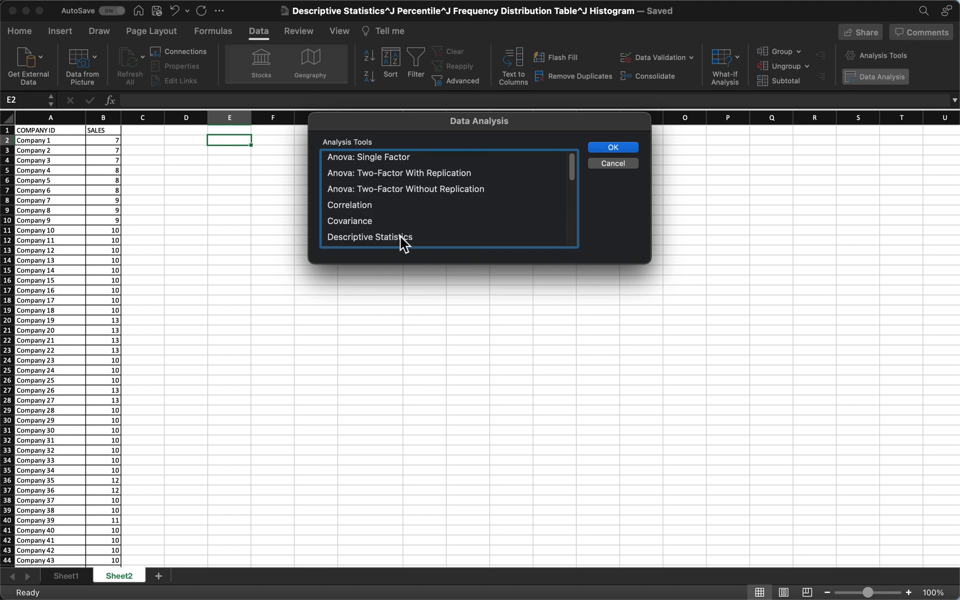
left_click(370, 236)
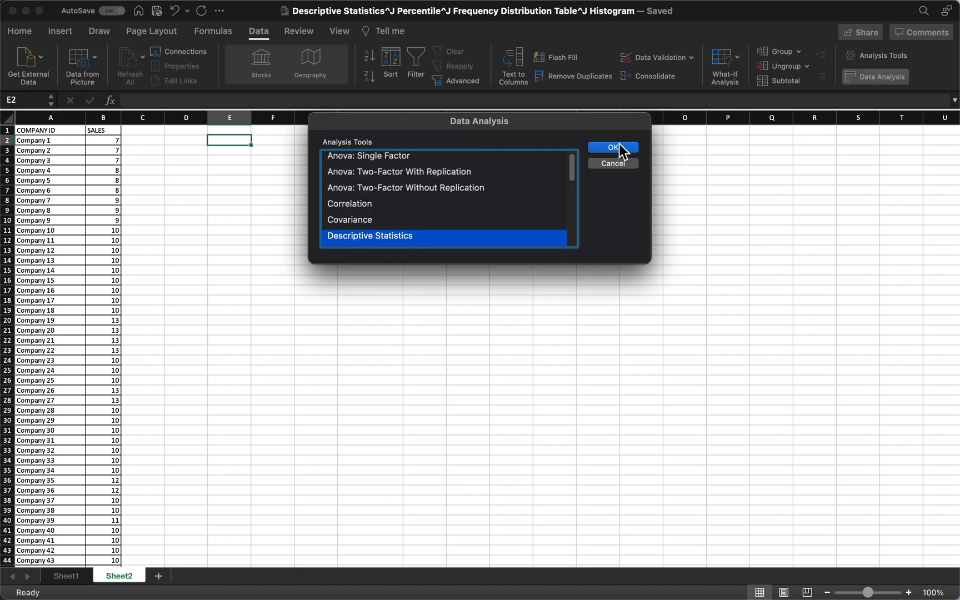
left_click(611, 147)
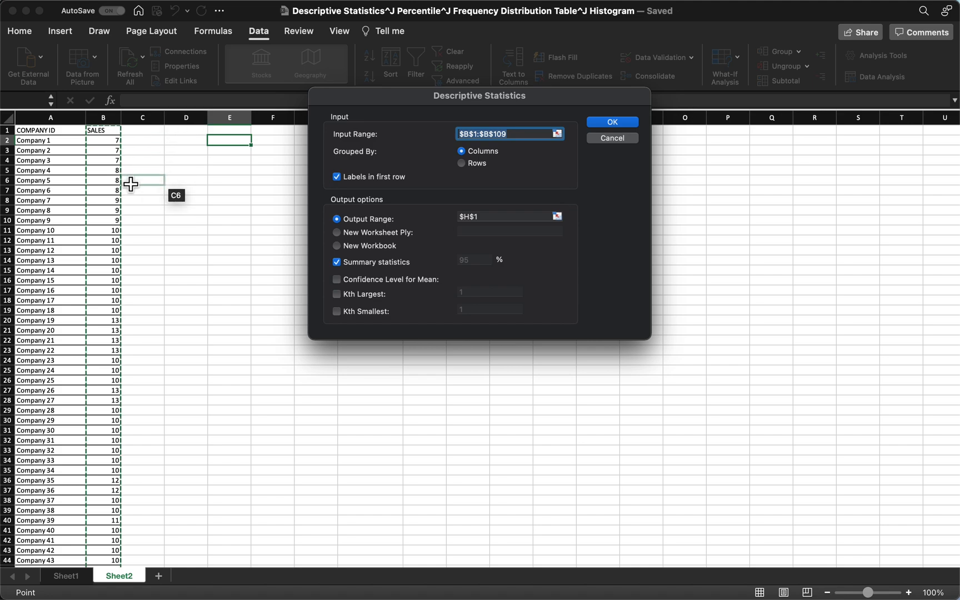
mouse_move(103, 179)
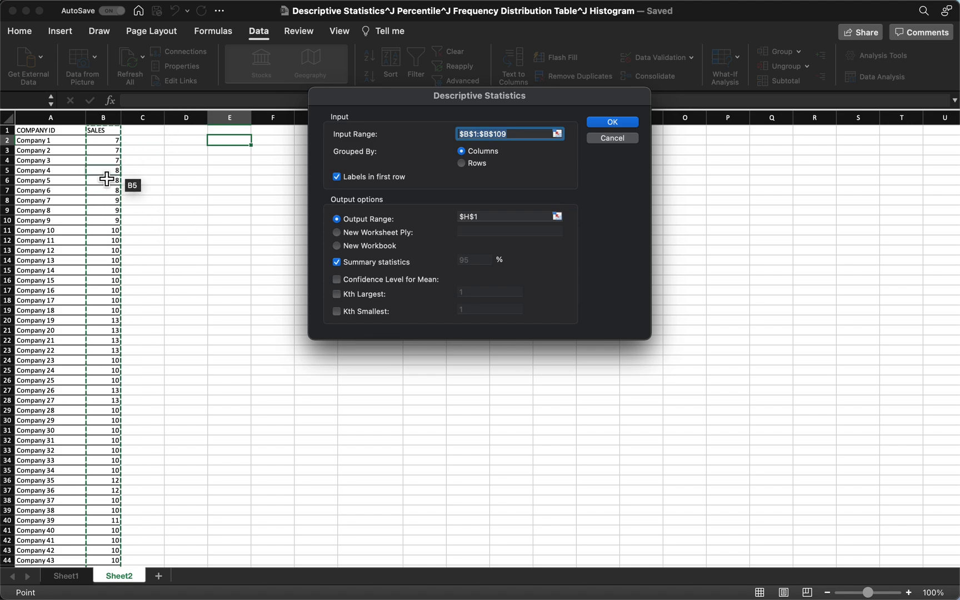
mouse_move(106, 129)
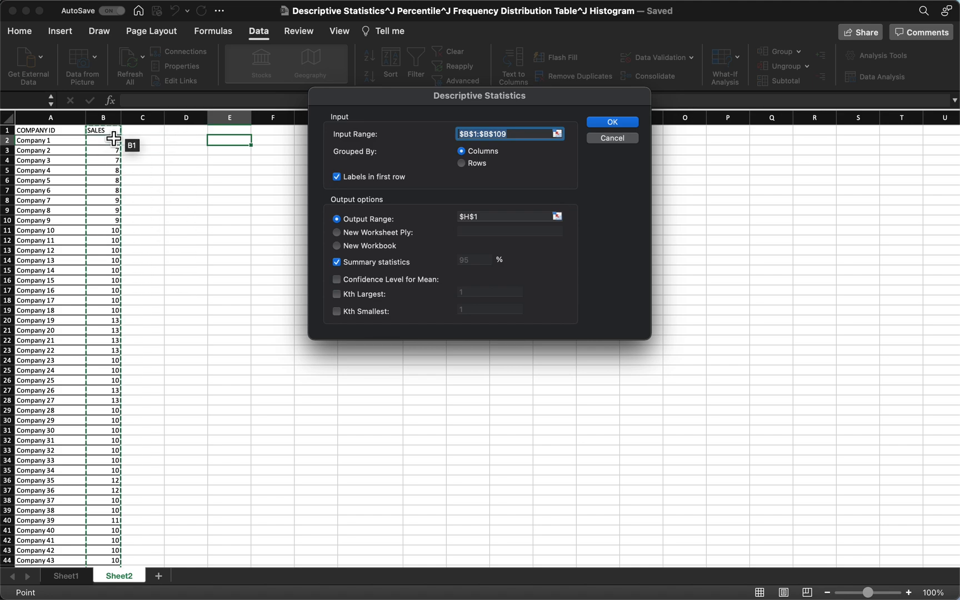
scroll("down", 3)
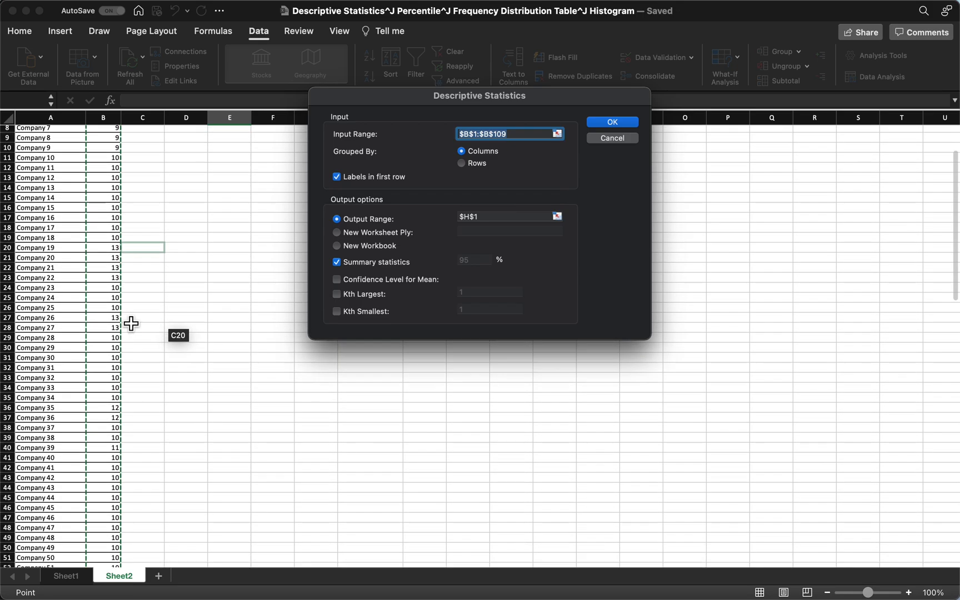
scroll("down", 3)
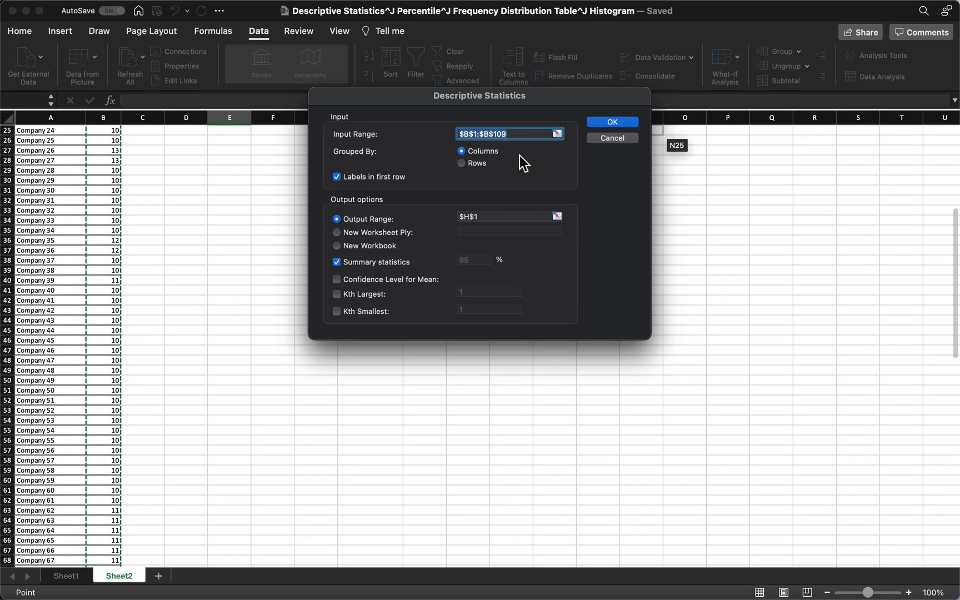
mouse_move(375, 204)
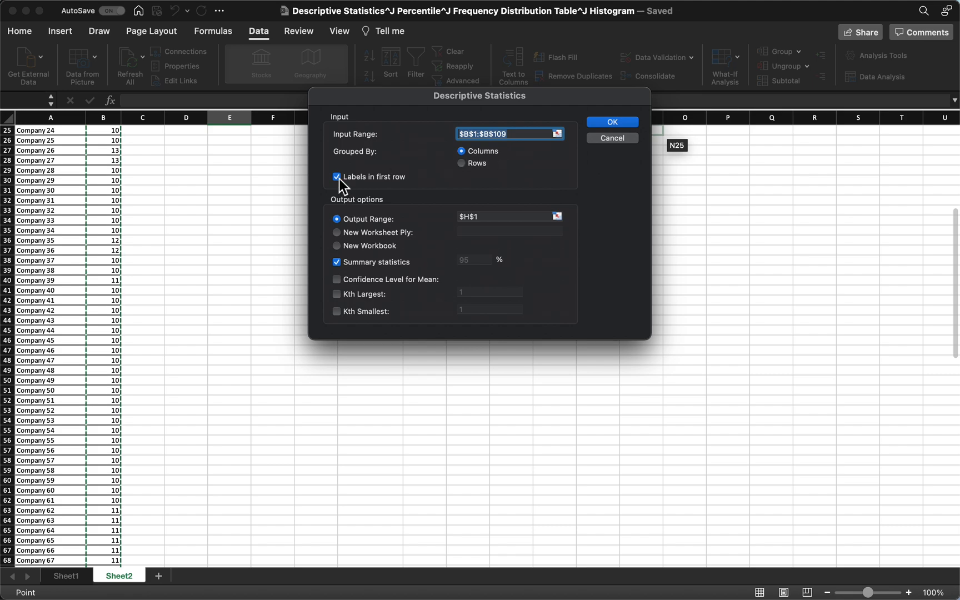
left_click(496, 216)
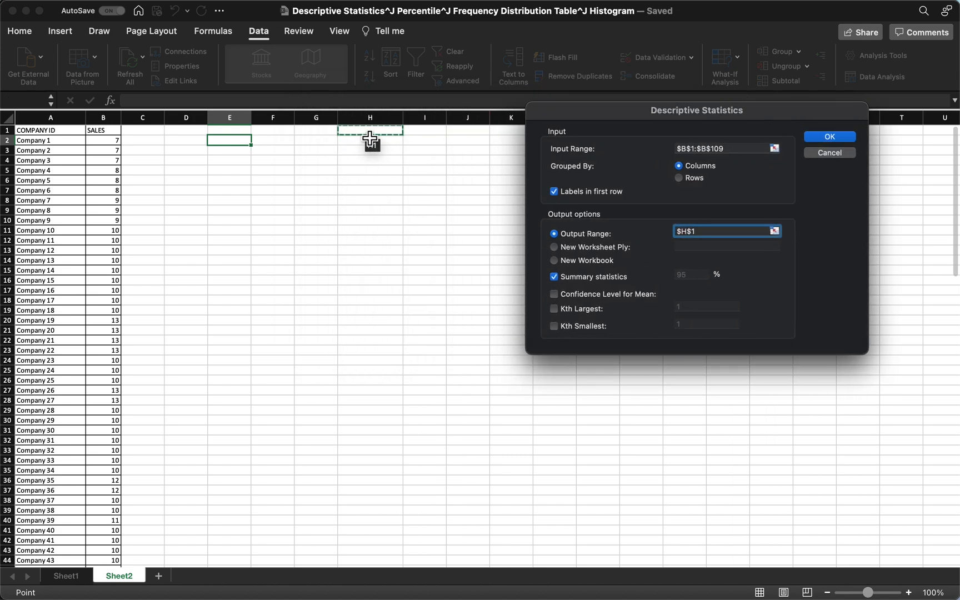
mouse_move(863, 219)
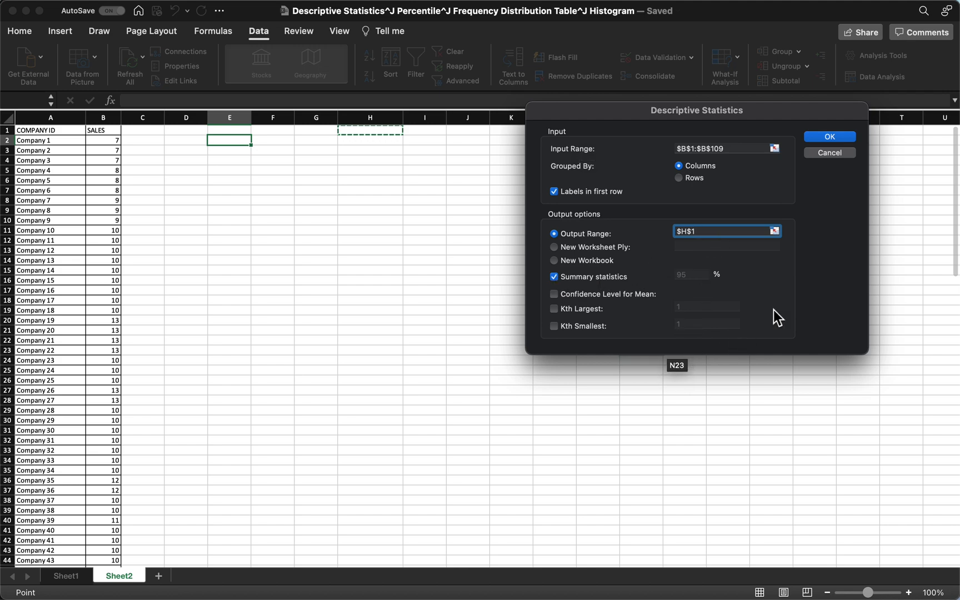
left_click(829, 137)
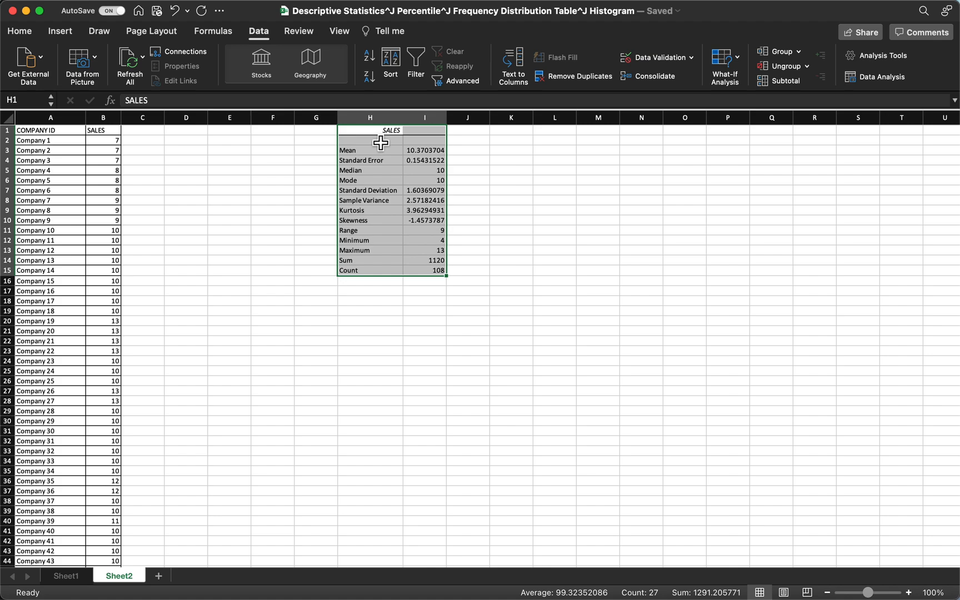
left_click(467, 129)
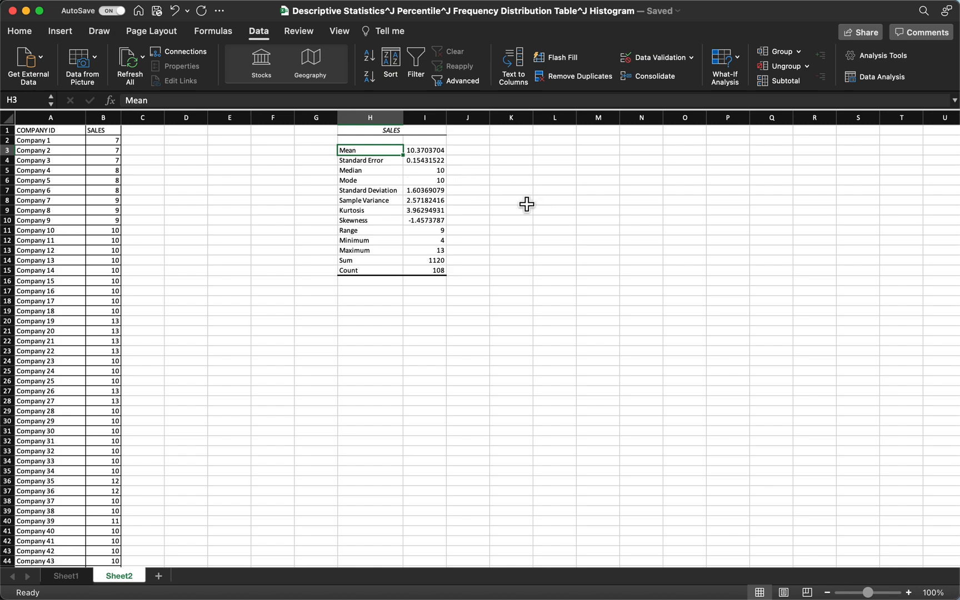
mouse_move(396, 179)
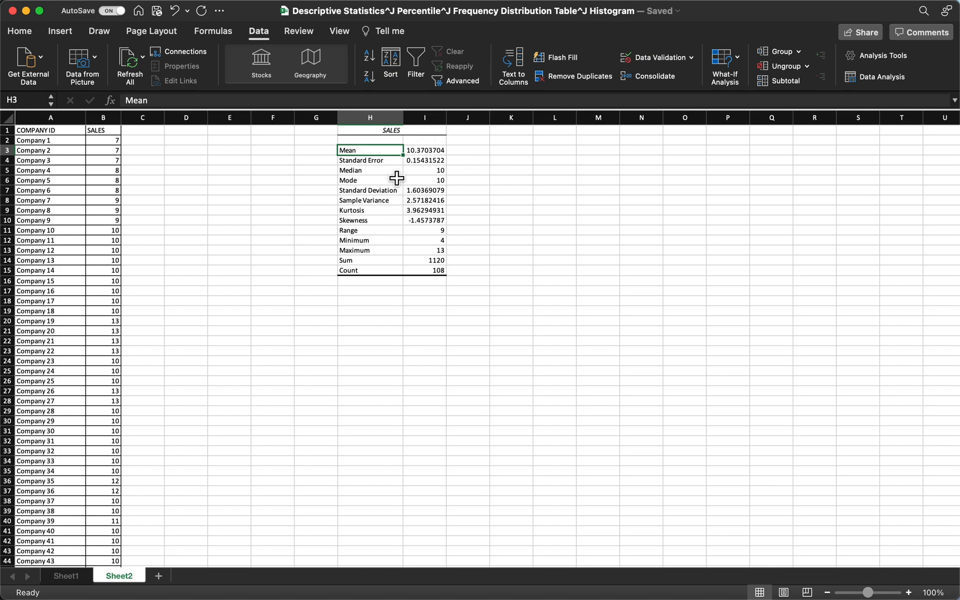
left_click(424, 170)
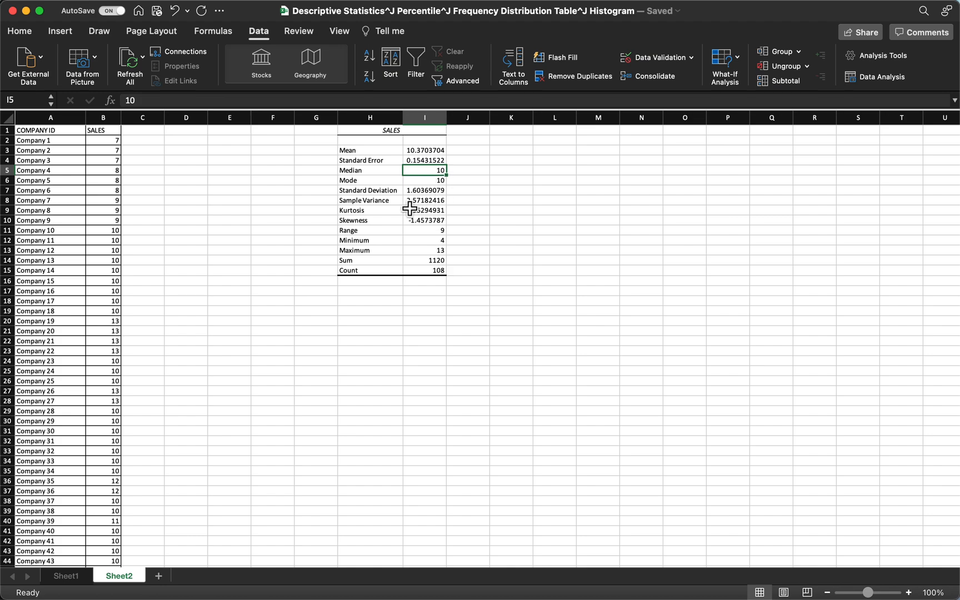
left_click(370, 190)
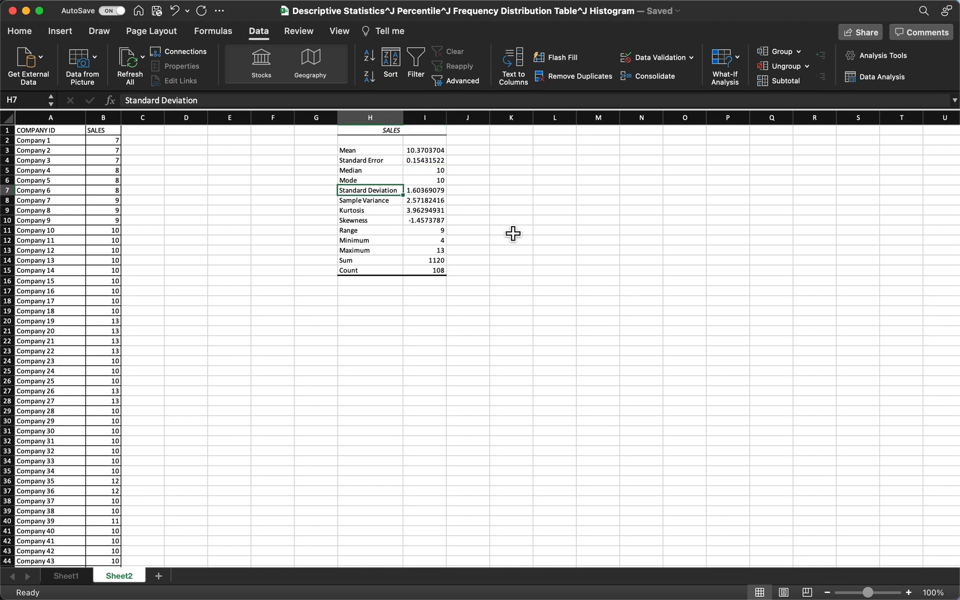
left_click(370, 250)
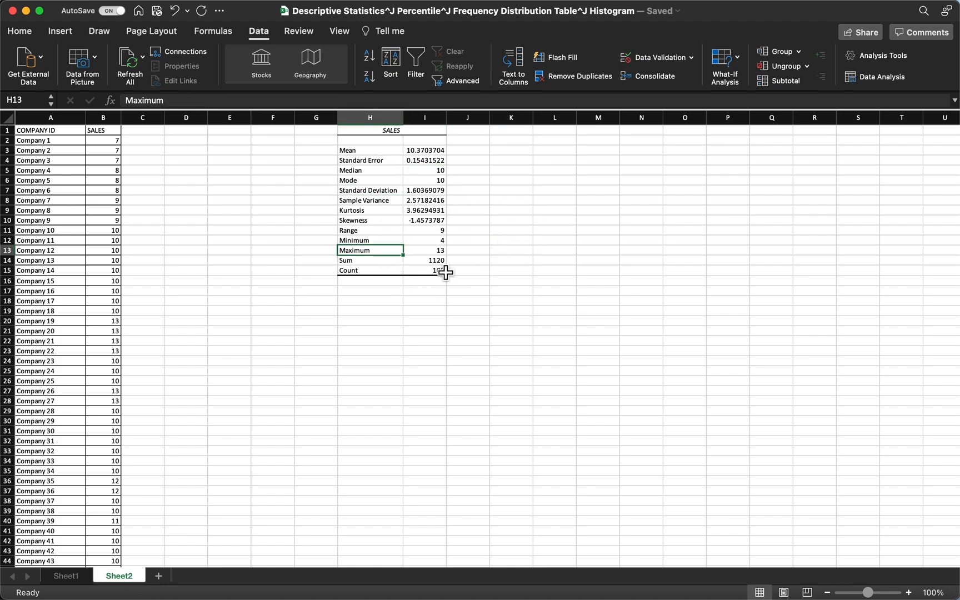
left_click(424, 250)
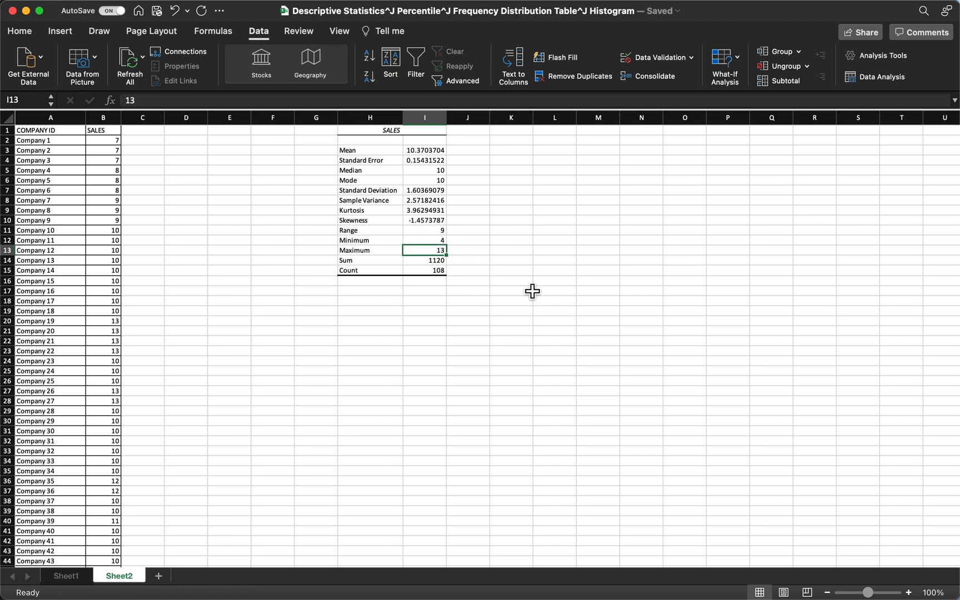
left_click(370, 270)
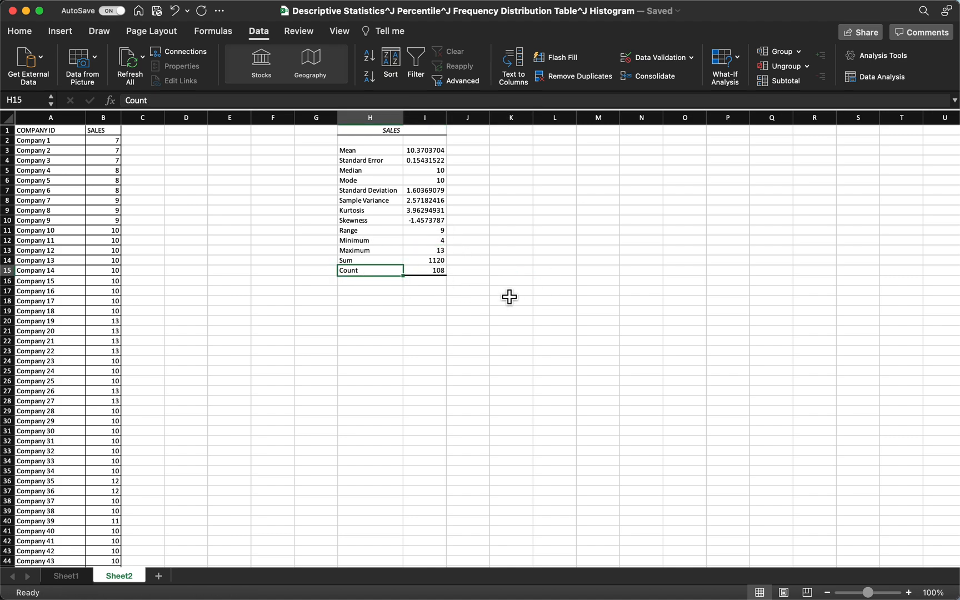
left_click(423, 270)
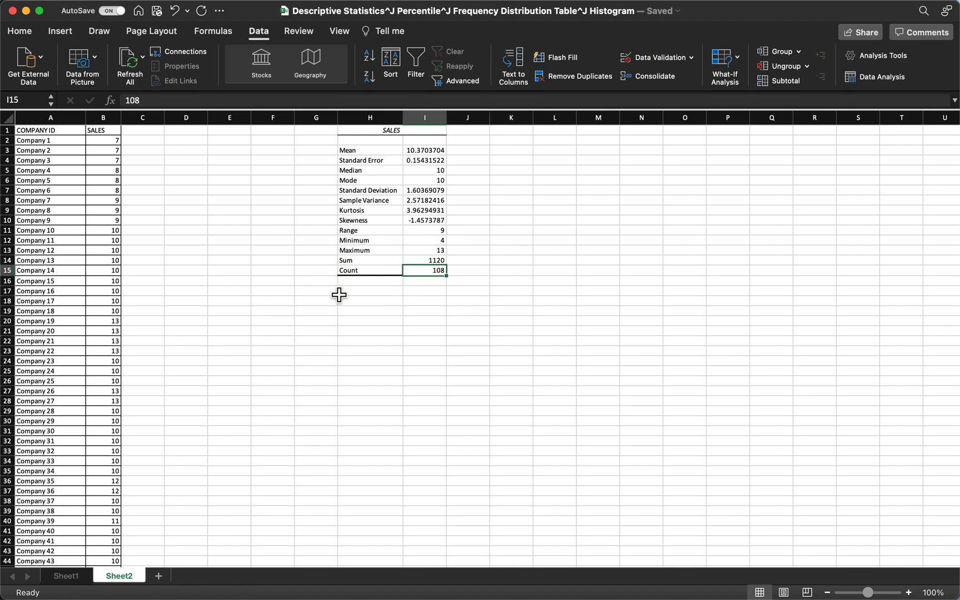
scroll("down", 3)
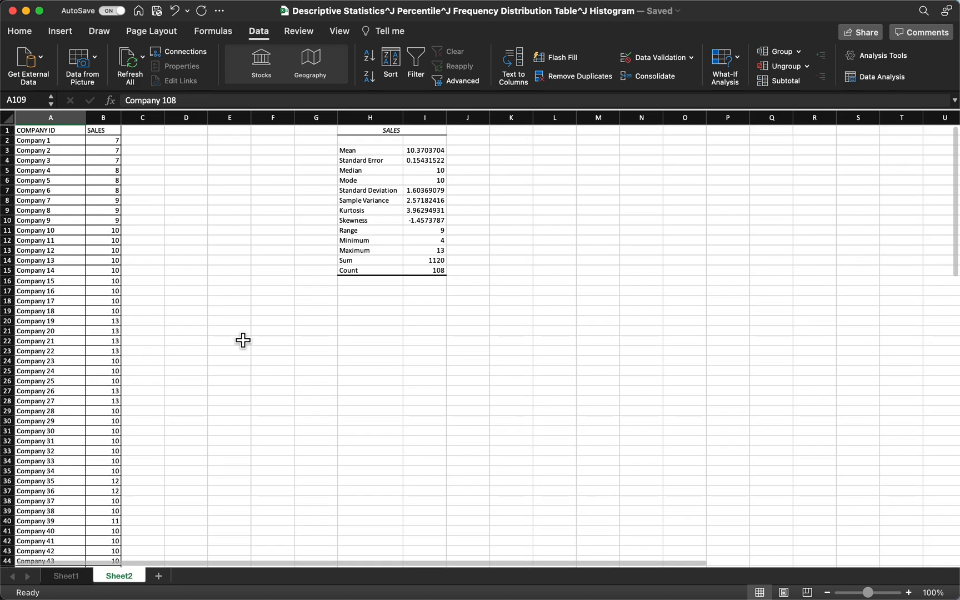
Enter 10%, 25%, 50%, 75%, 90%, 99% in D20:D25 and move them to D3:D8
left_click(229, 320)
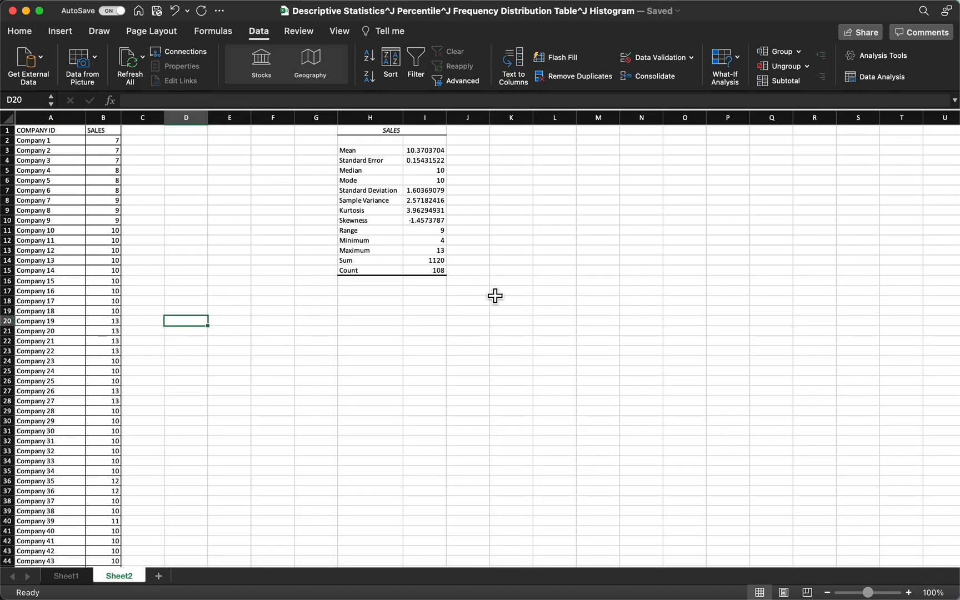
mouse_move(577, 250)
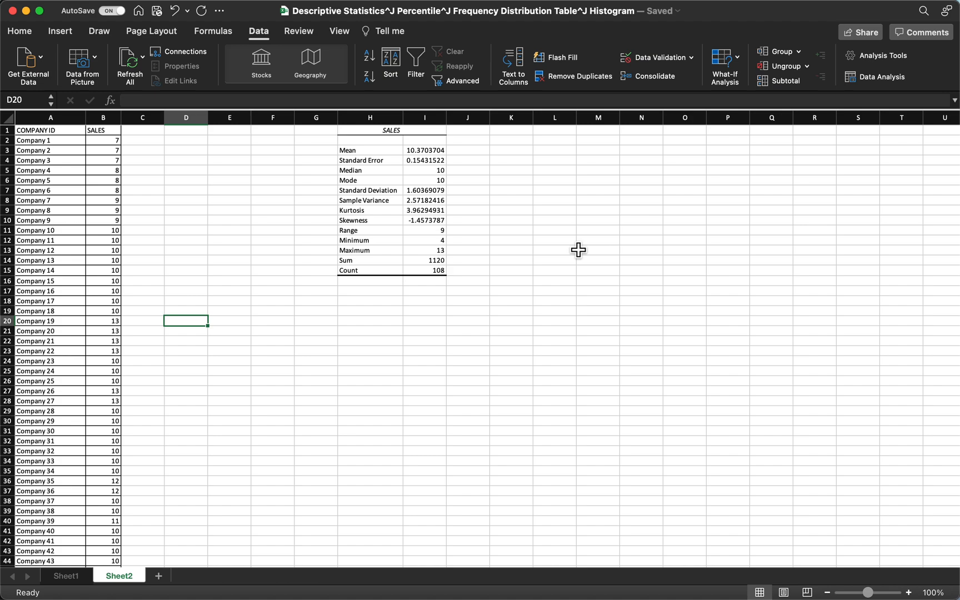
type("10")
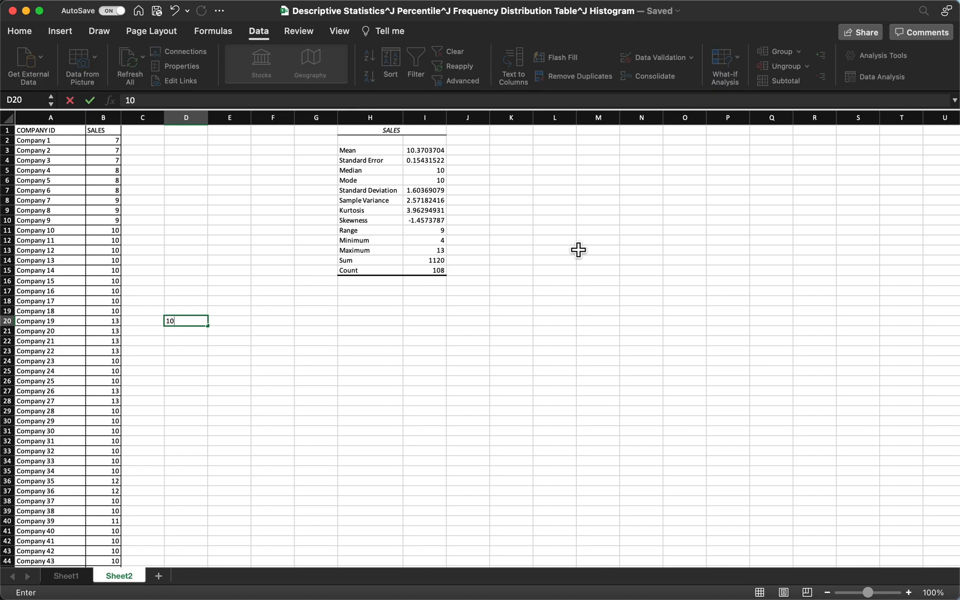
type("25%")
left_click(186, 341)
type("50")
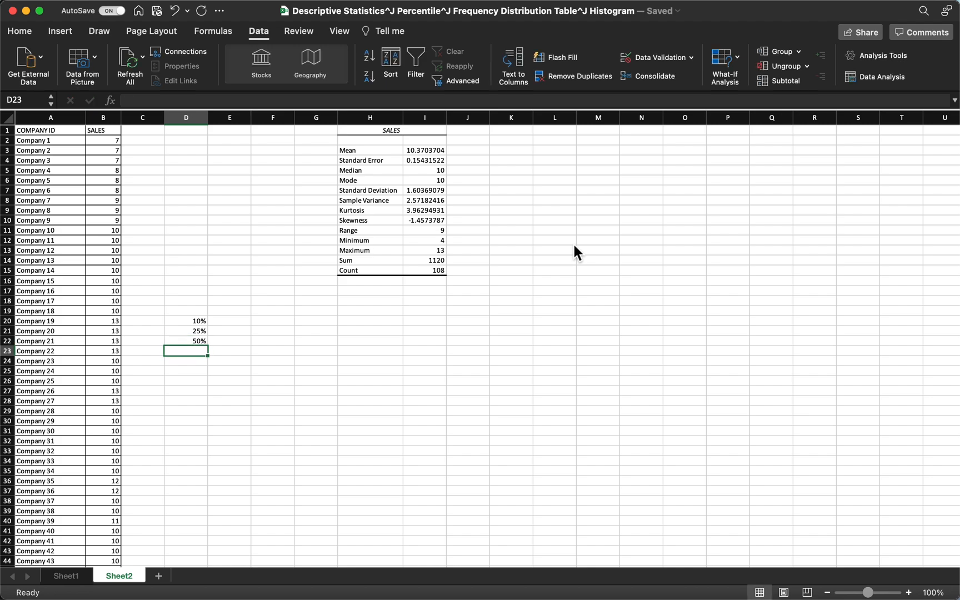
type("75%")
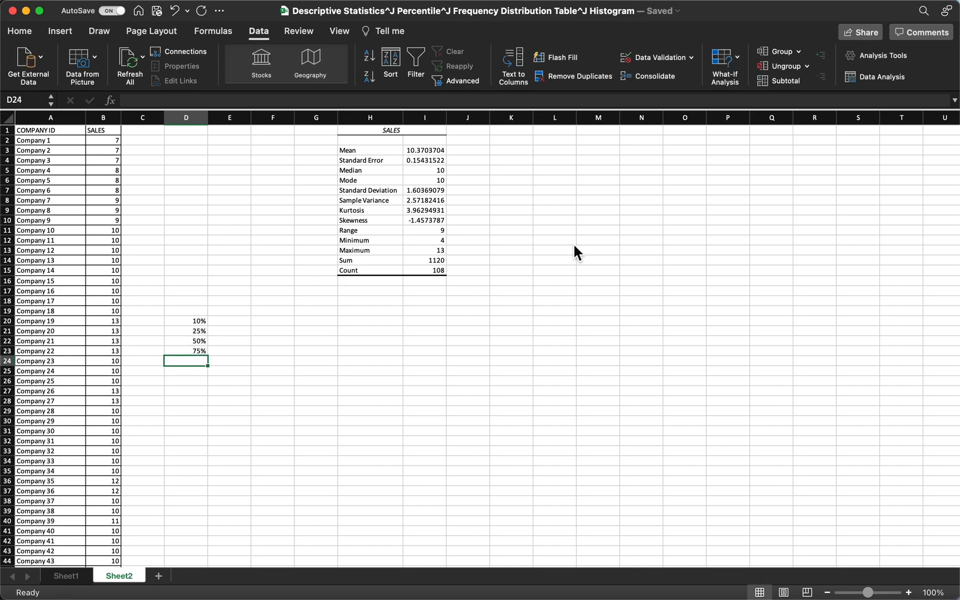
type("90%")
left_click(186, 371)
type("99")
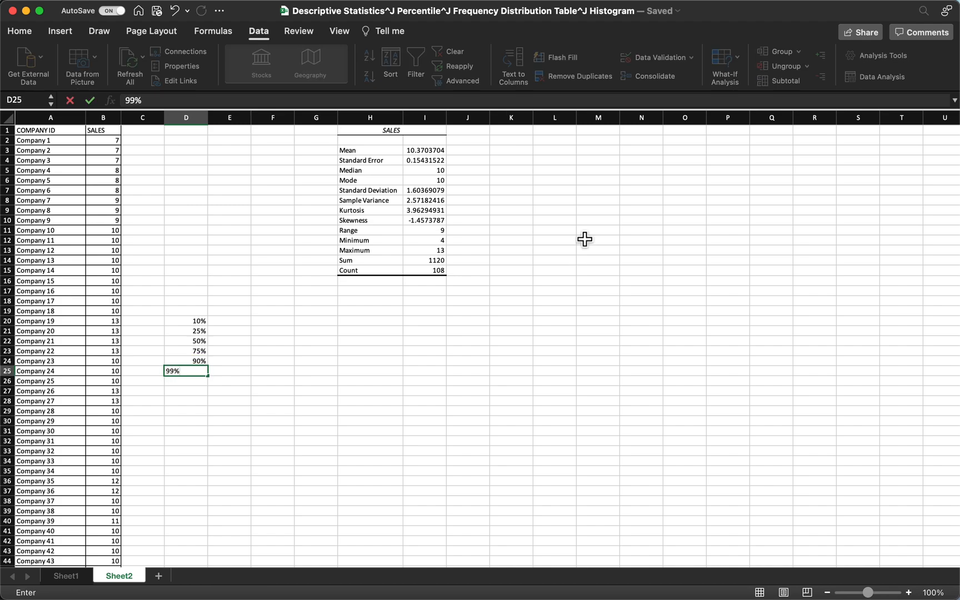
left_click_drag(185, 320, 185, 341)
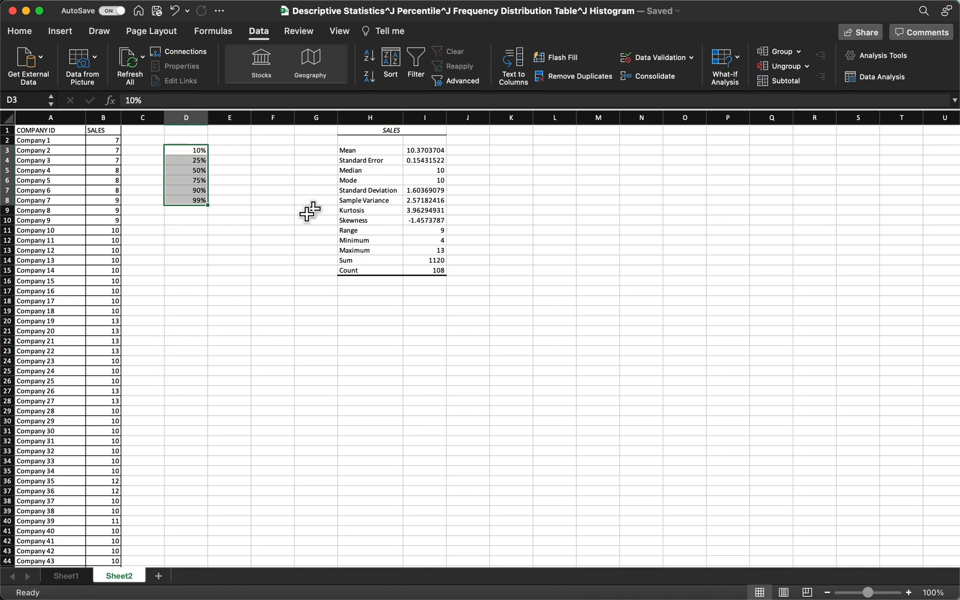
Start a PERCENTILE formula in E3 over absolute B2:B109 with K set to D3
left_click(229, 150)
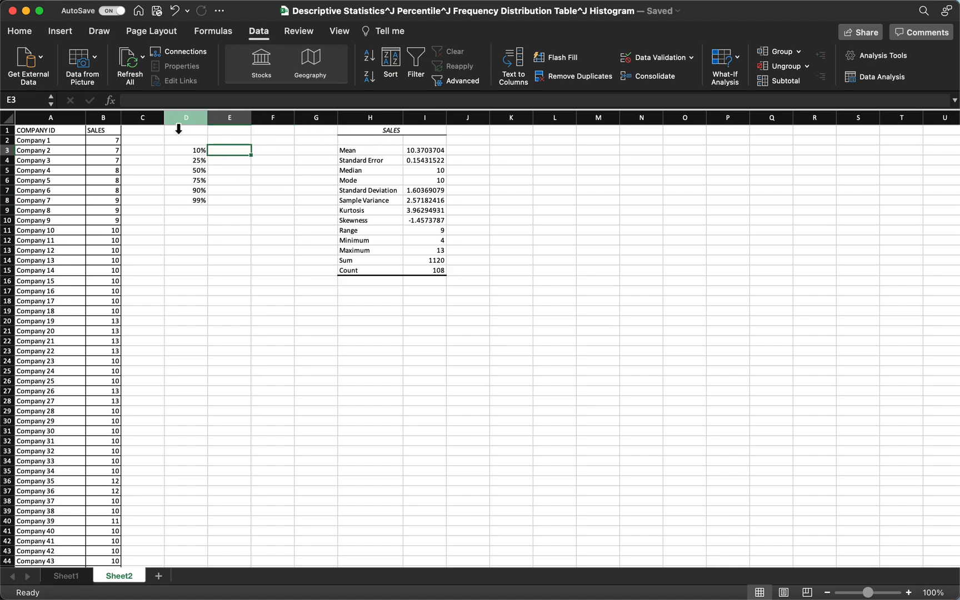
type("=PERCENTILE(")
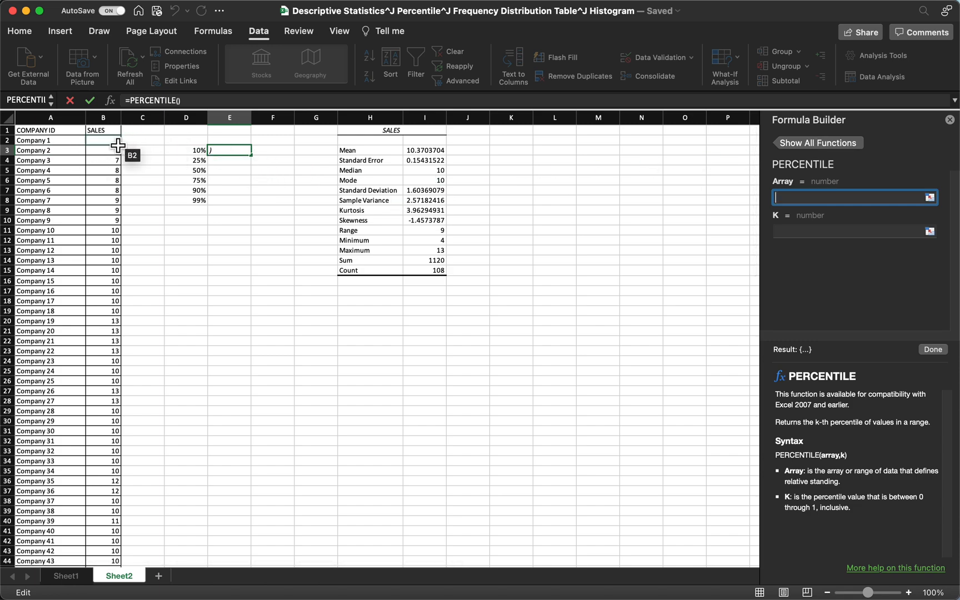
left_click_drag(103, 130, 102, 481)
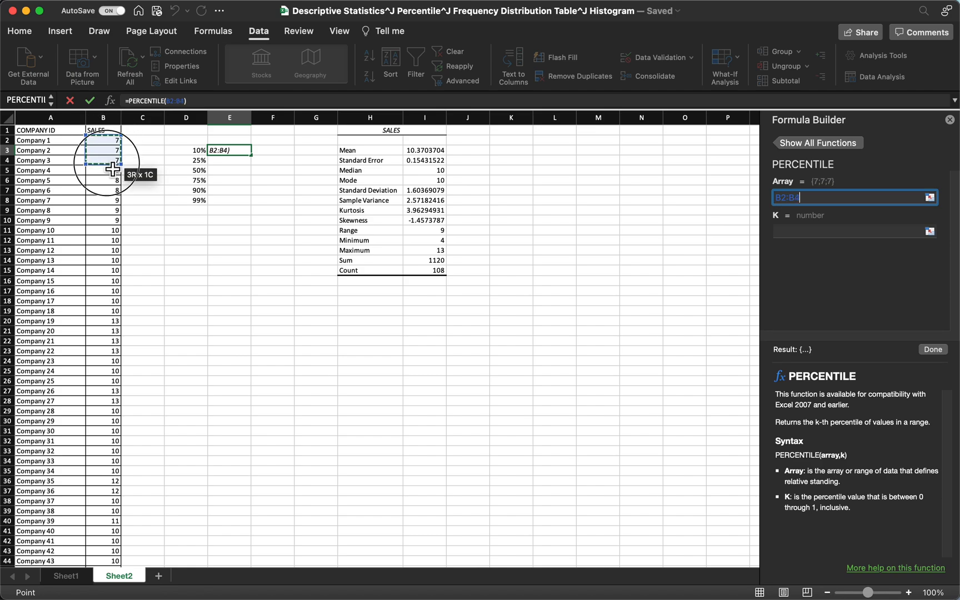
left_click_drag(102, 150, 103, 464)
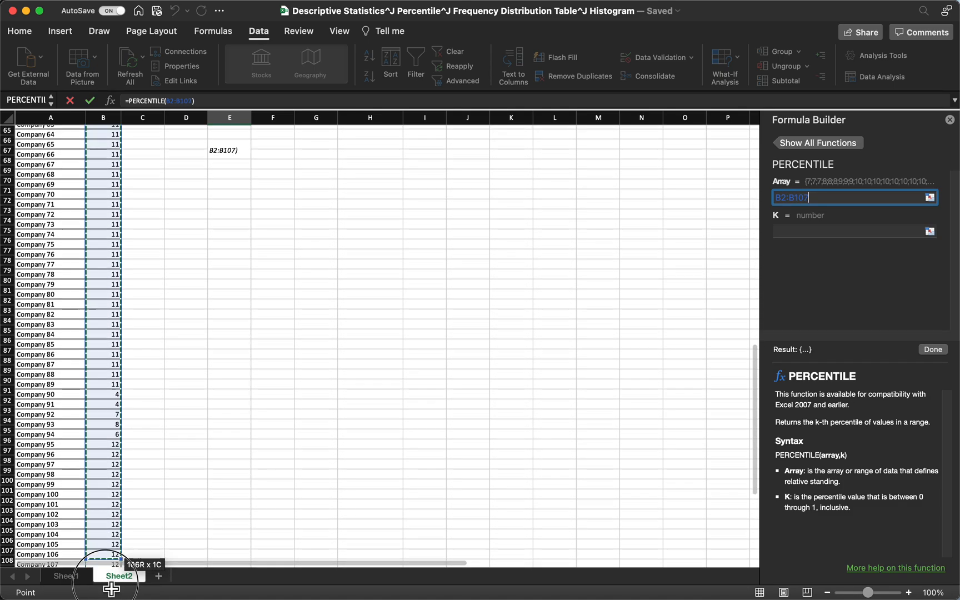
left_click_drag(113, 562, 112, 530)
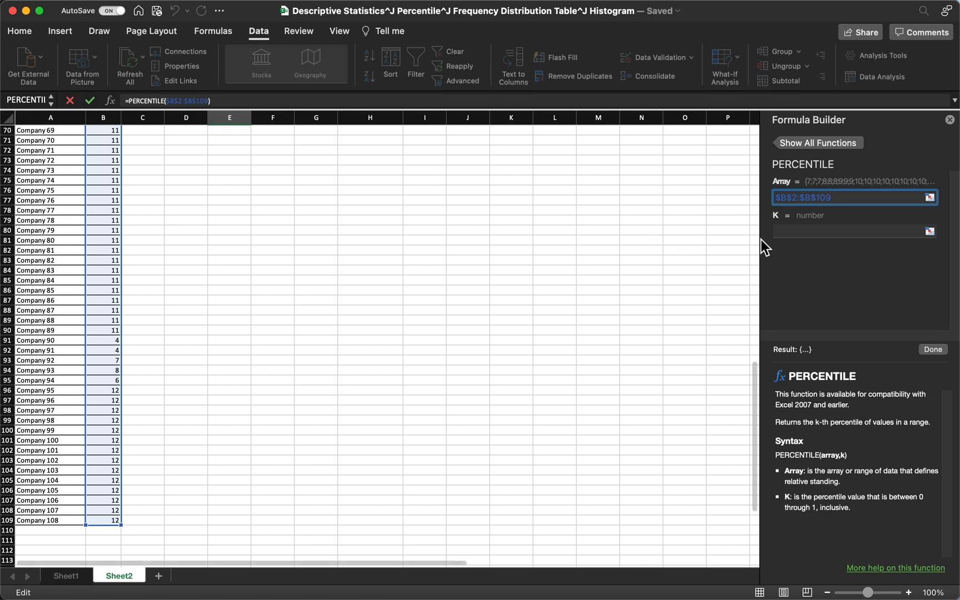
left_click(854, 232)
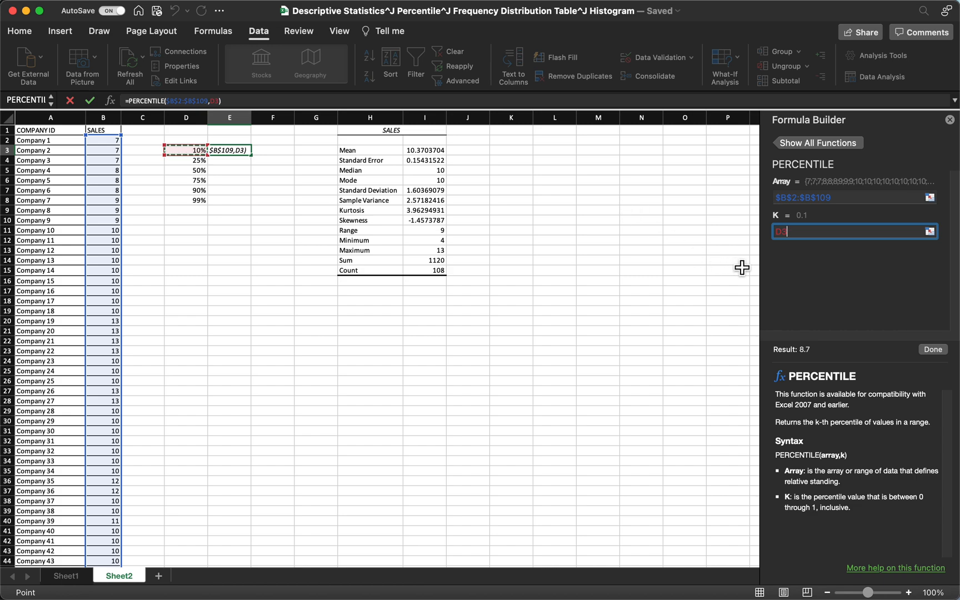
mouse_move(947, 371)
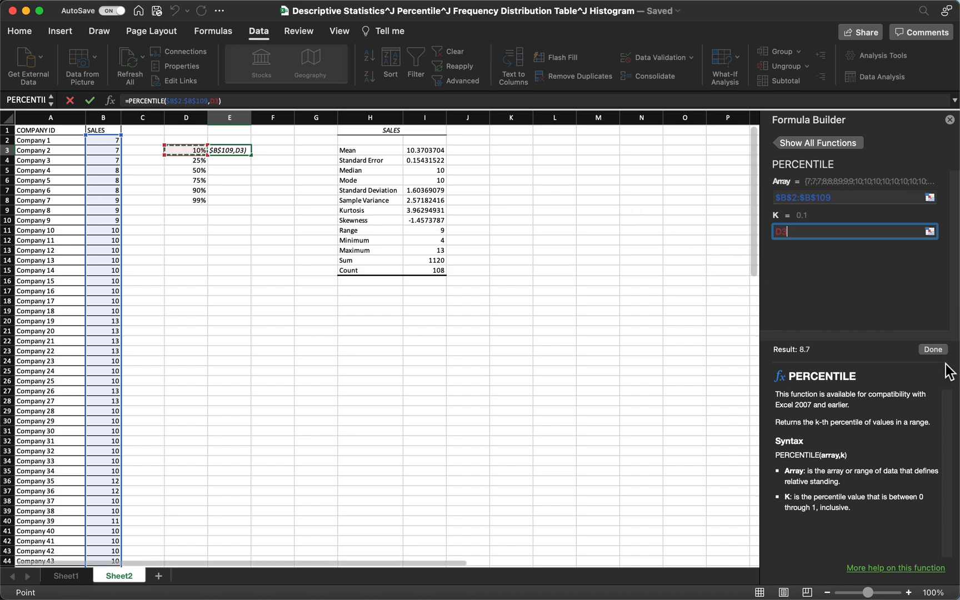
Confirm the PERCENTILE formula and inspect the 10% and 25% results in E3 and E4
left_click(932, 348)
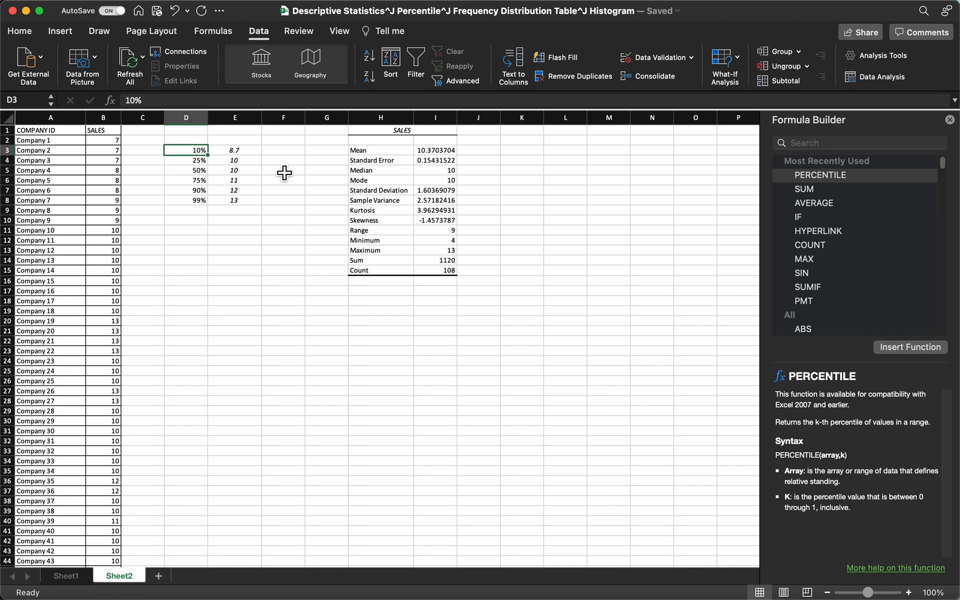
left_click(235, 150)
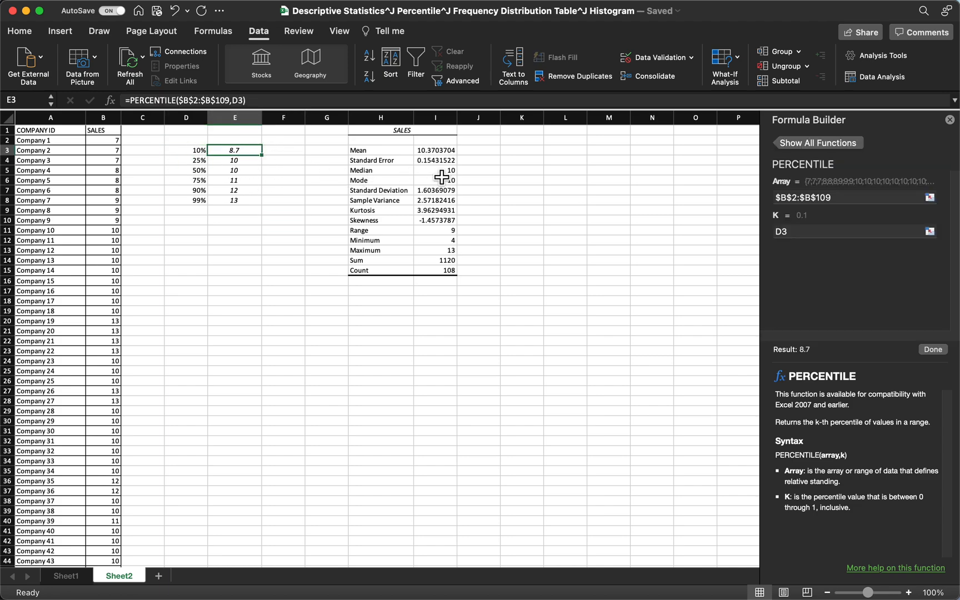
left_click(186, 160)
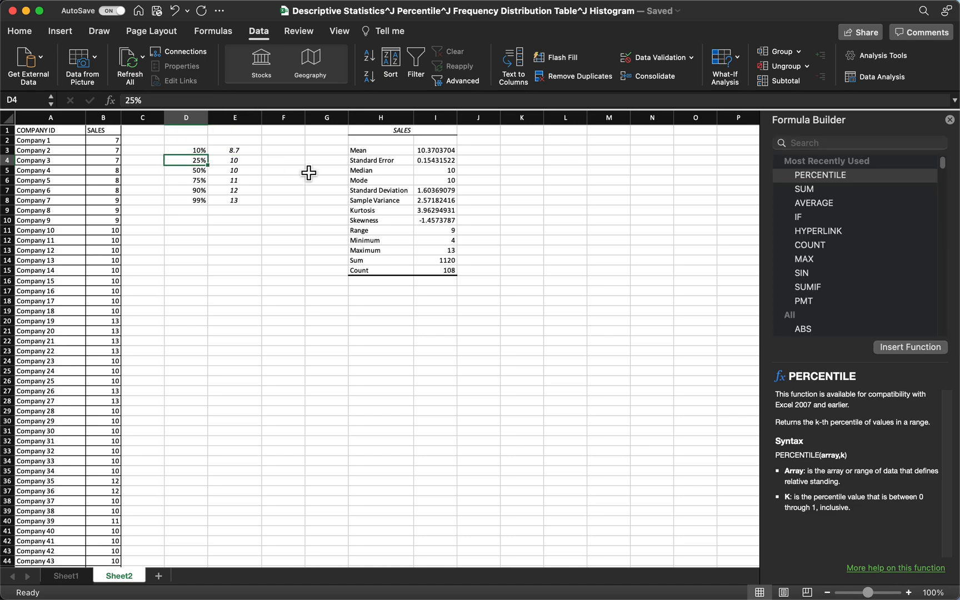
left_click(235, 160)
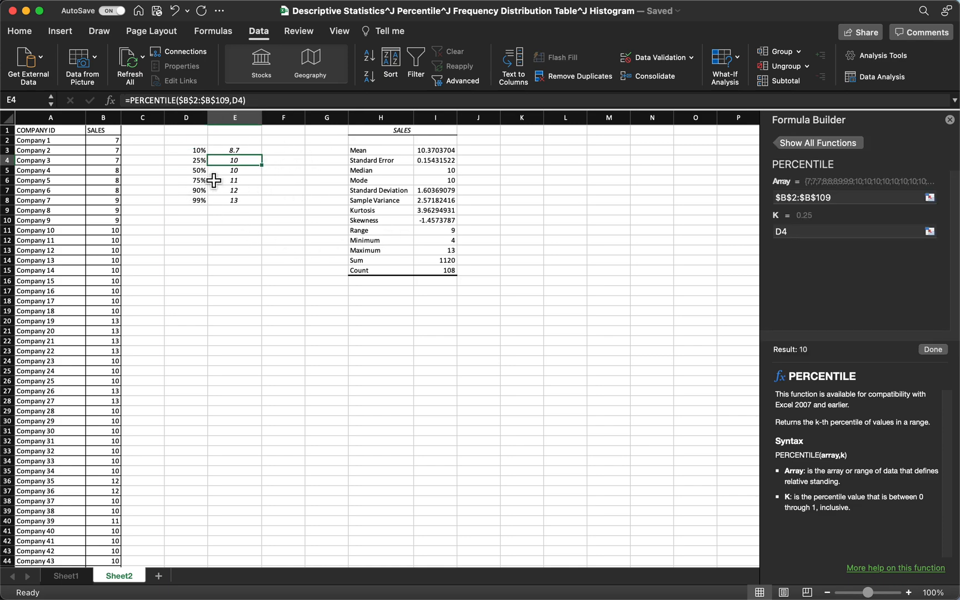
Compare the Median with the 50% result and check the 90% and 99% rows
left_click(185, 170)
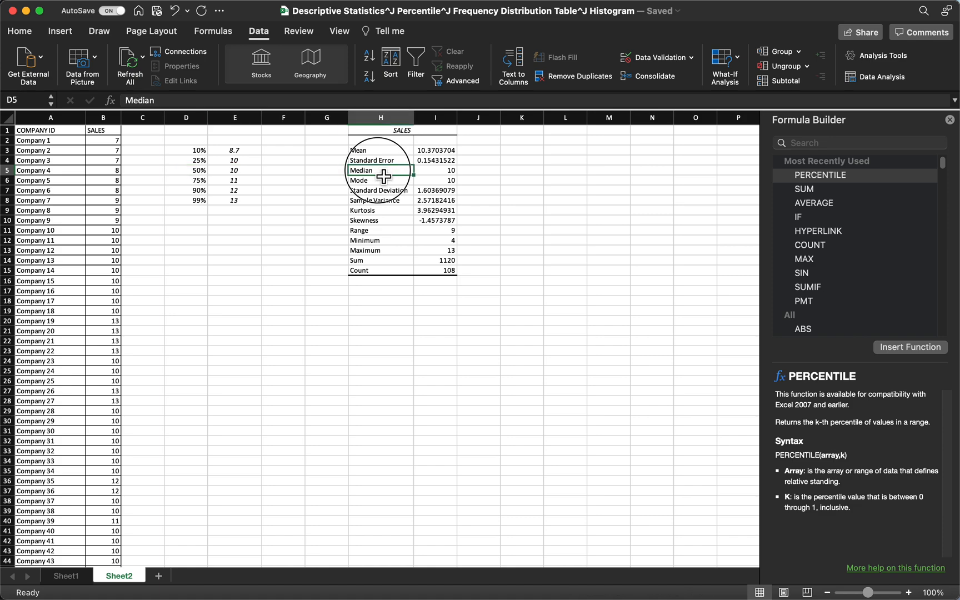
left_click(435, 169)
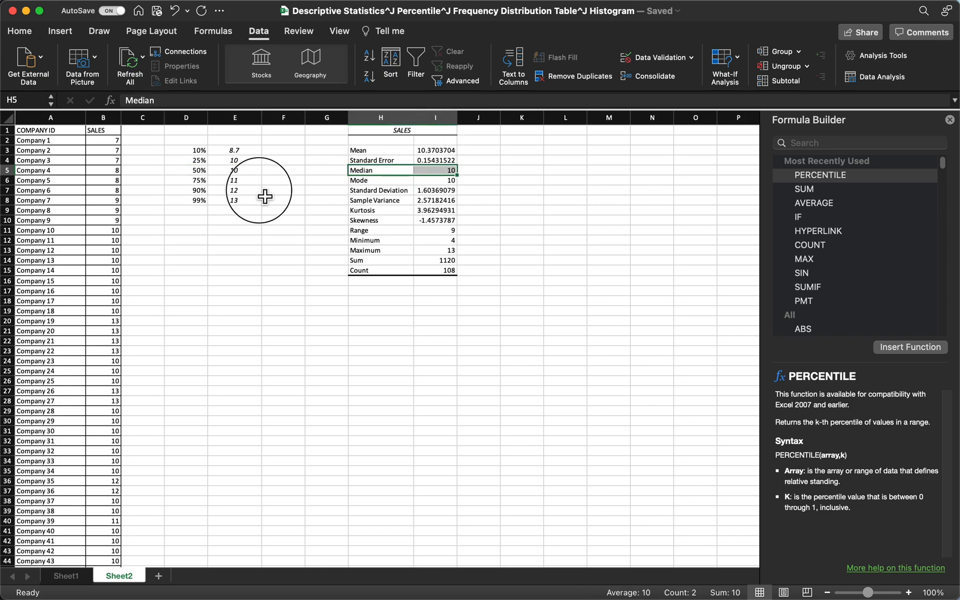
left_click(186, 190)
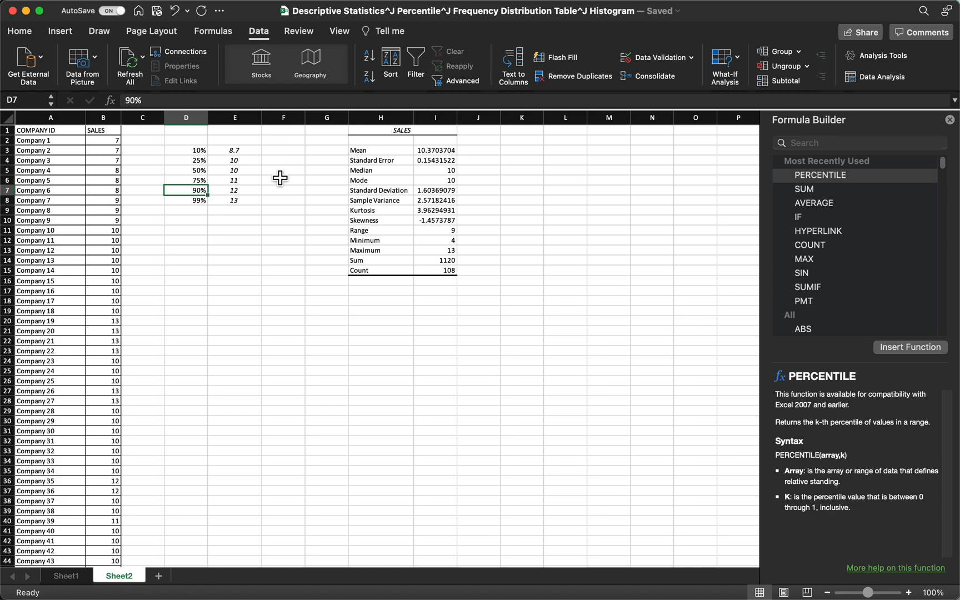
mouse_move(315, 236)
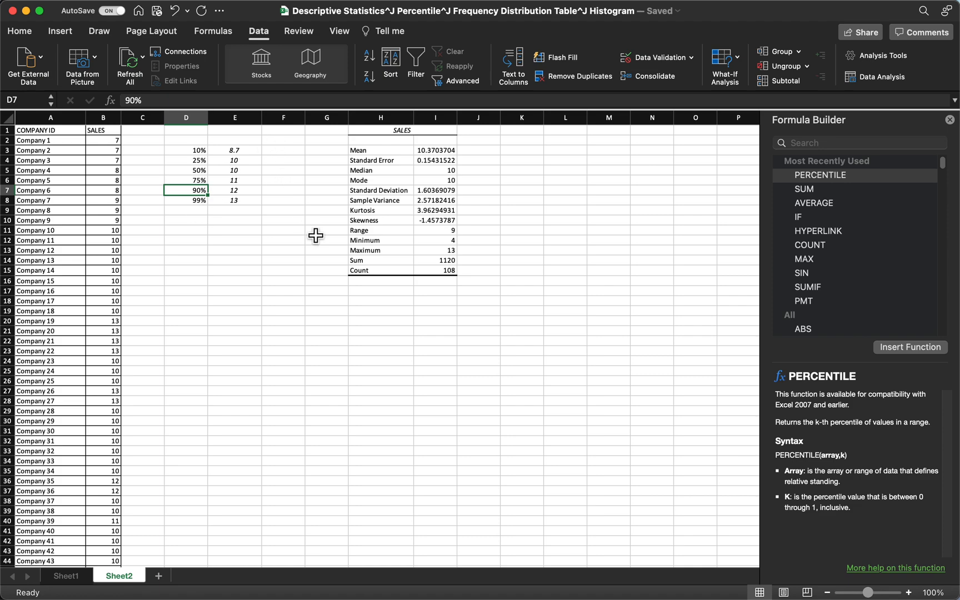
mouse_move(245, 190)
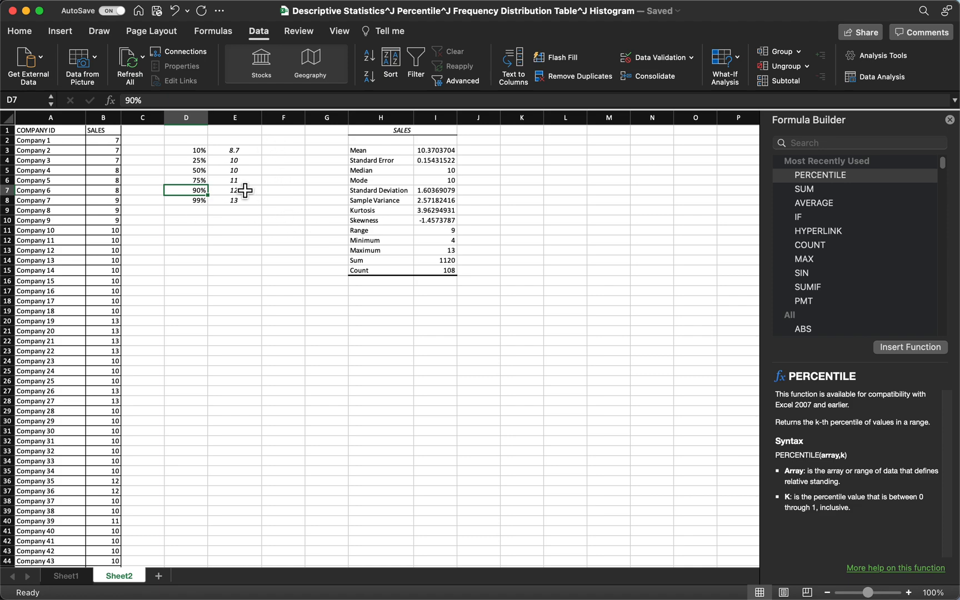
left_click(185, 200)
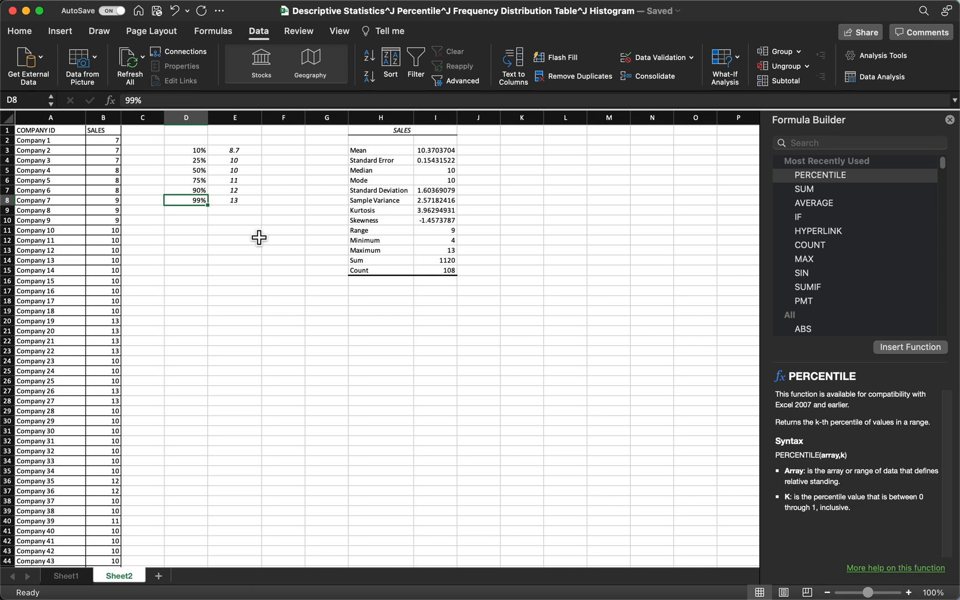
mouse_move(269, 235)
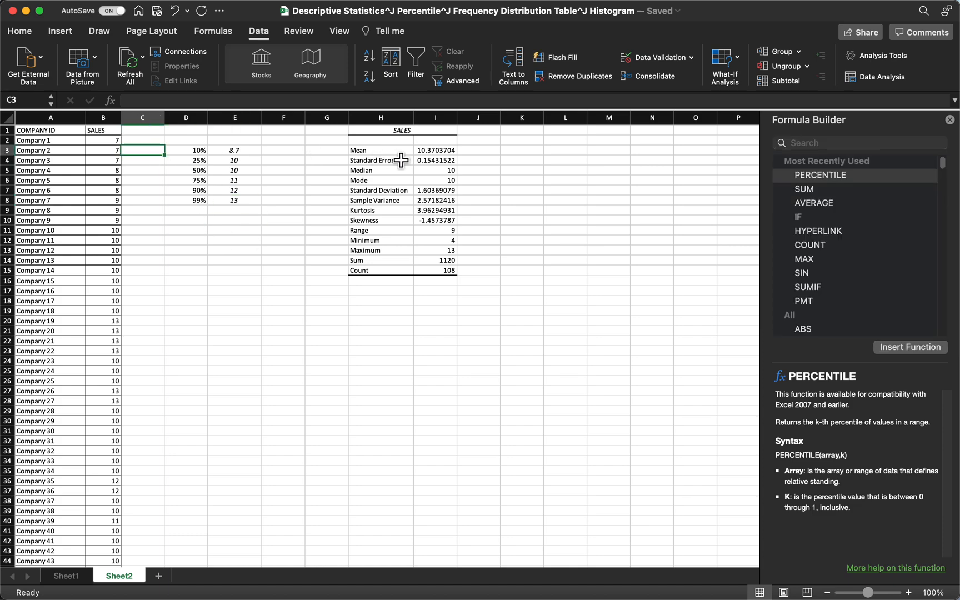
Label the percentile rows P10, P25, P50, P75, P90 and P99
type("P10")
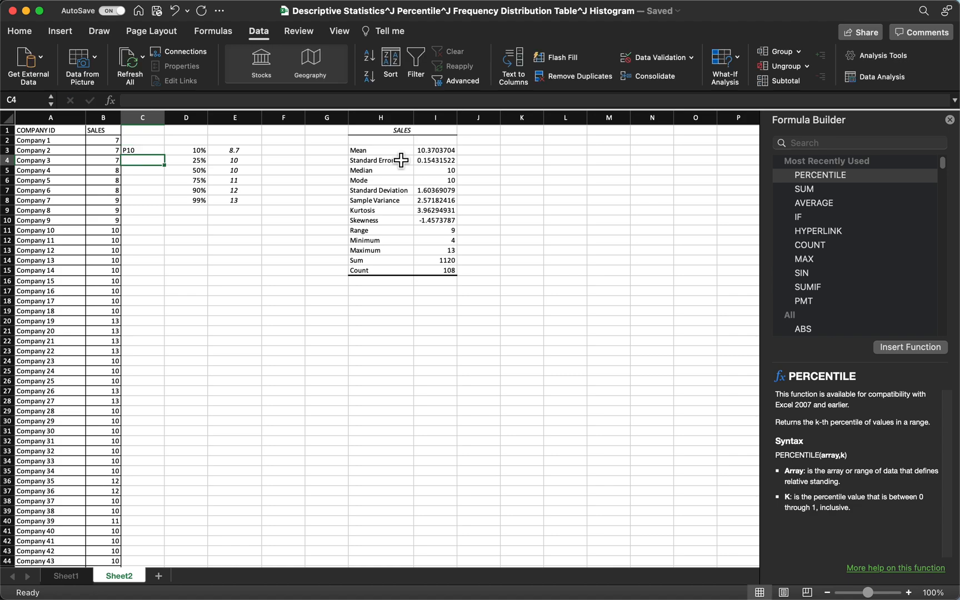
type("P25")
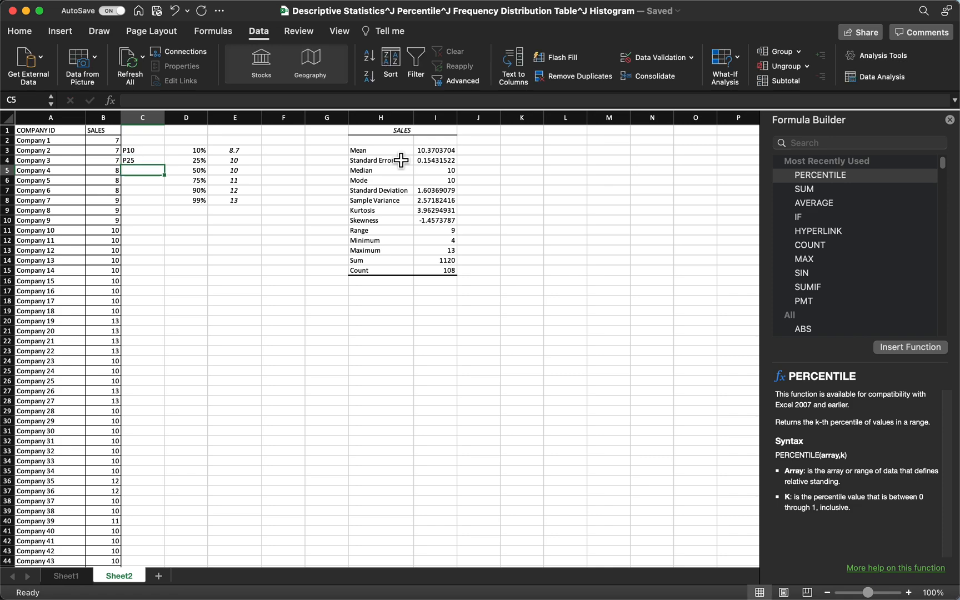
type("P50")
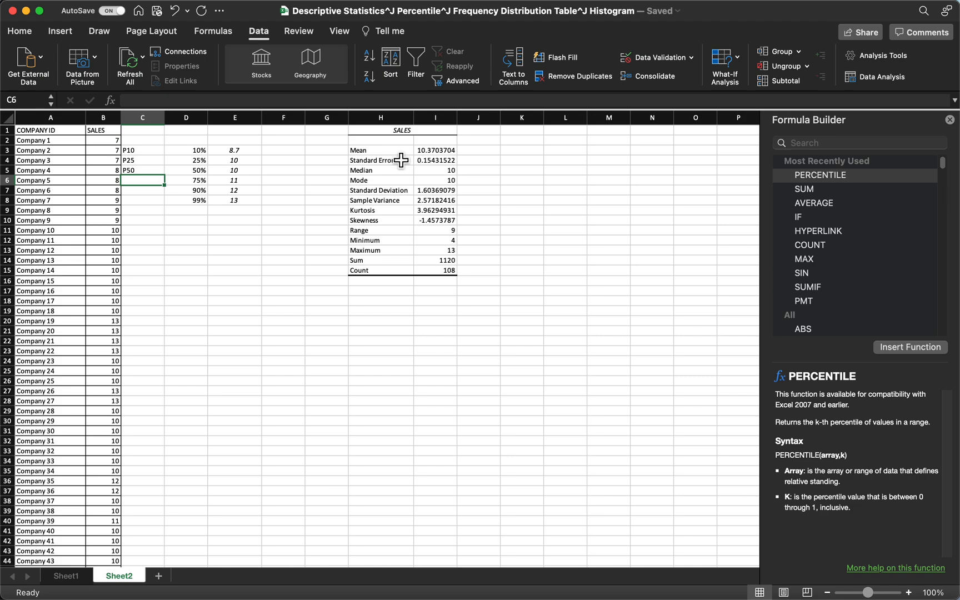
type("P")
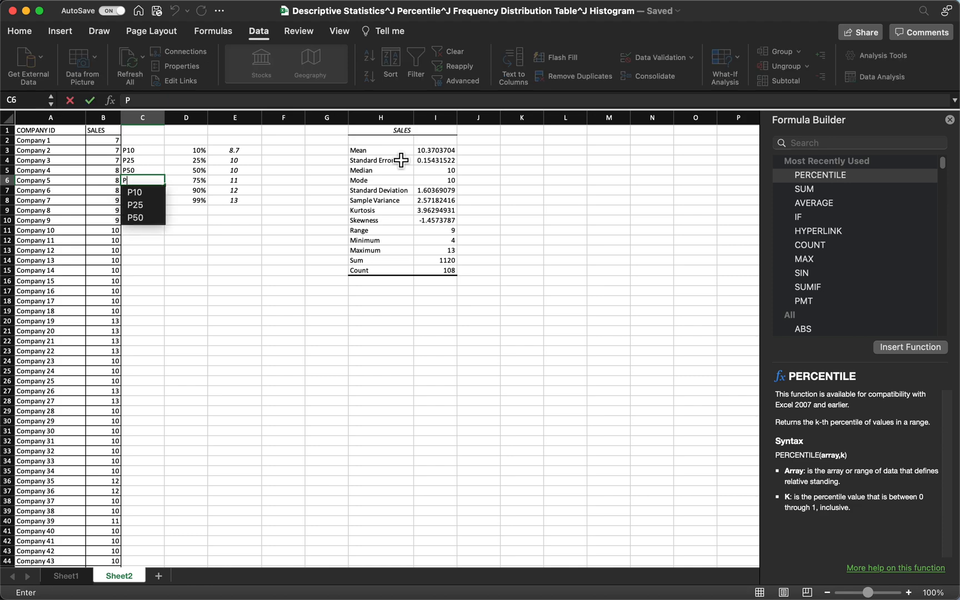
type("75")
left_click(143, 190)
type("P90")
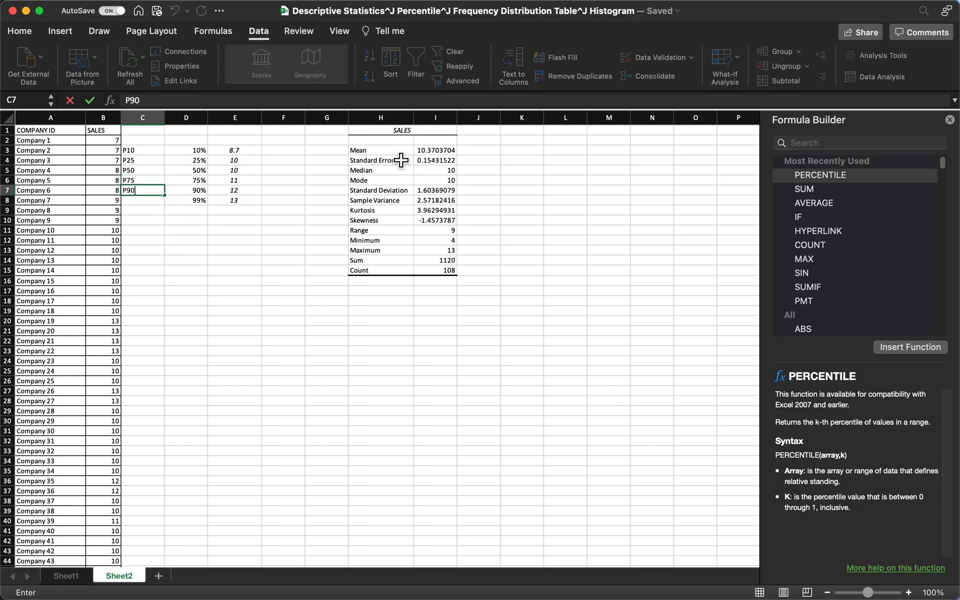
type("P")
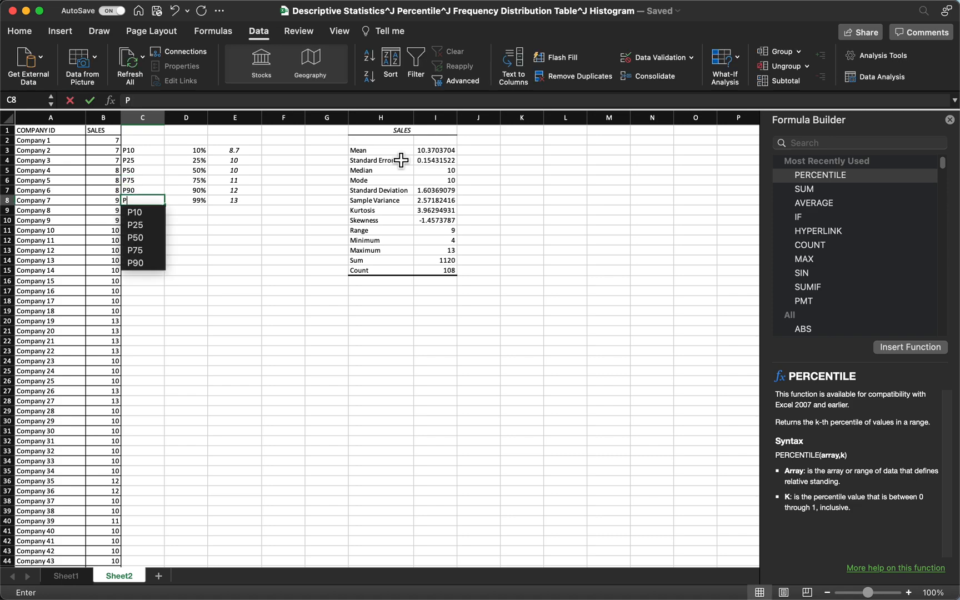
type("99")
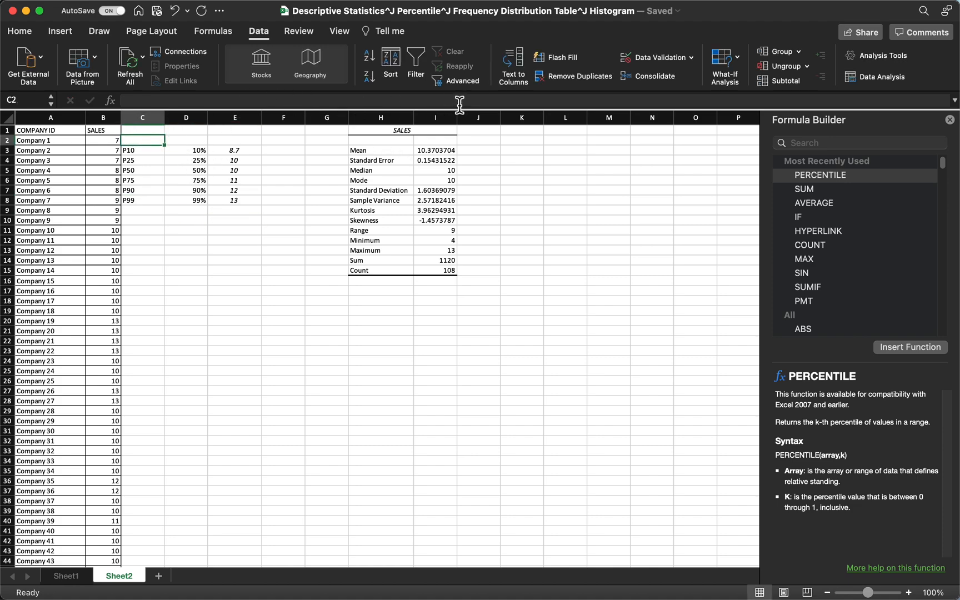
Add the heading PERCENTILES above the percentile labels
type("PERC")
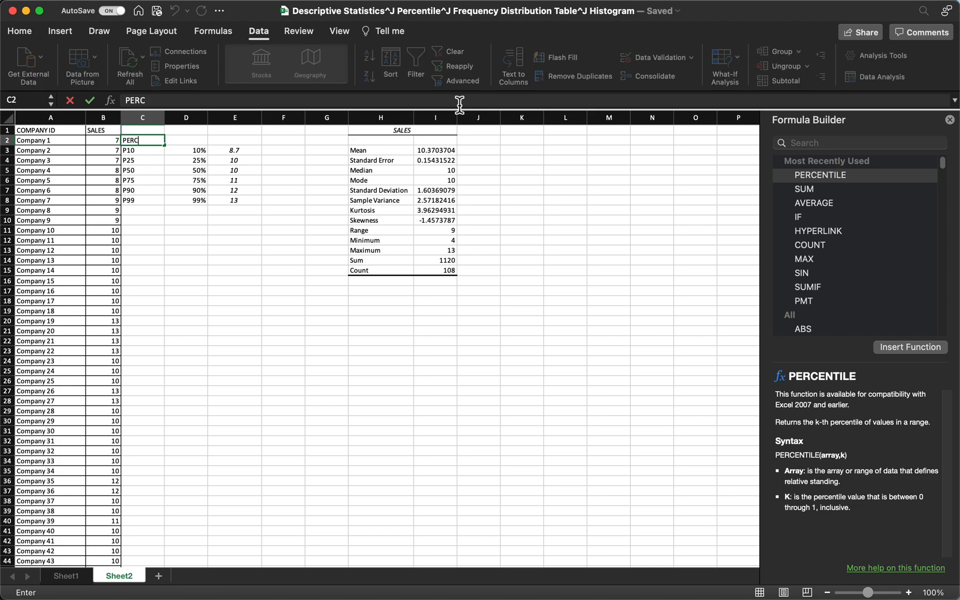
type("ENTILE")
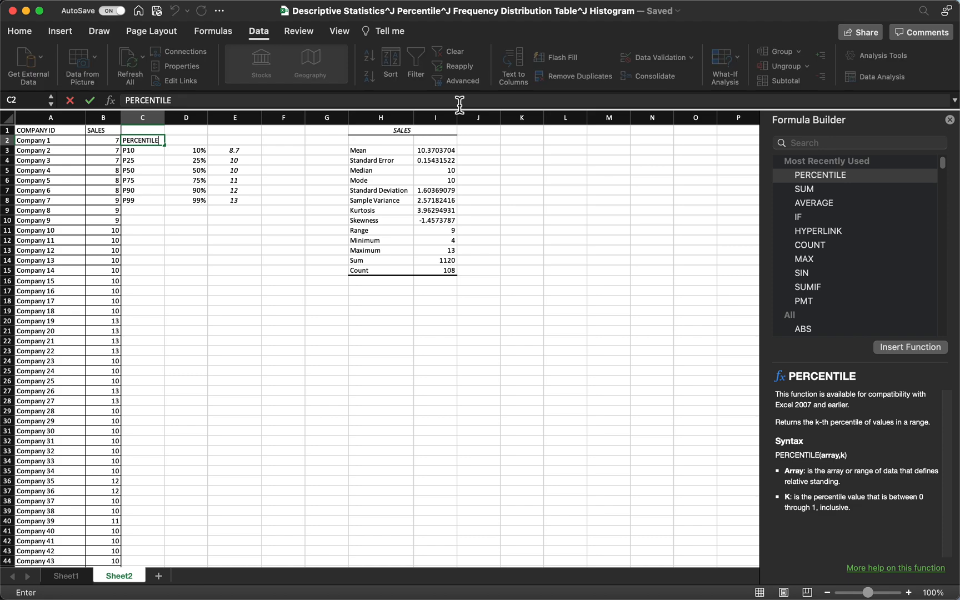
left_click(327, 380)
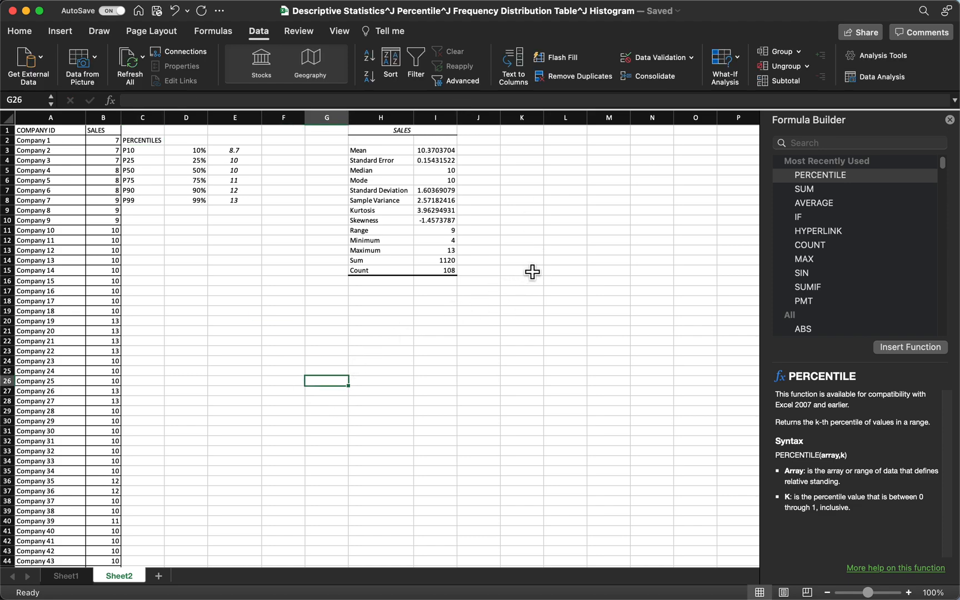
mouse_move(574, 312)
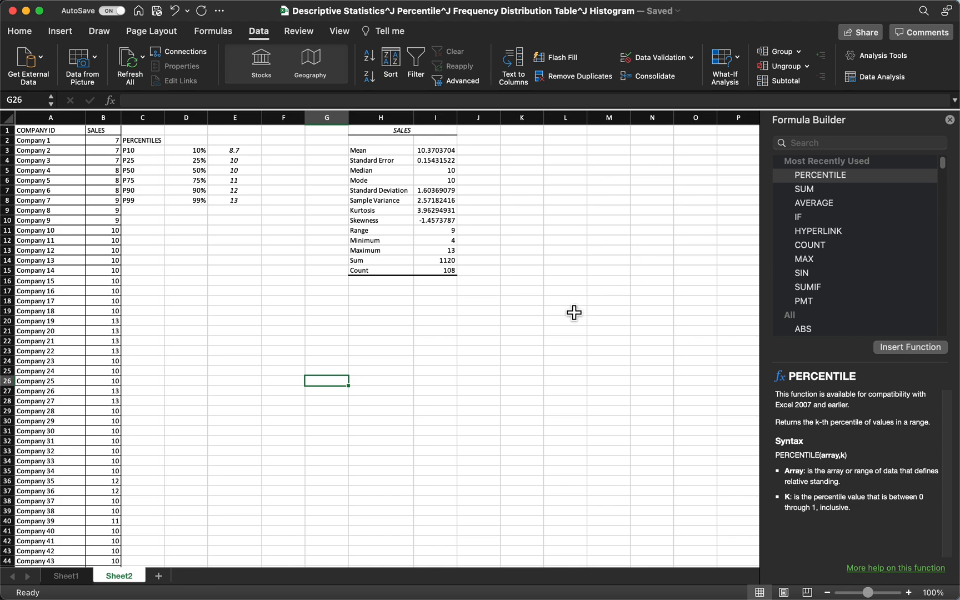
Type class ranges 0 to 4, 4 to 6, 6 to 8, 8 to 10, 10 to 12, 12 or more from D29
left_click(186, 300)
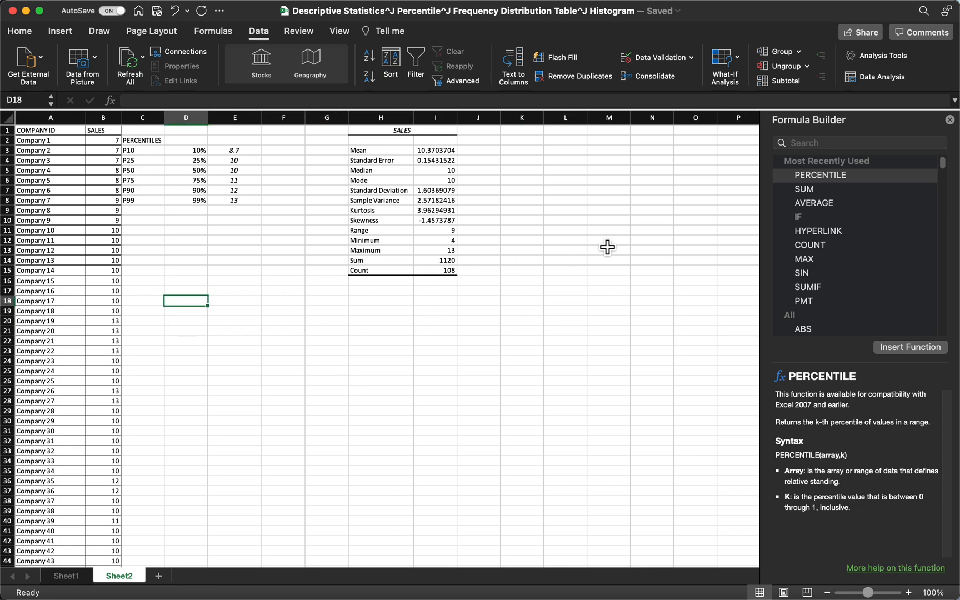
left_click(186, 370)
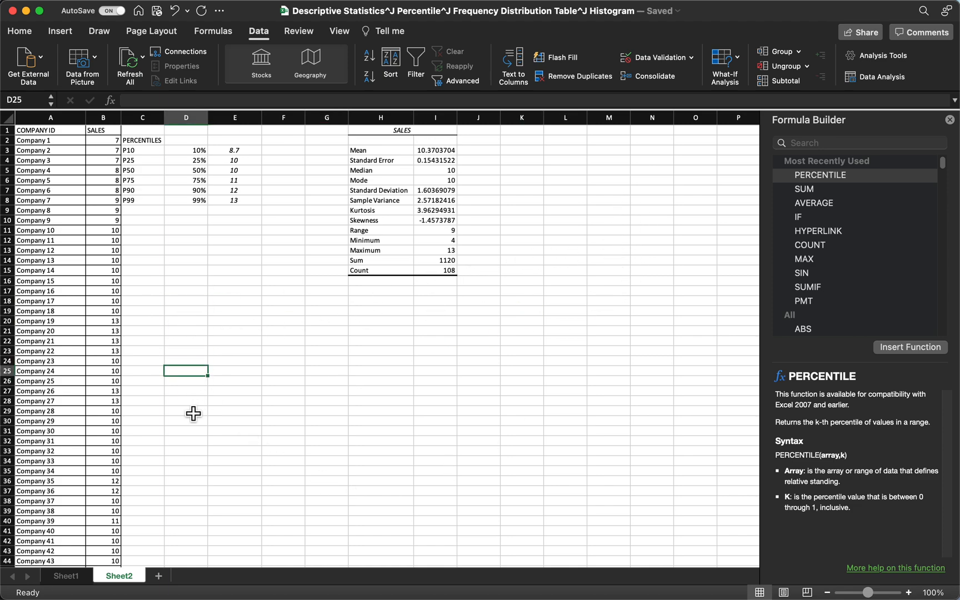
left_click(186, 411)
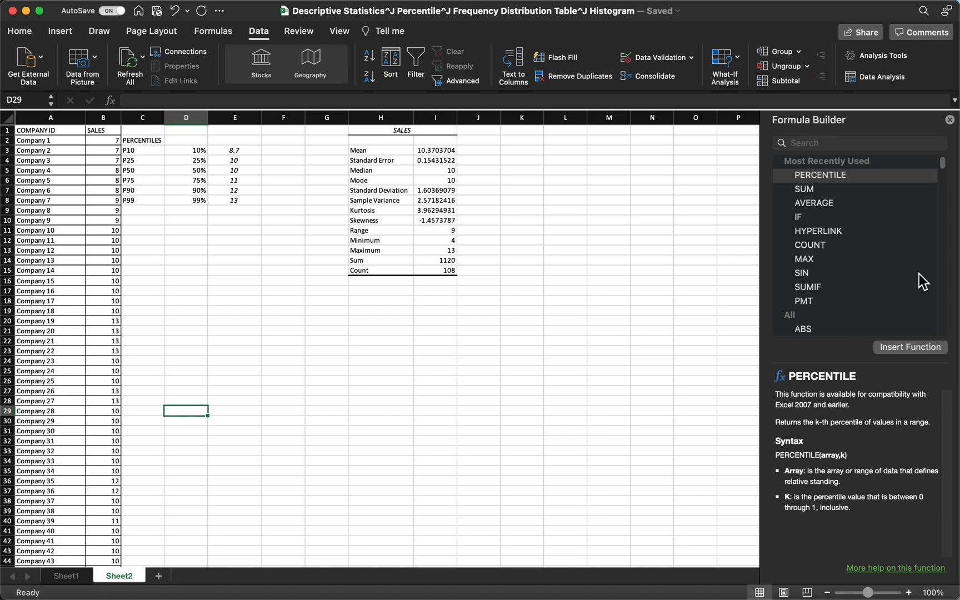
type("0 T")
left_click(186, 420)
type("4 to ")
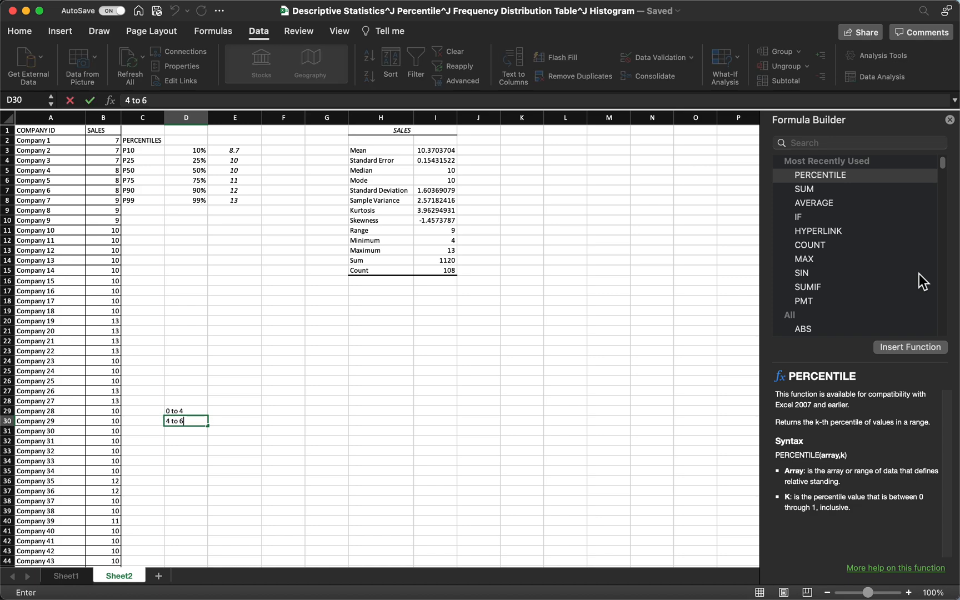
type("6 to")
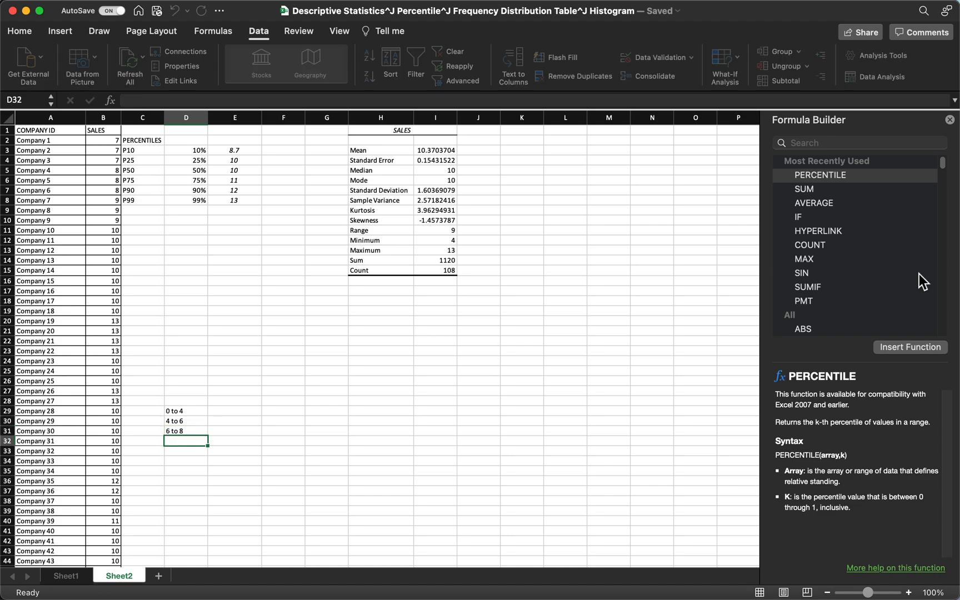
type("8 to")
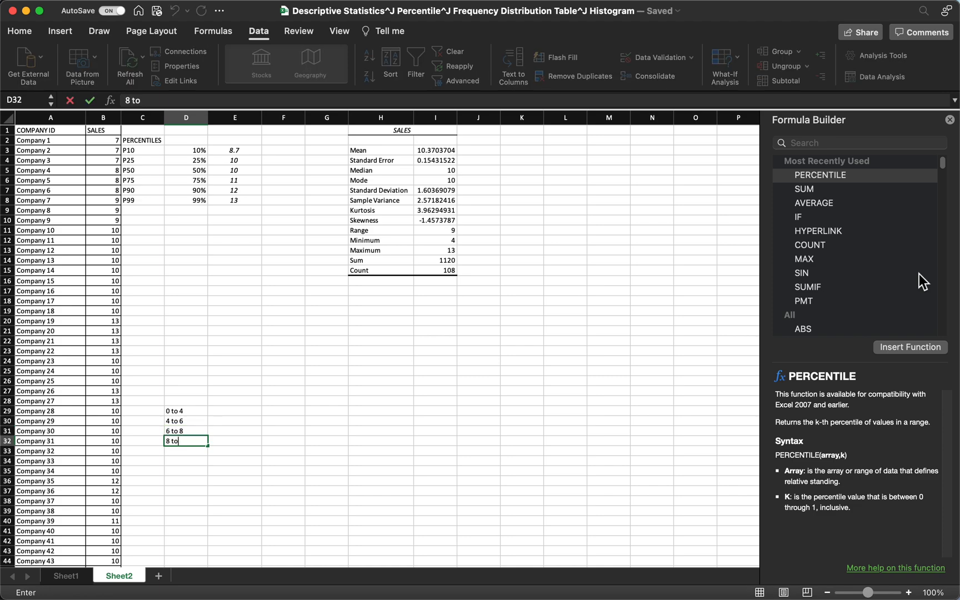
type("10")
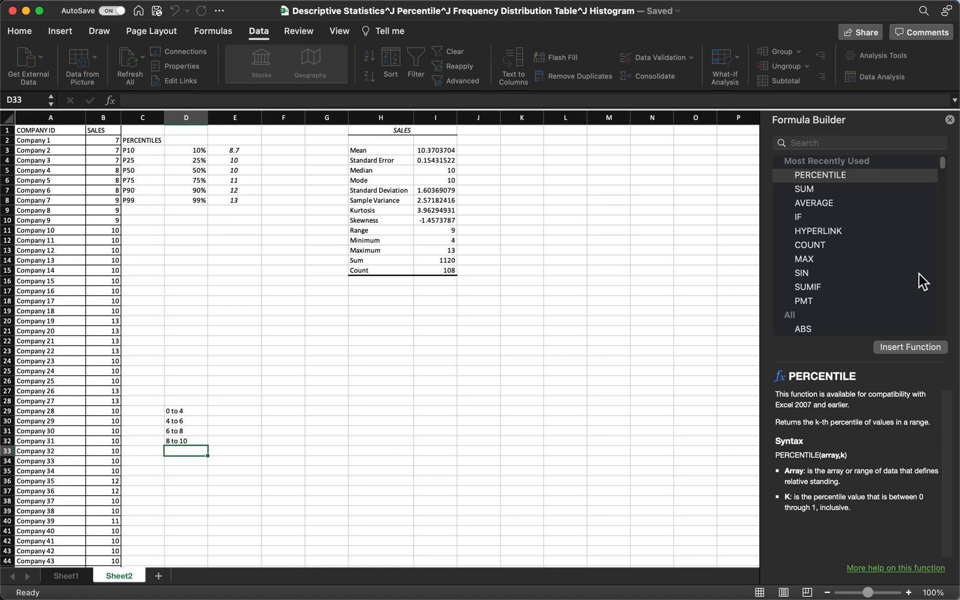
type("10 to 12")
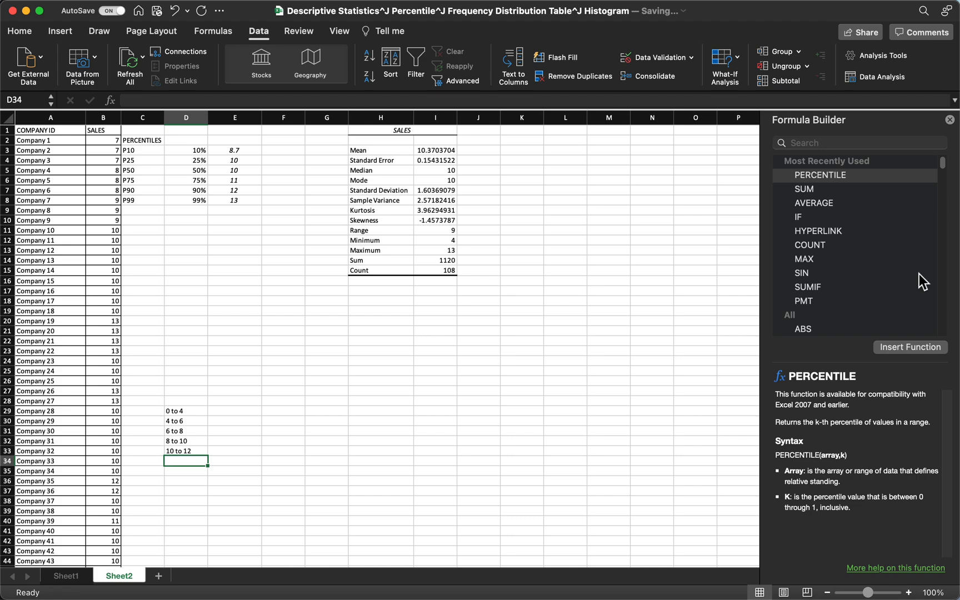
type("12 or more")
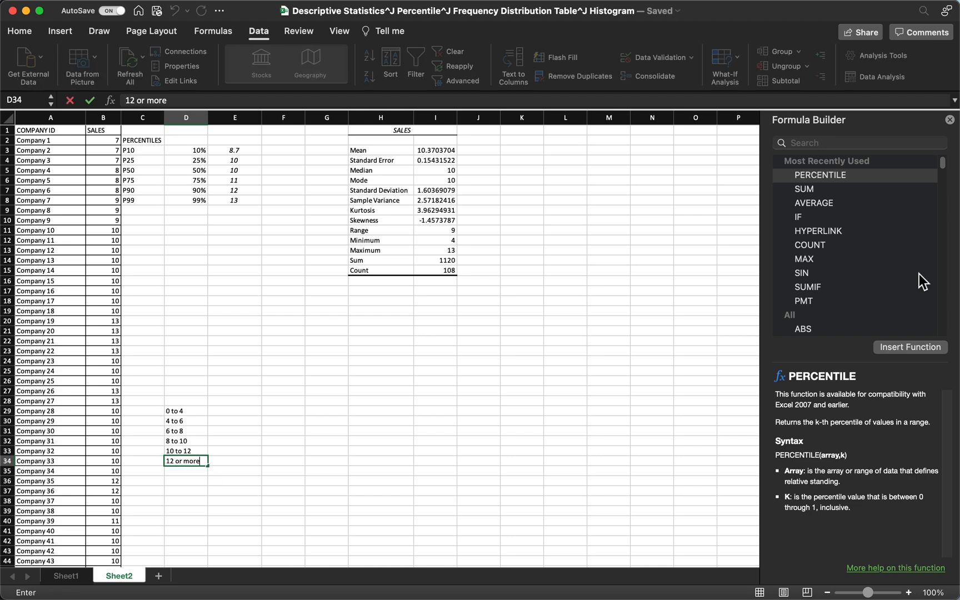
mouse_move(259, 408)
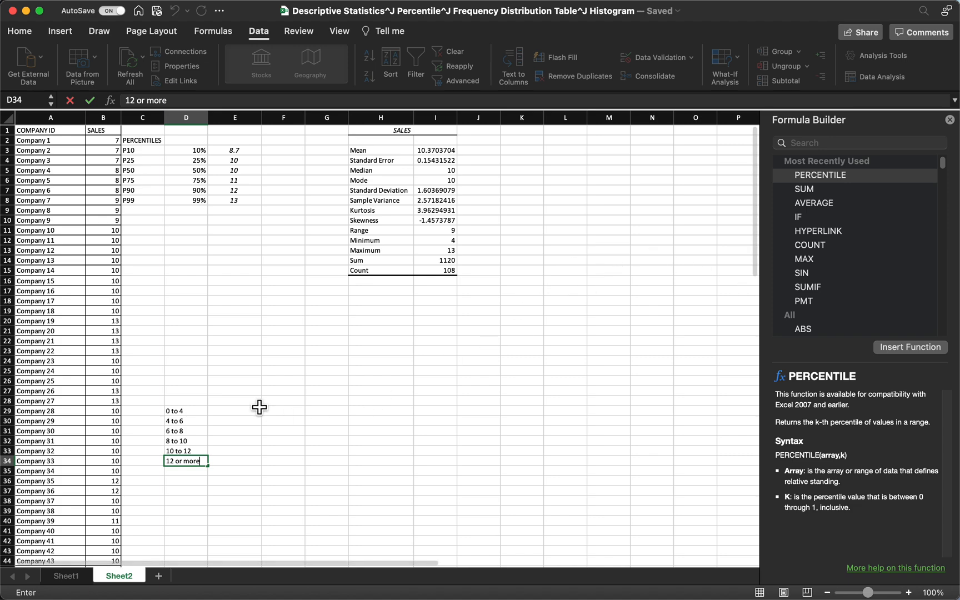
Enter the headings class mark, lower bin and upper bin in row 28
left_click(185, 401)
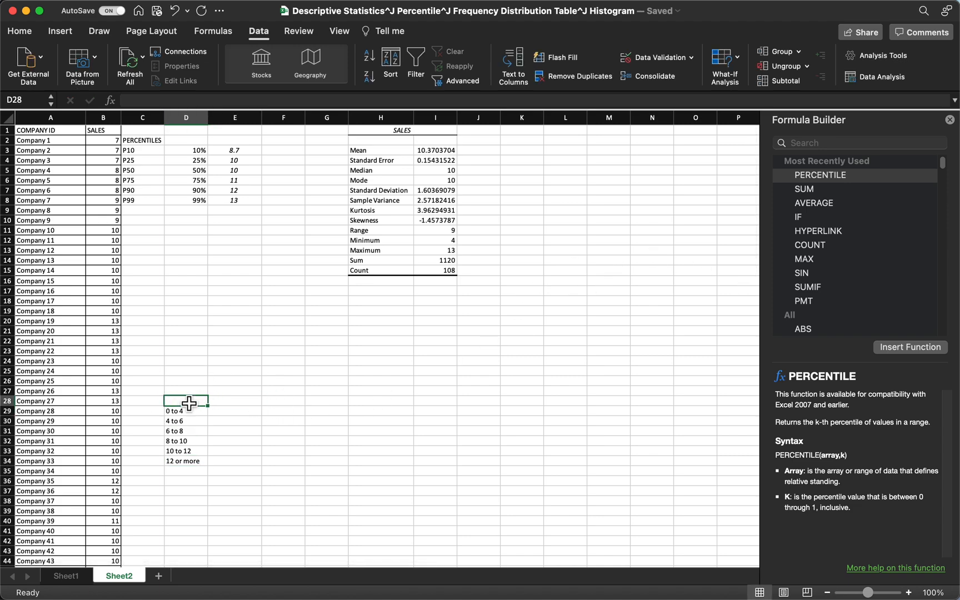
type("class mark")
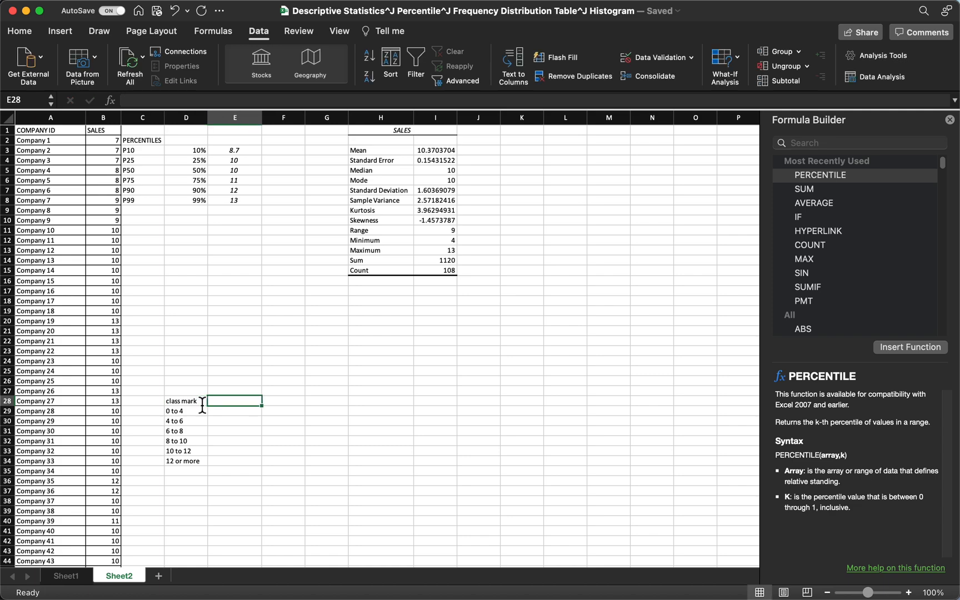
type("low")
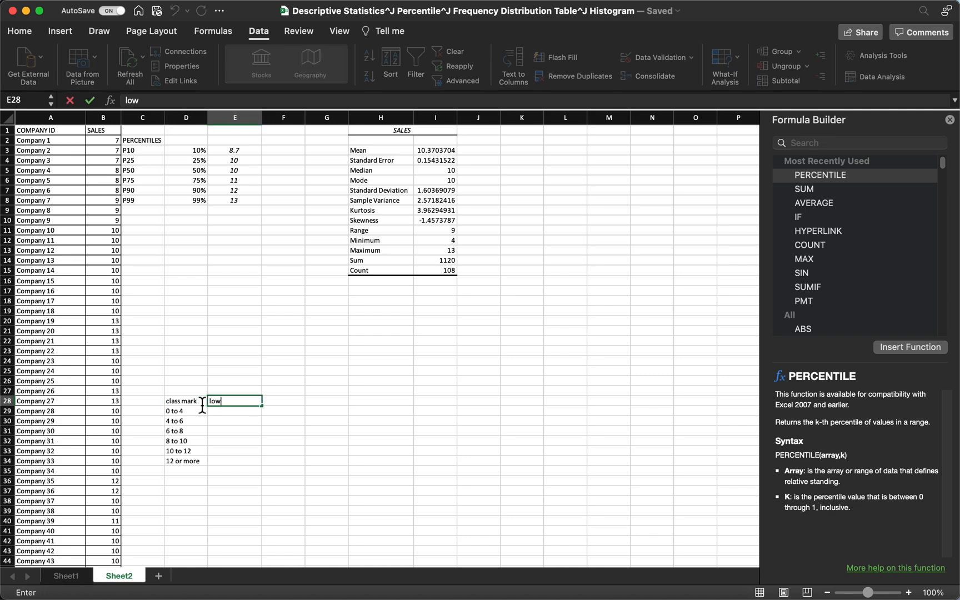
type("er")
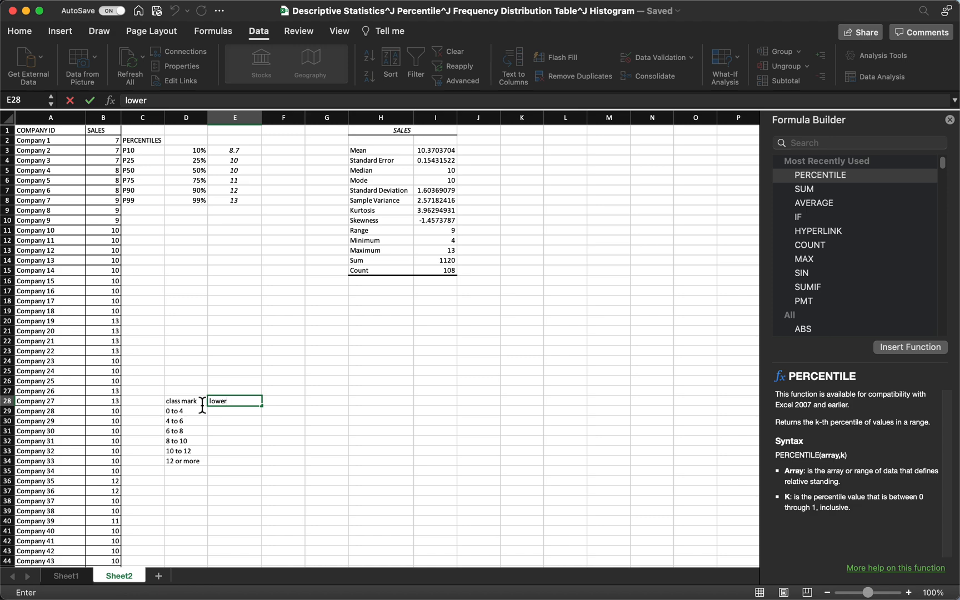
type("upper bin")
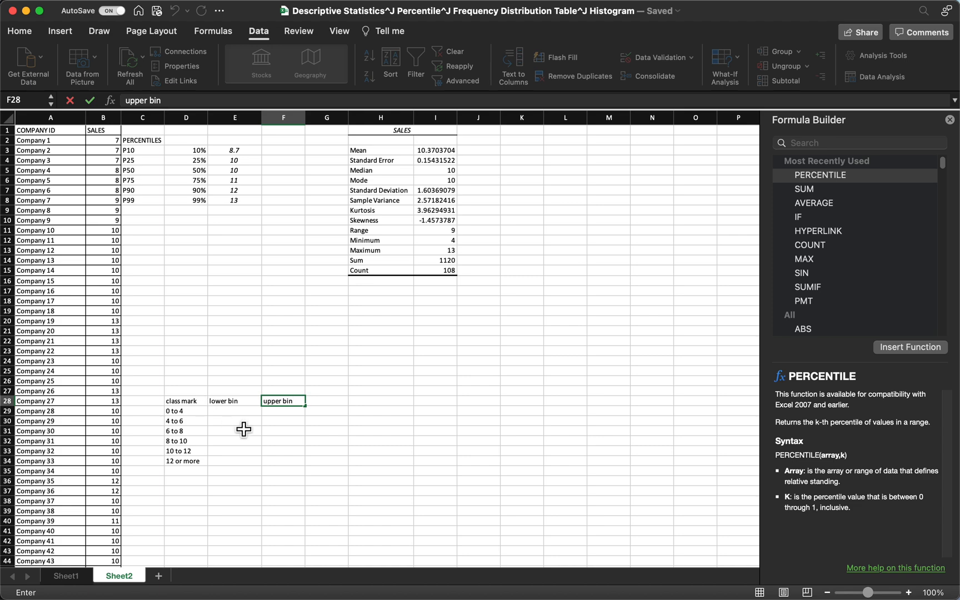
Fill lower bins 0, 4, 6, 8, 10, 12 and upper bins 4, 6, 8, 10, 12
left_click(234, 410)
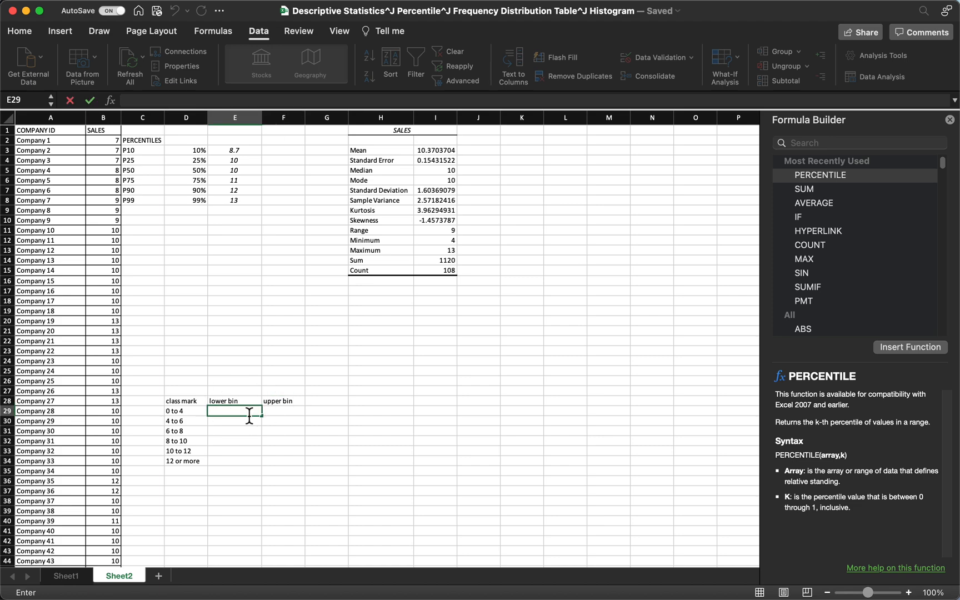
type("0")
left_click(234, 430)
type("6")
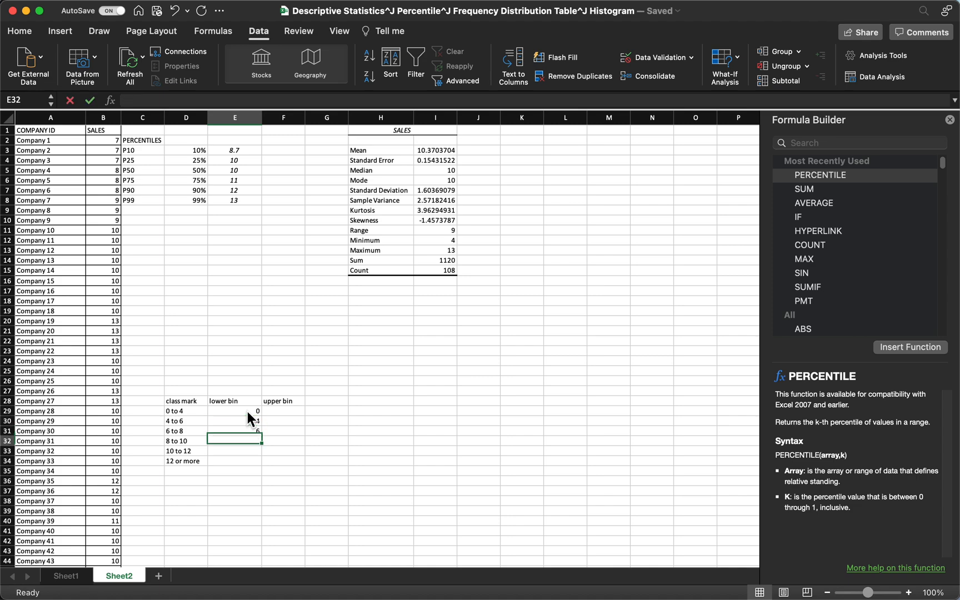
type("8")
left_click(283, 421)
type("6")
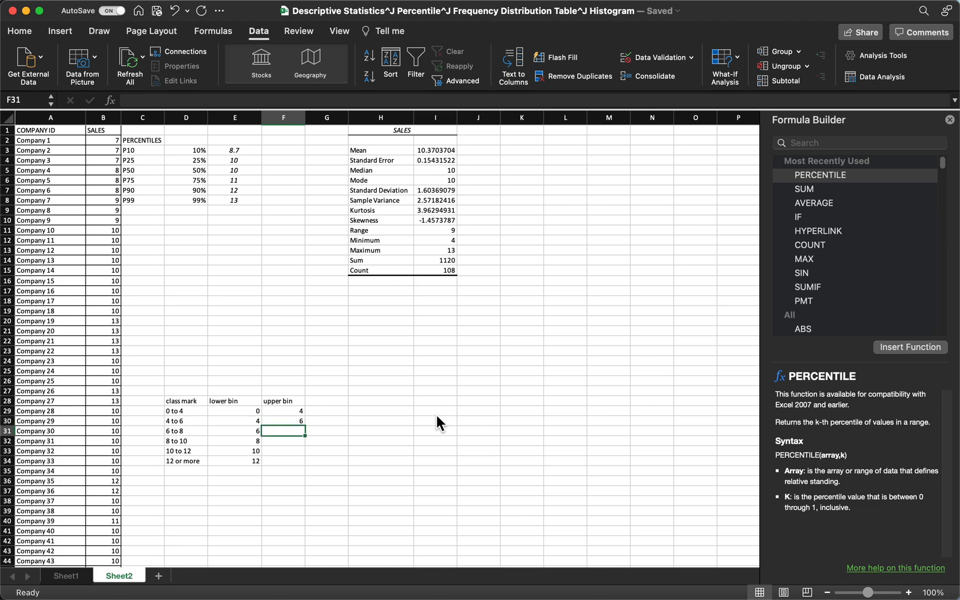
type("10")
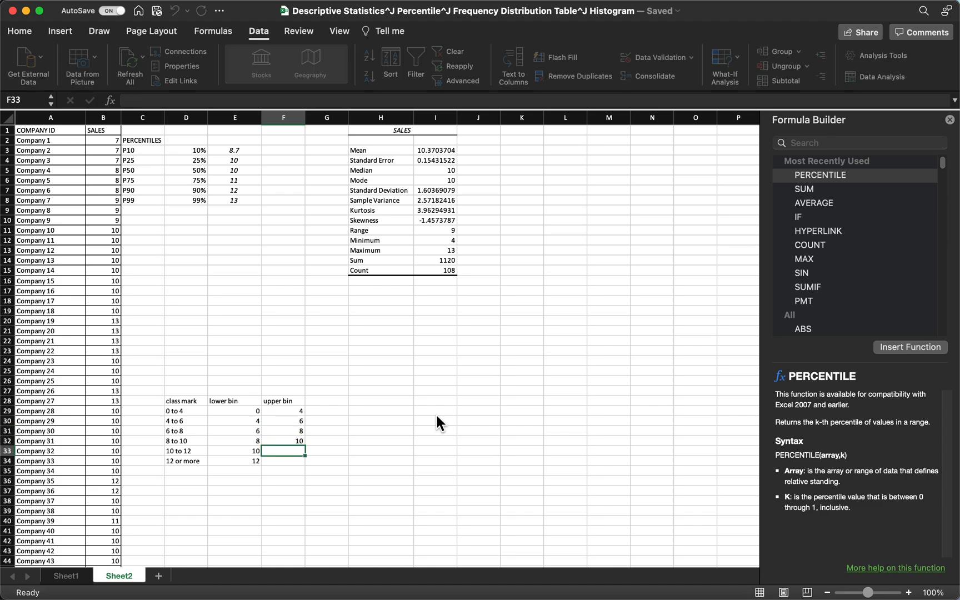
type("12")
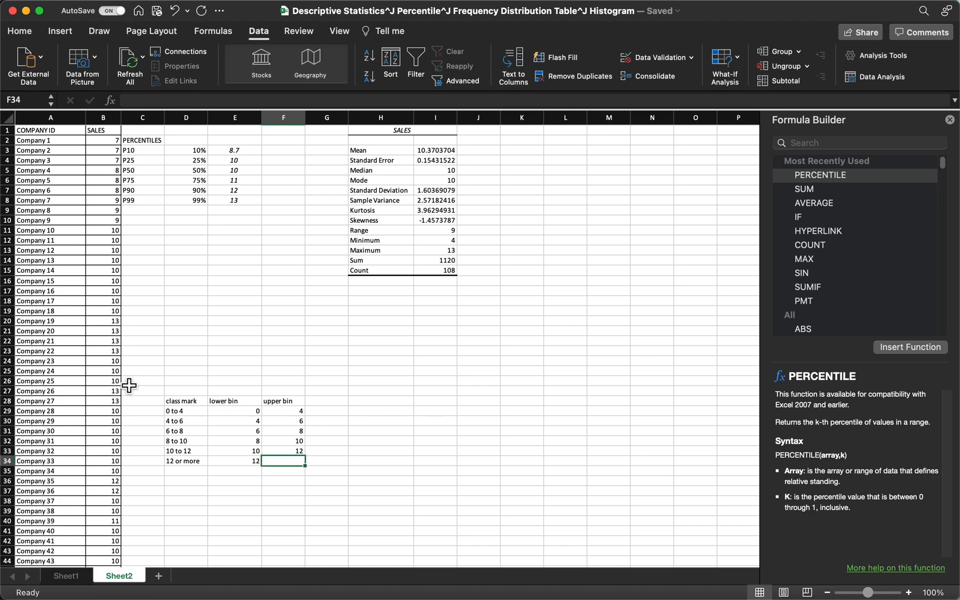
mouse_move(129, 348)
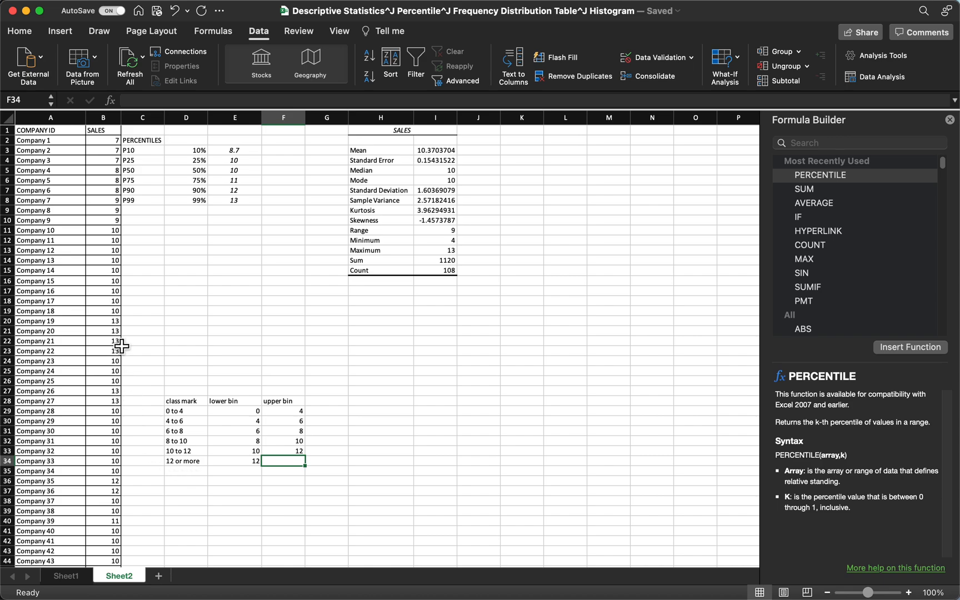
left_click(434, 421)
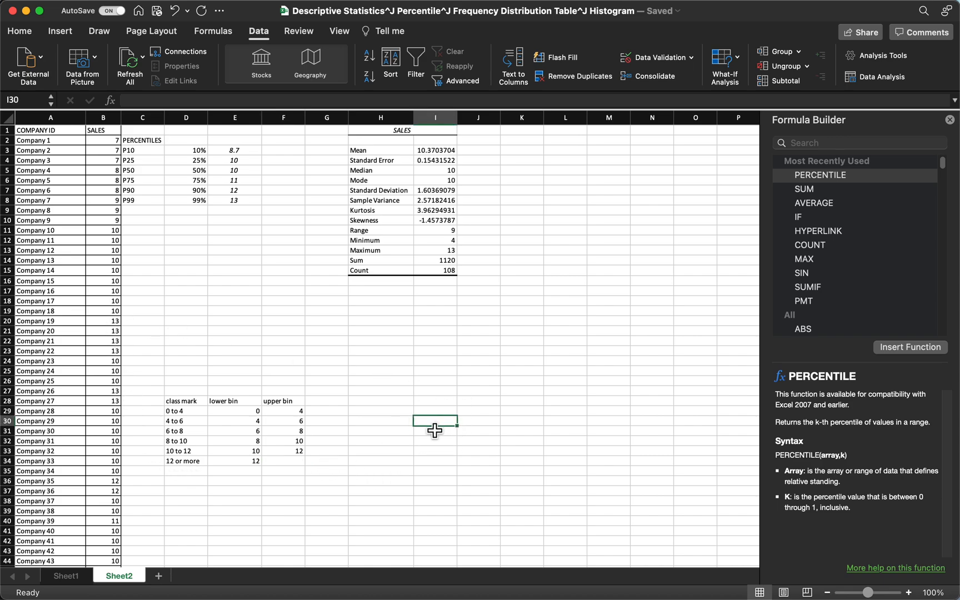
scroll("down", 3)
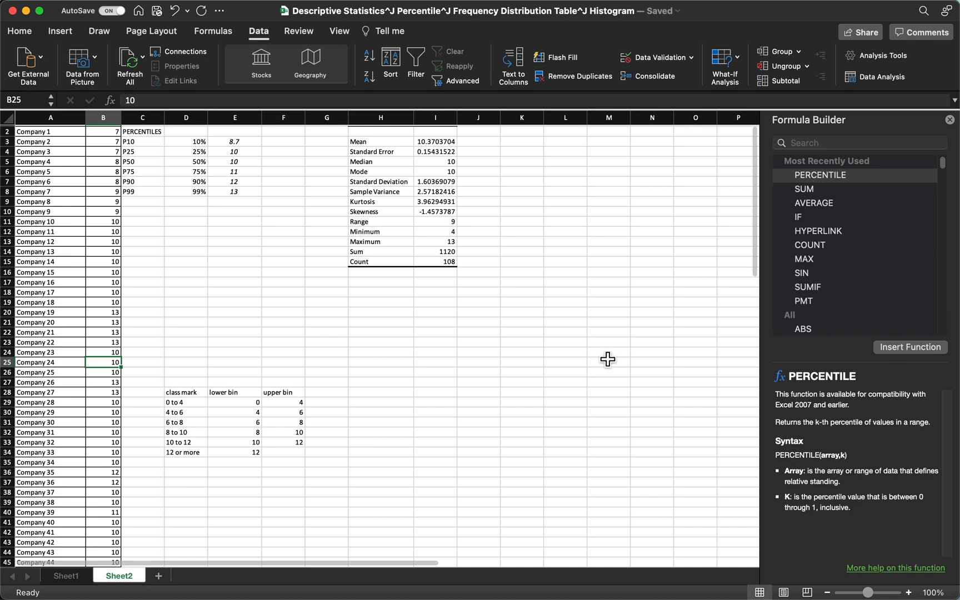
left_click(283, 442)
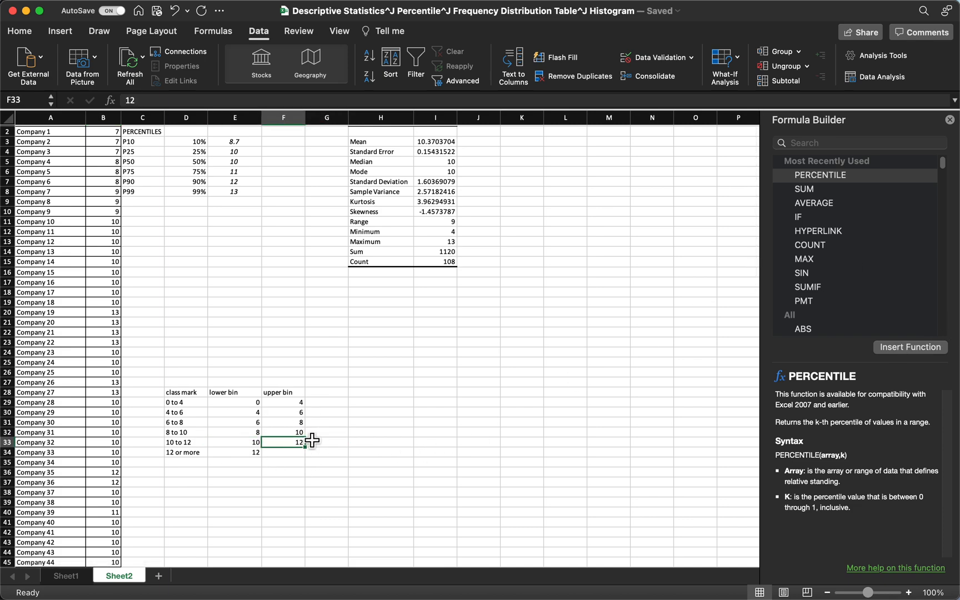
left_click(327, 452)
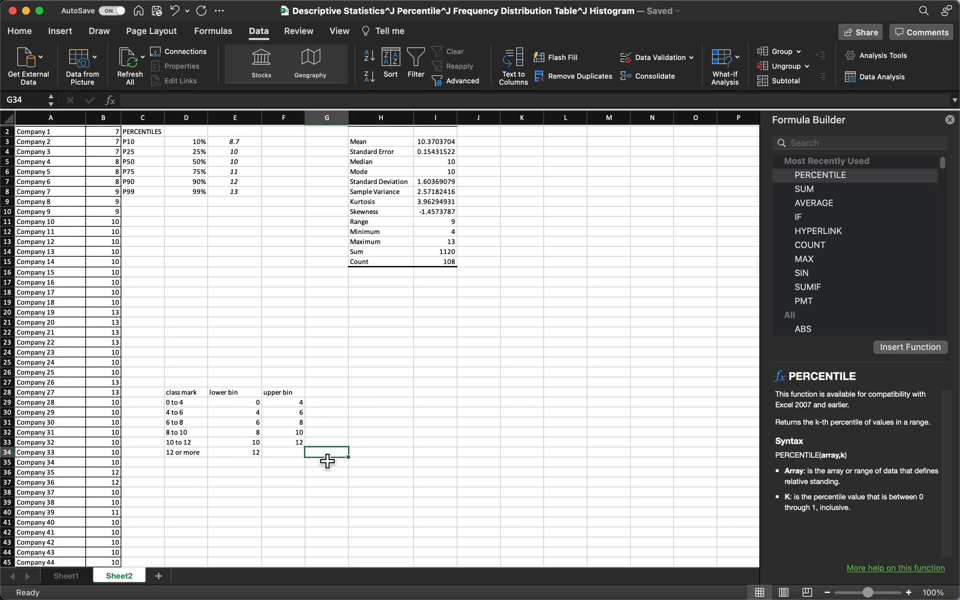
left_click(283, 402)
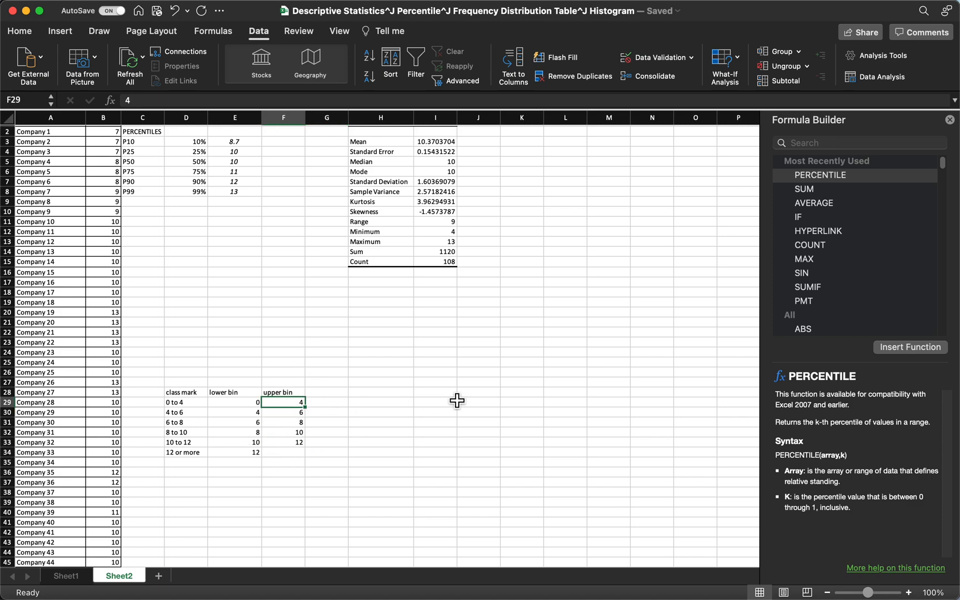
mouse_move(457, 405)
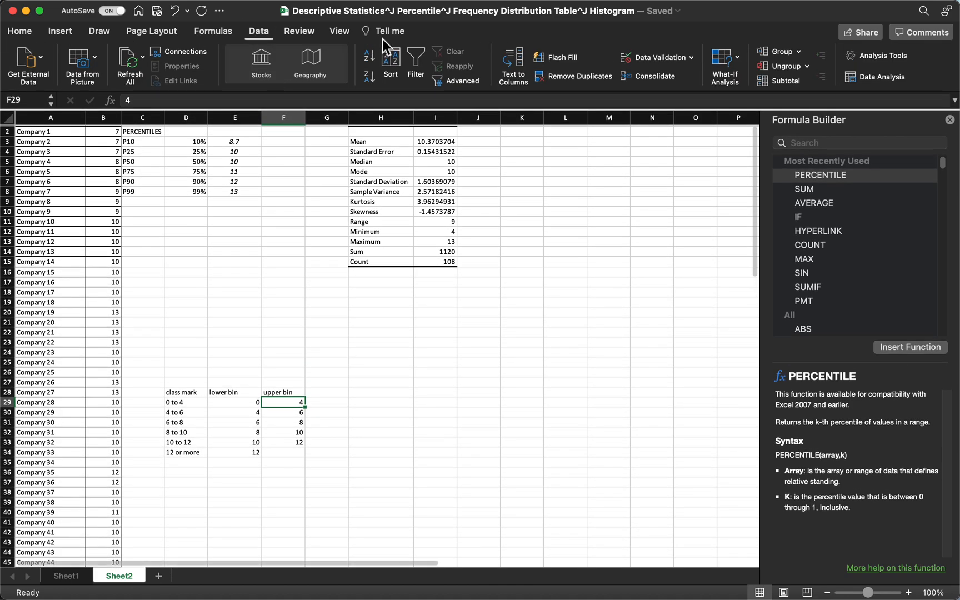
Choose Histogram from the Data Analysis tools list
left_click(882, 77)
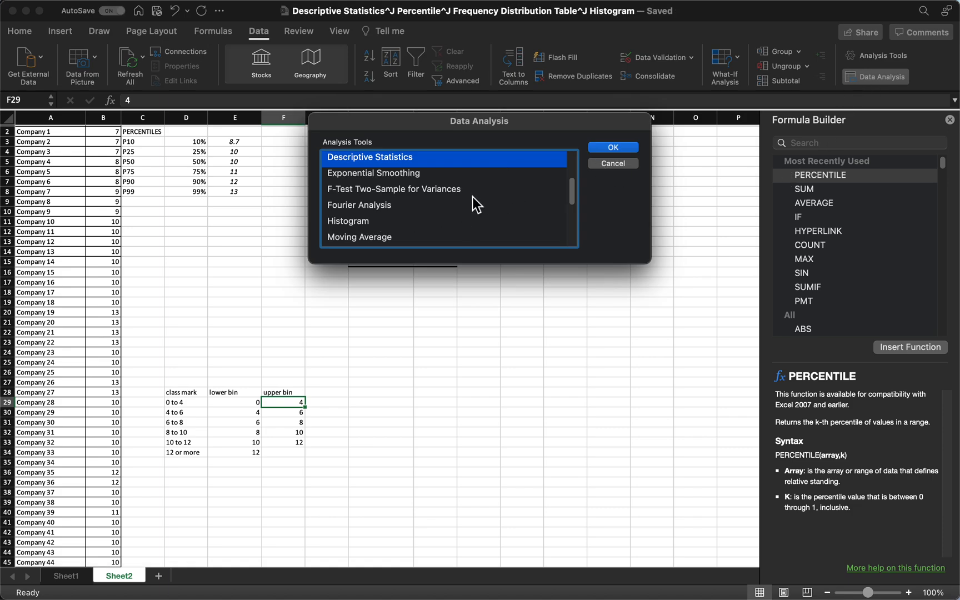
scroll("down", 3)
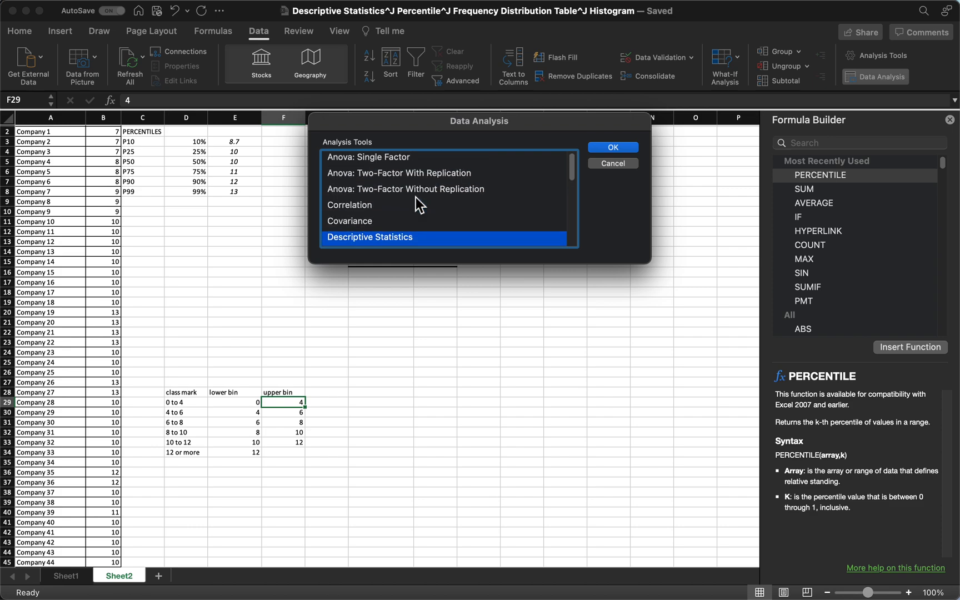
scroll("down", 3)
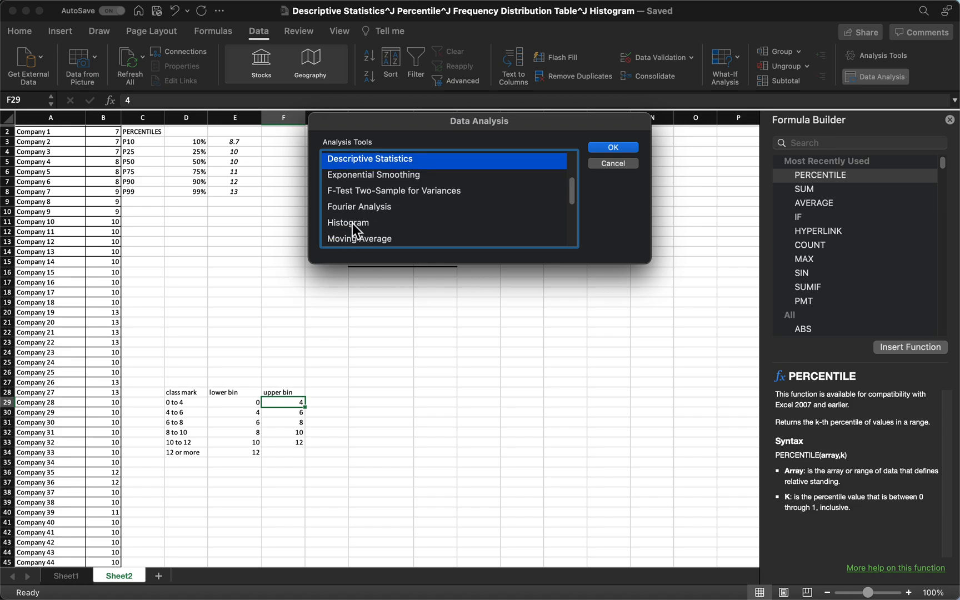
left_click(612, 147)
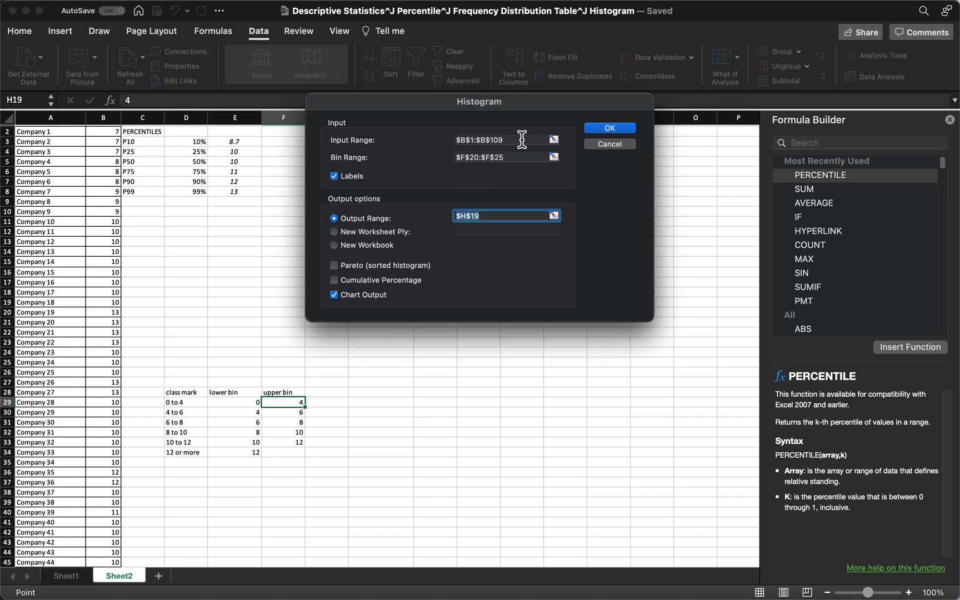
Run the histogram with bin range F28:F33, labels and chart output, outputting to C11
left_click(502, 140)
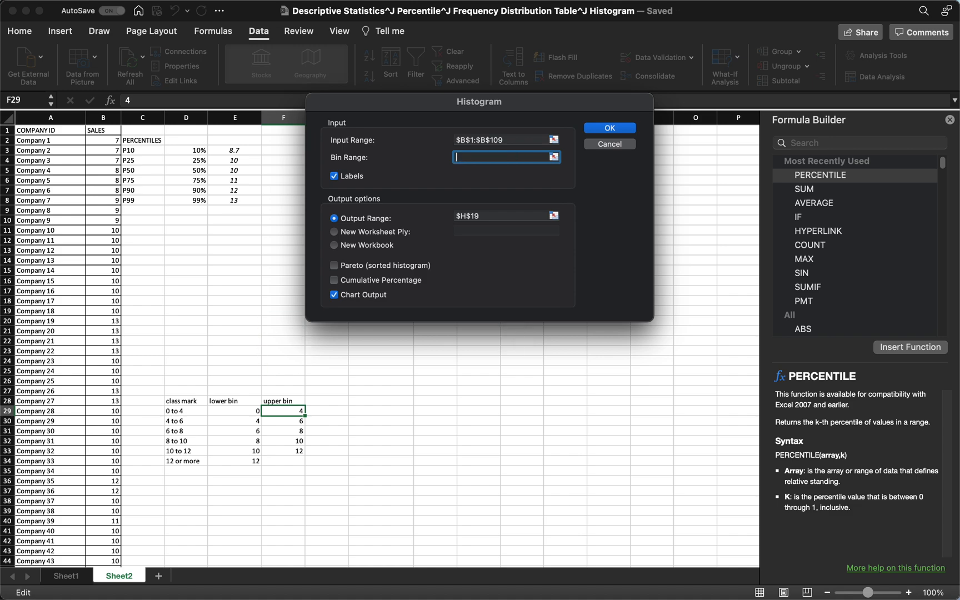
mouse_move(294, 412)
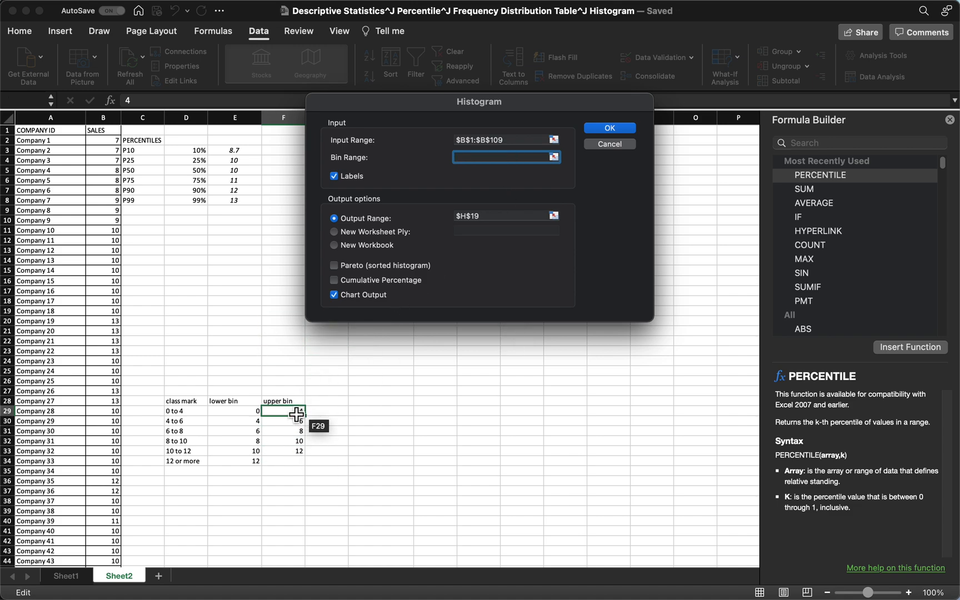
left_click_drag(282, 411, 282, 446)
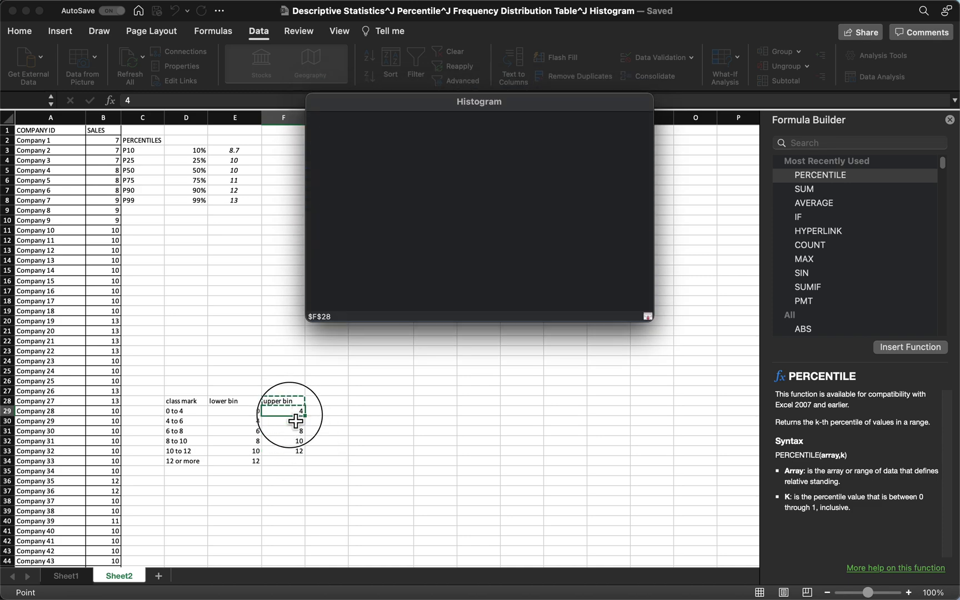
left_click_drag(284, 410, 283, 452)
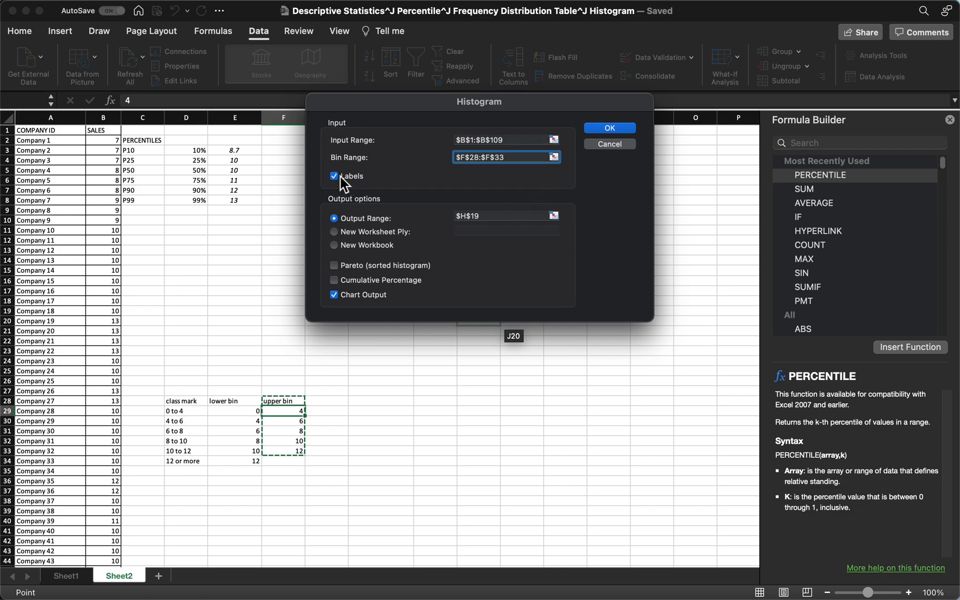
left_click(502, 215)
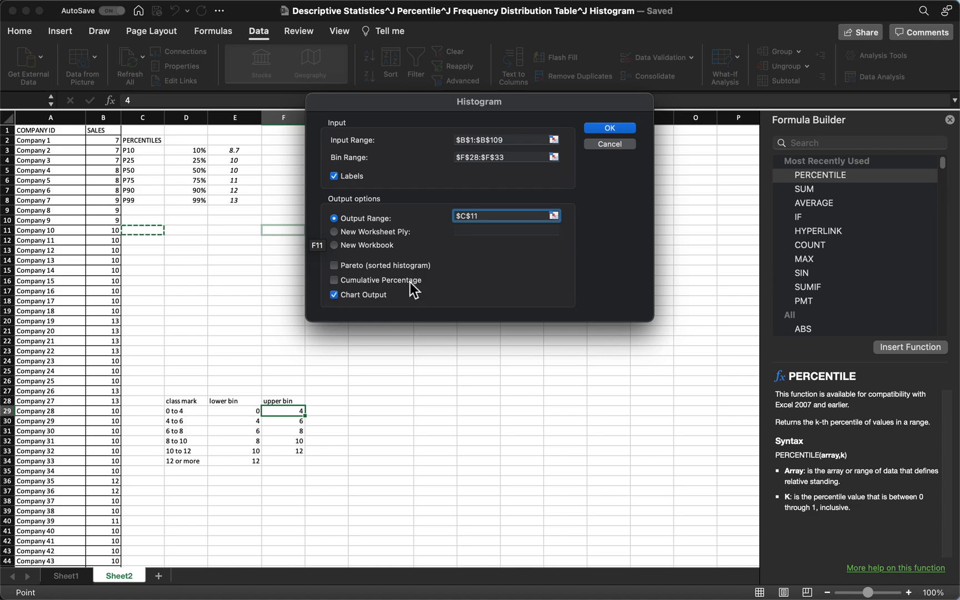
mouse_move(713, 347)
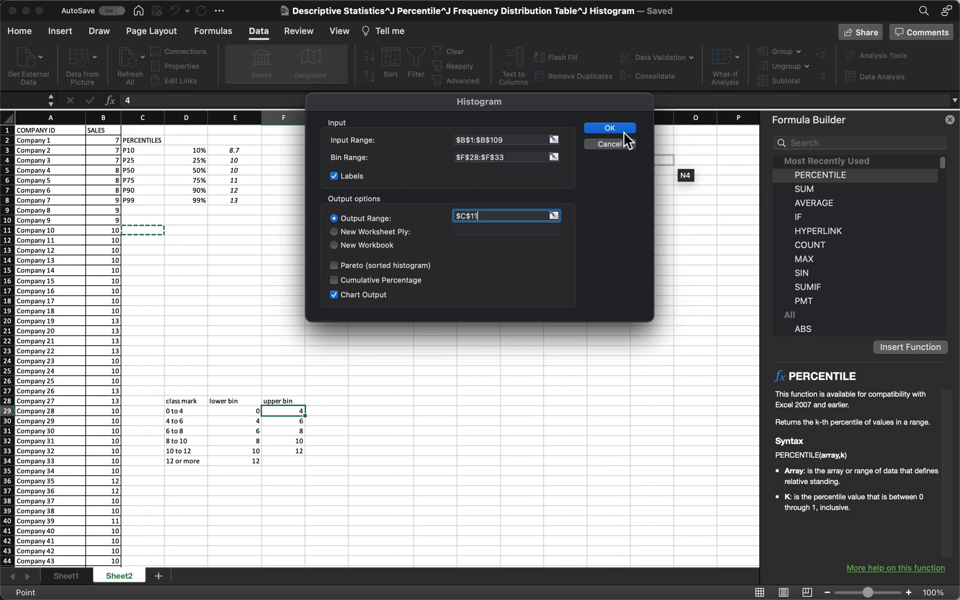
left_click(608, 128)
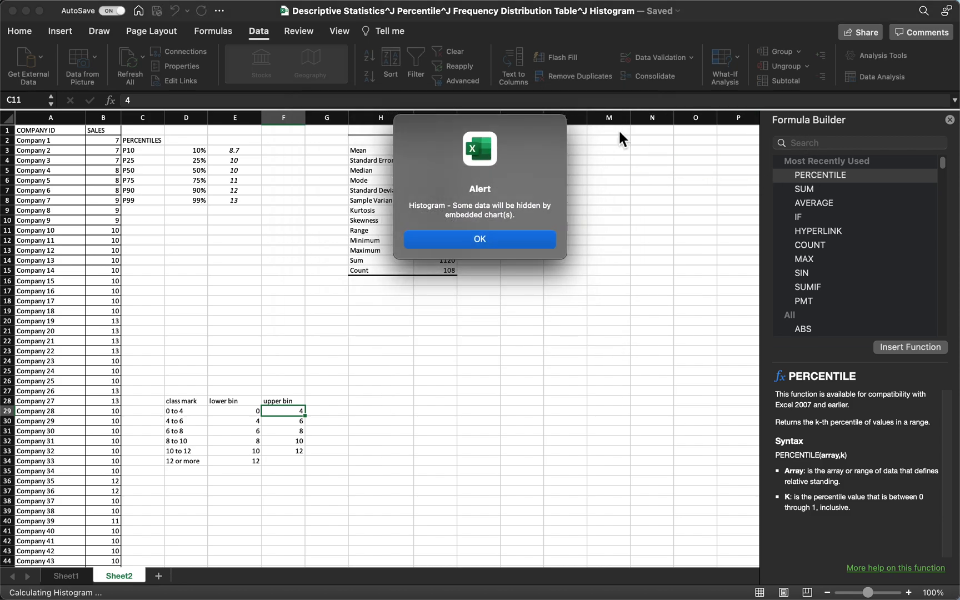
Dismiss the hidden-data warning and drag the histogram chart beside the summary statistics
left_click(479, 239)
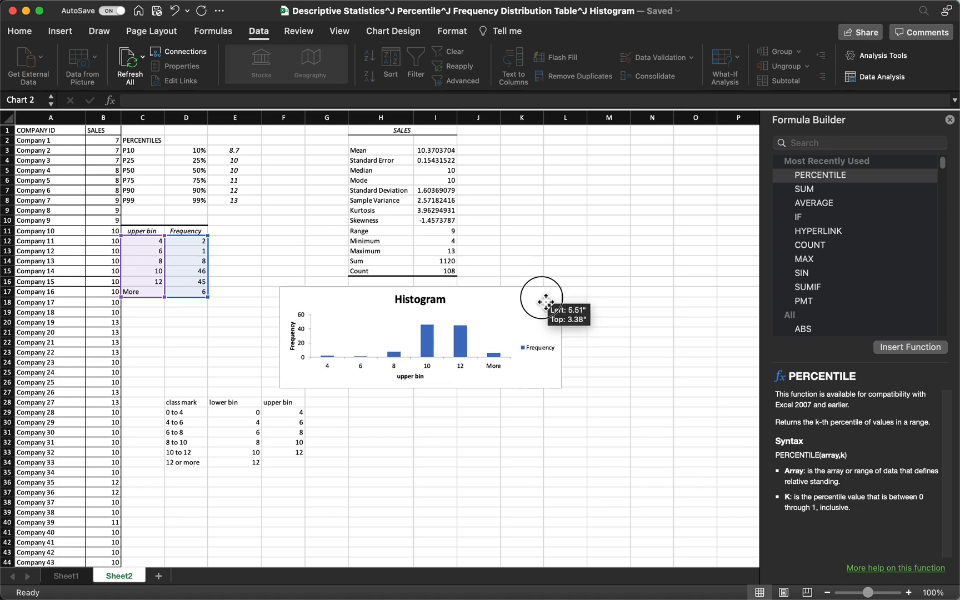
left_click_drag(541, 303, 658, 323)
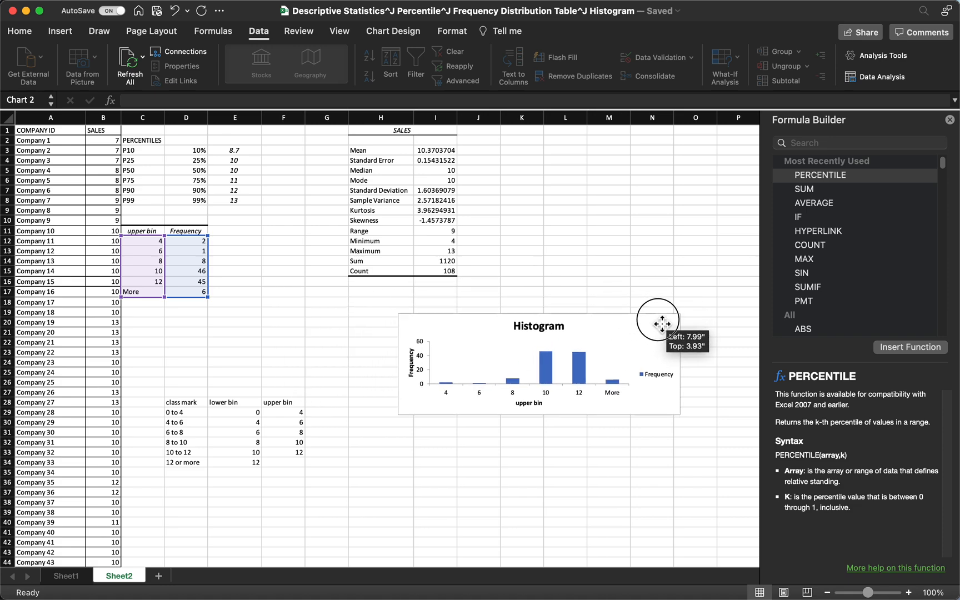
left_click_drag(658, 323, 685, 326)
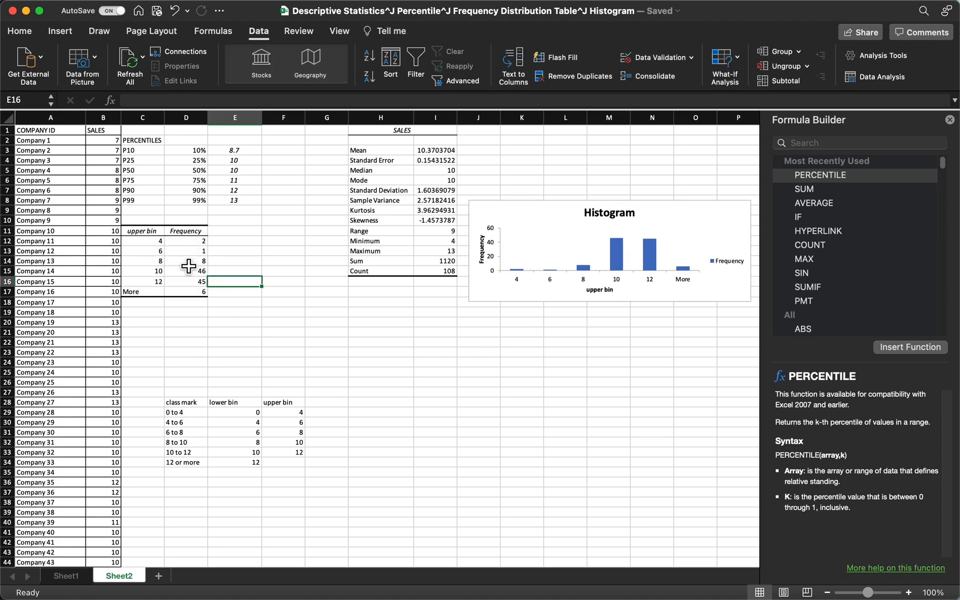
Check the frequency table values (bin 10, frequency 46) and select the cell below
left_click(186, 241)
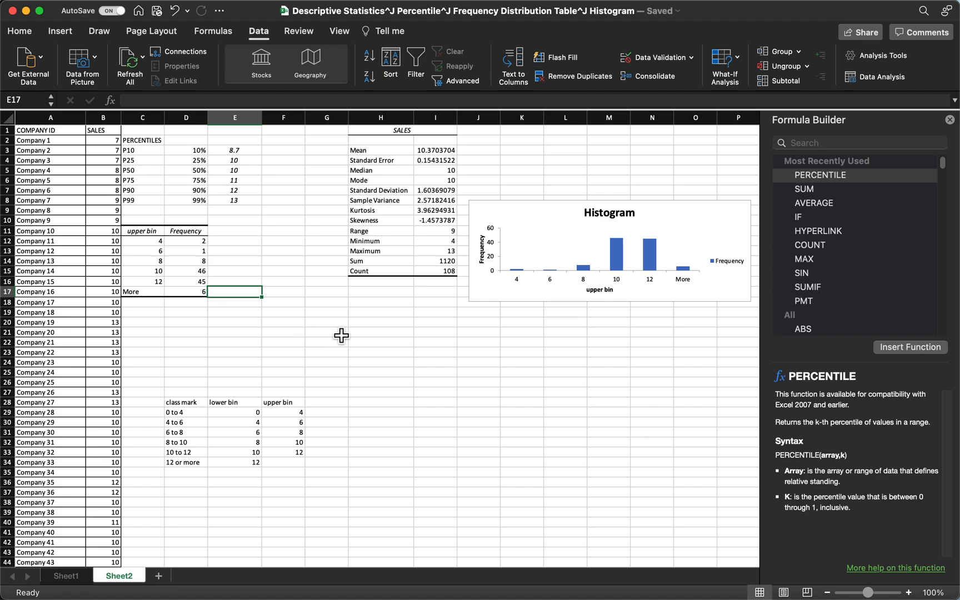
left_click(142, 270)
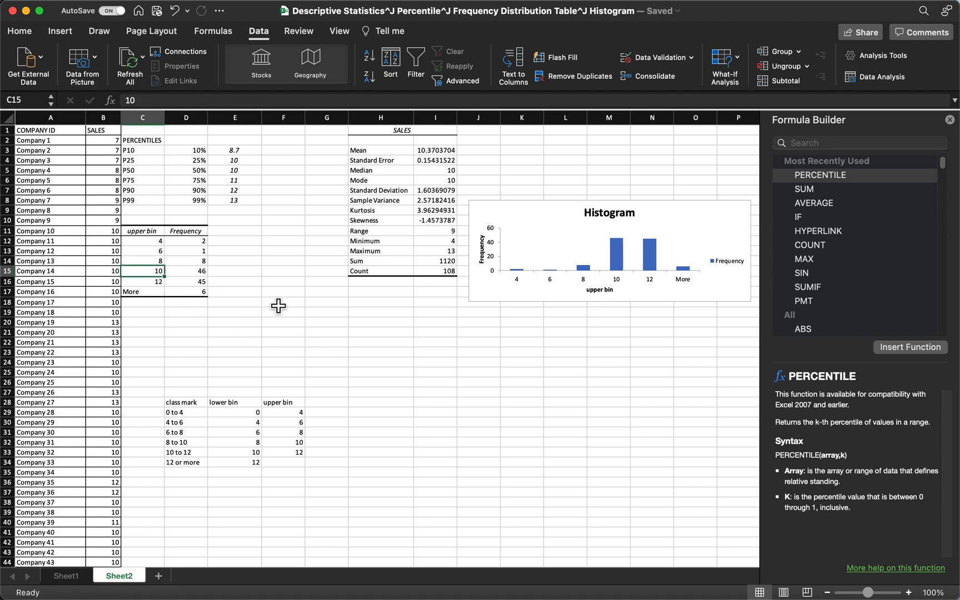
mouse_move(211, 280)
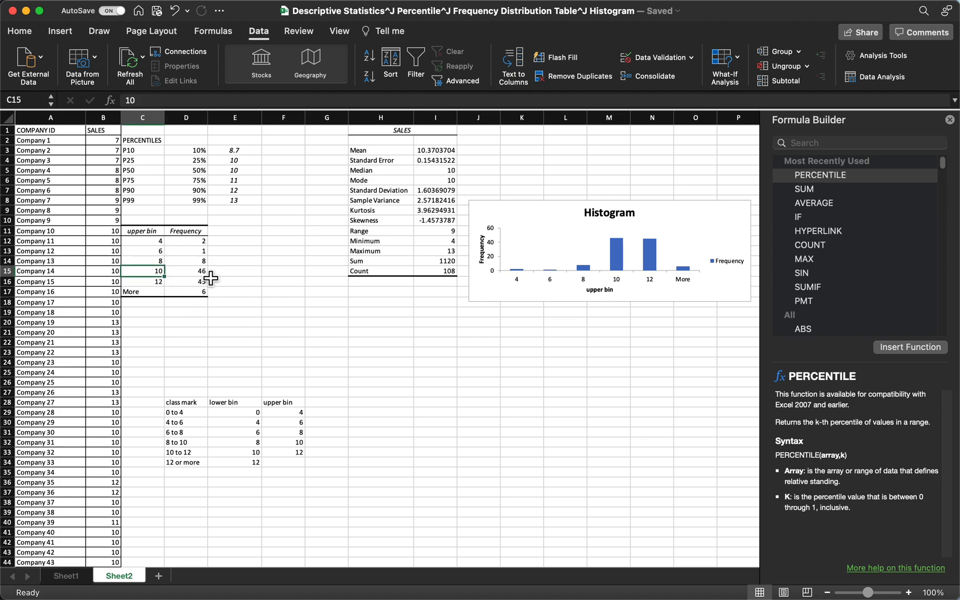
left_click(185, 270)
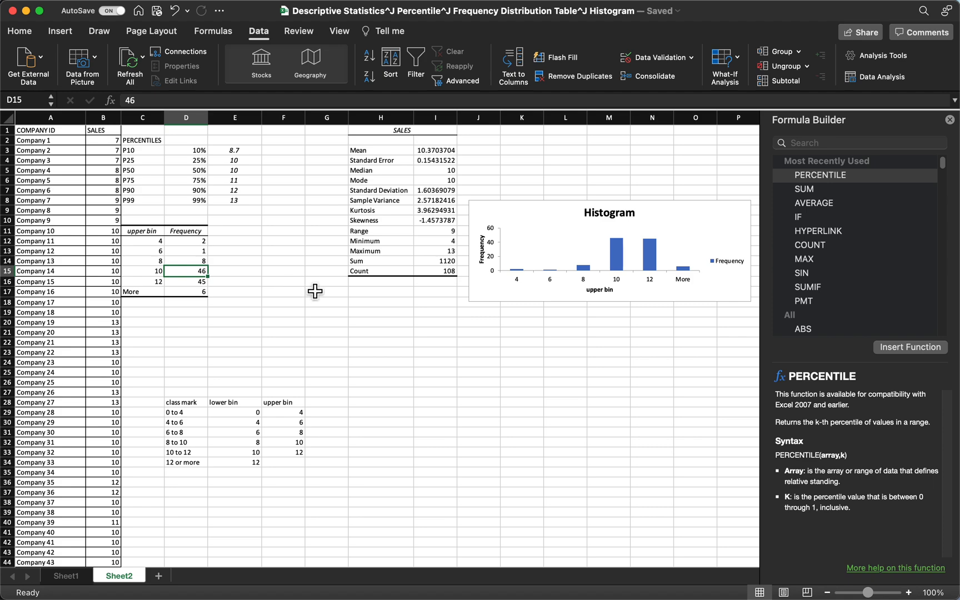
left_click(186, 302)
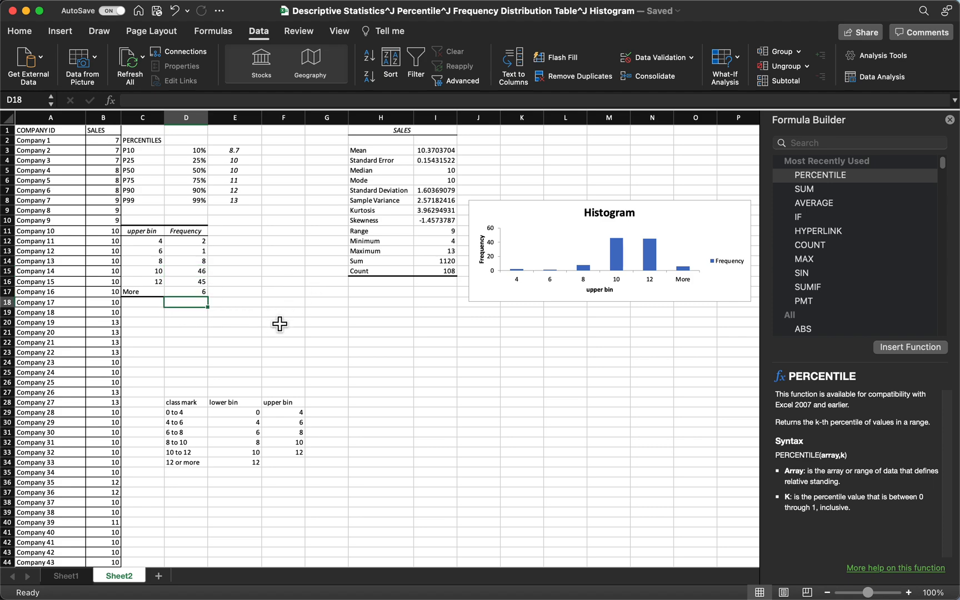
mouse_move(841, 137)
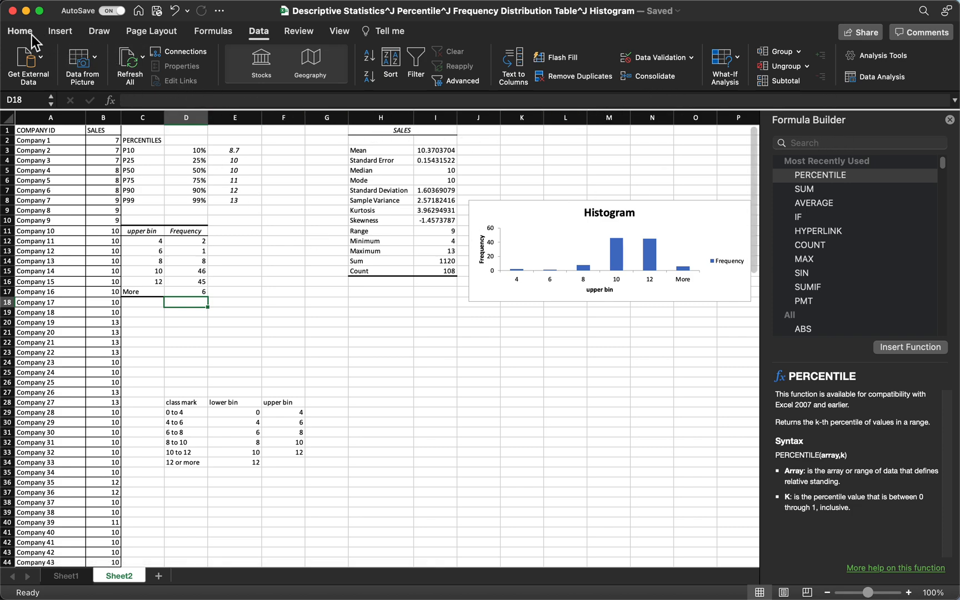
AutoSum the frequency column to show a total of 108
left_click(213, 30)
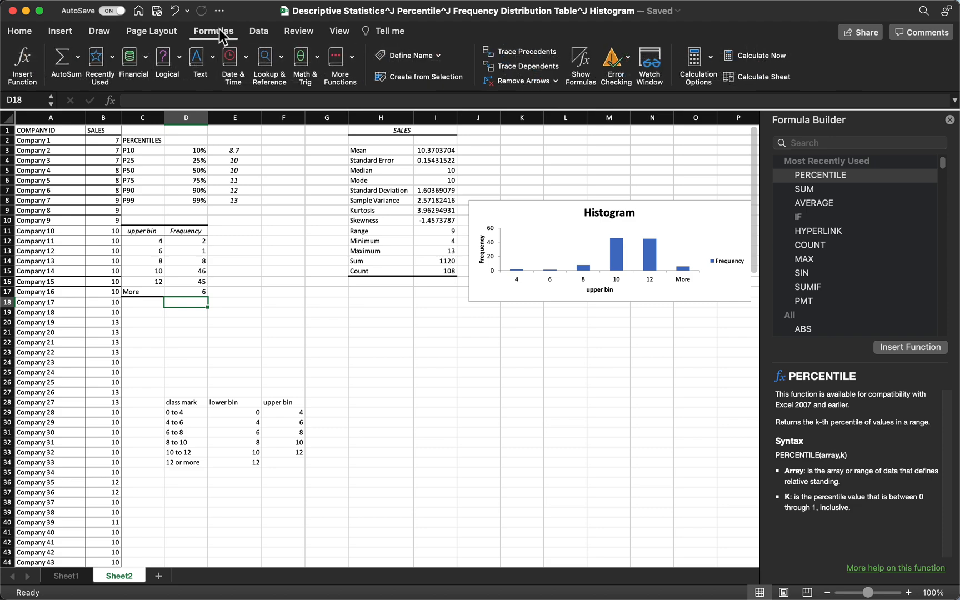
left_click(58, 60)
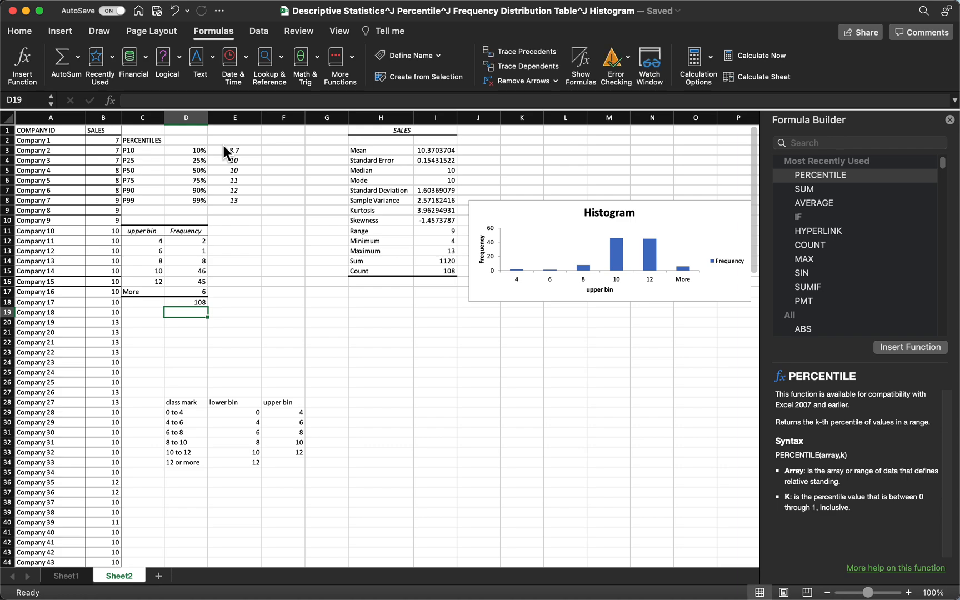
left_click(186, 301)
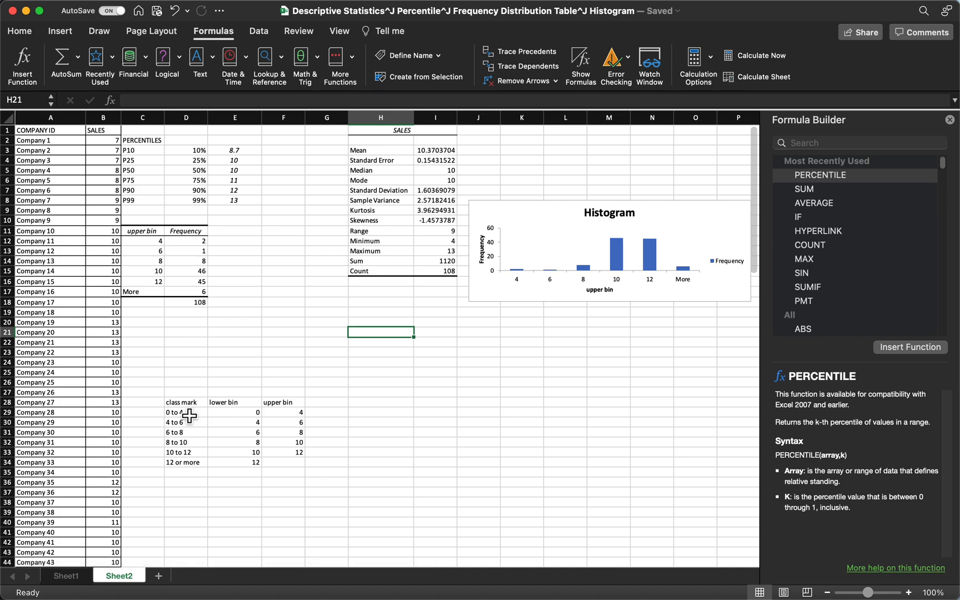
mouse_move(311, 163)
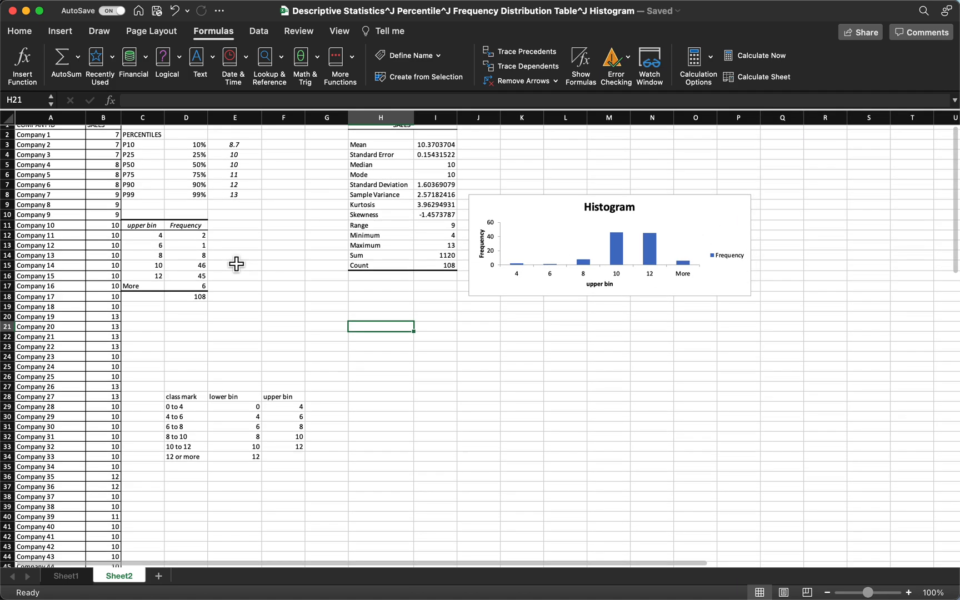
Increase the font size of the PERCENTILES heading in C2
left_click(235, 150)
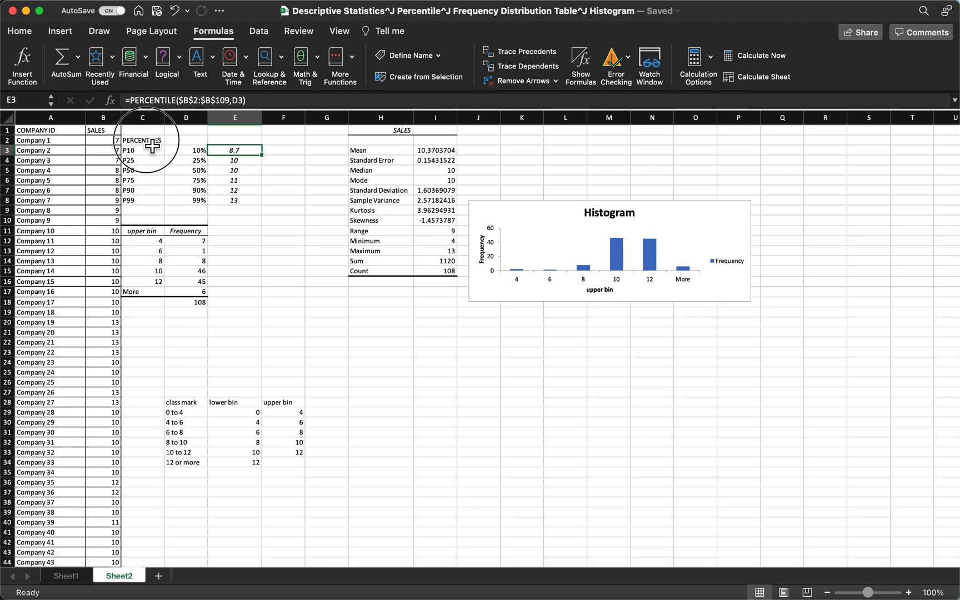
left_click(19, 31)
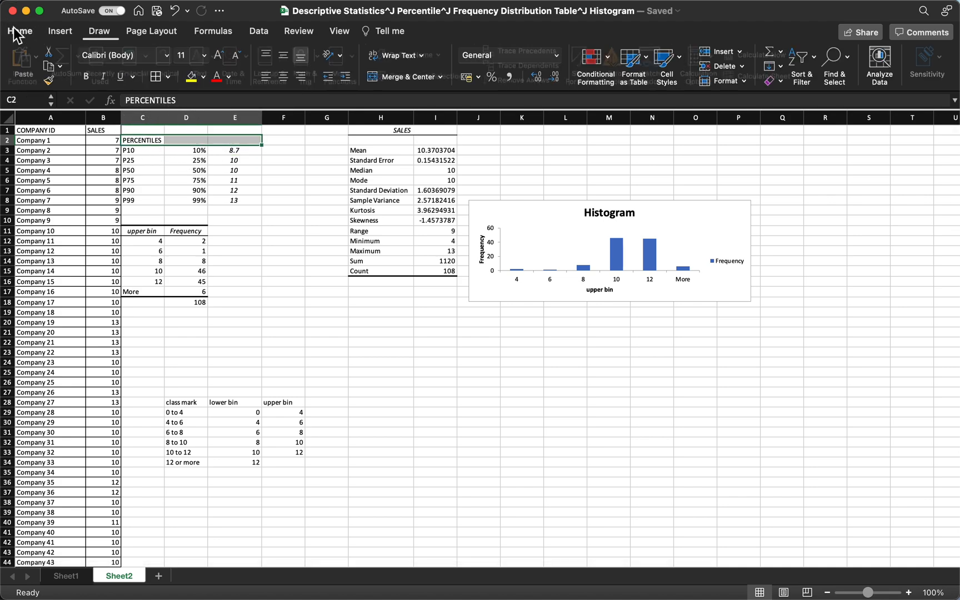
left_click(167, 77)
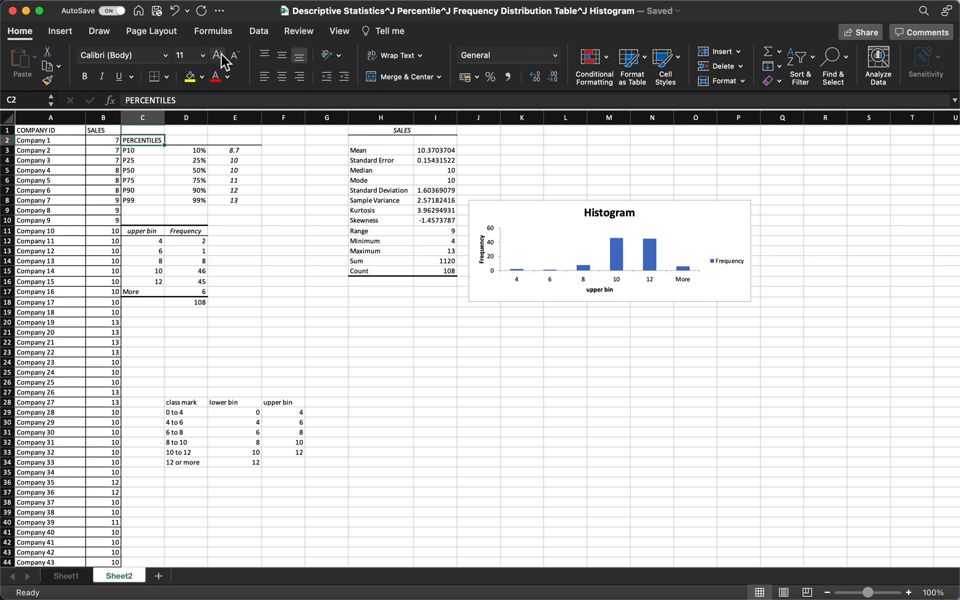
left_click(217, 55)
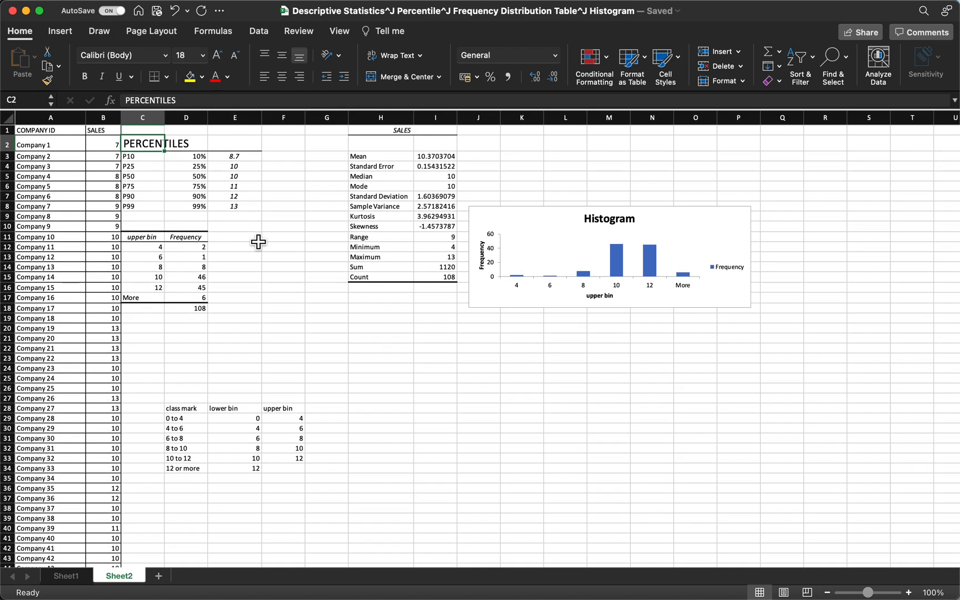
left_click(283, 288)
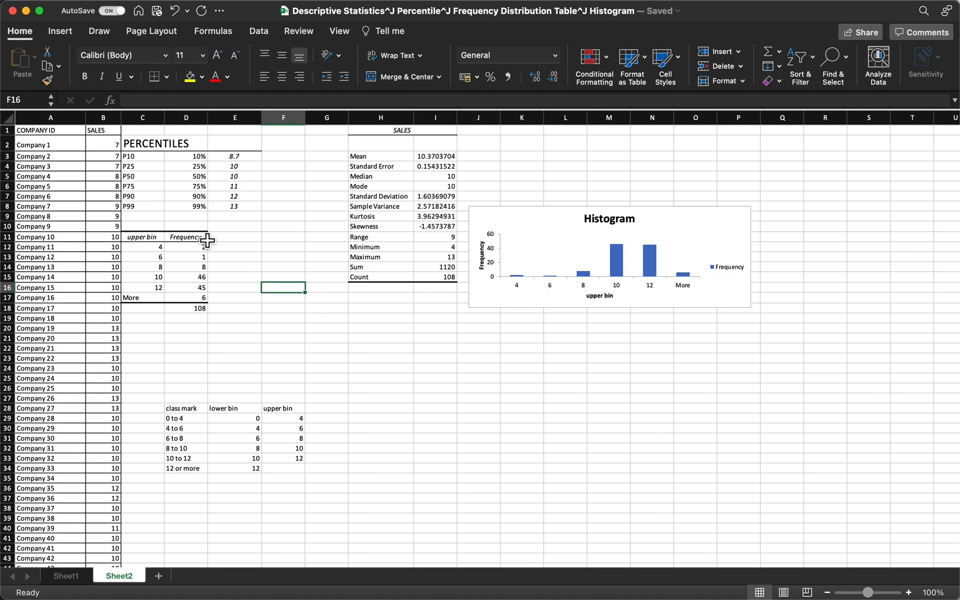
Add a bottom border under the P99 row of the percentile table
left_click(186, 256)
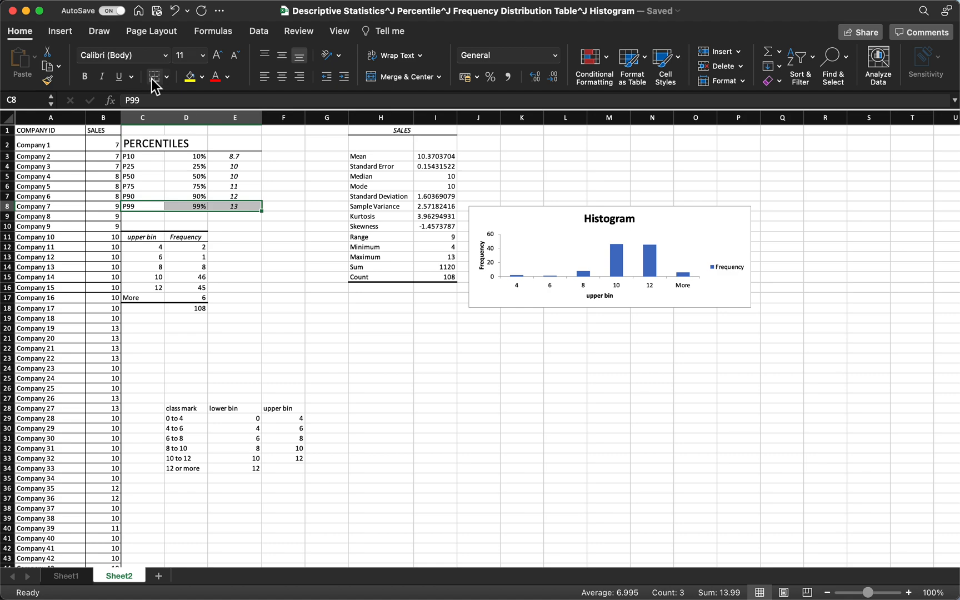
left_click(235, 257)
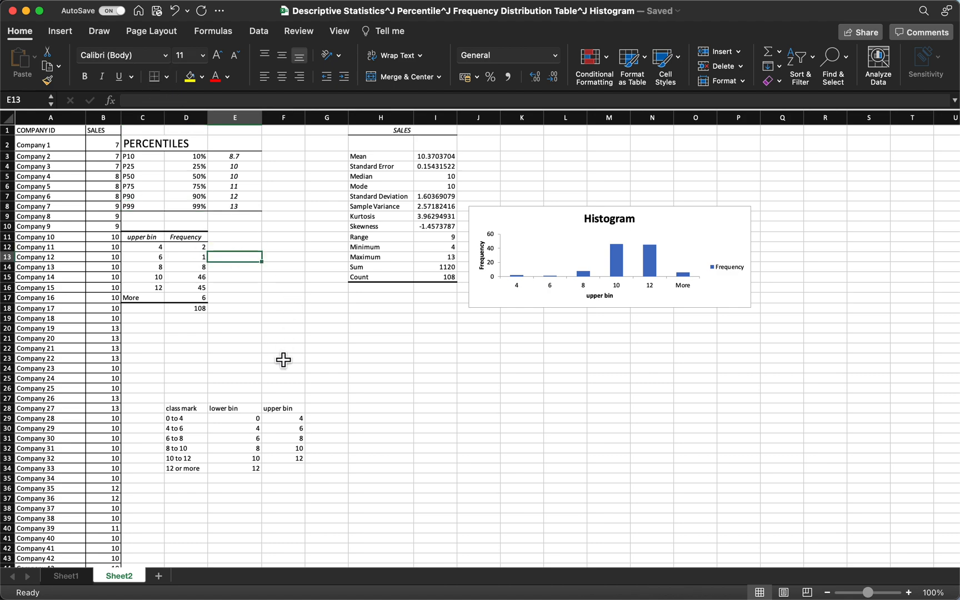
left_click(143, 226)
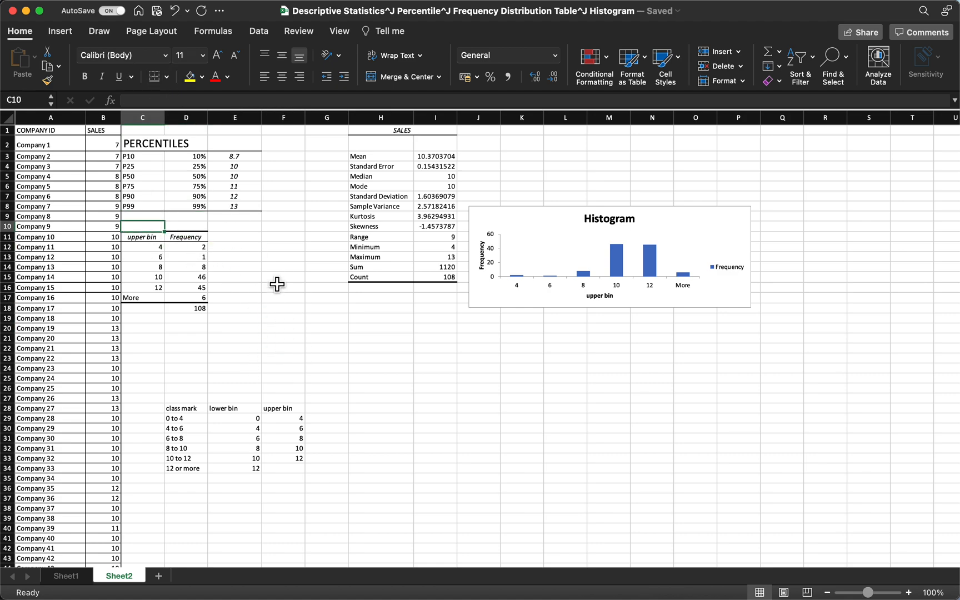
mouse_move(322, 293)
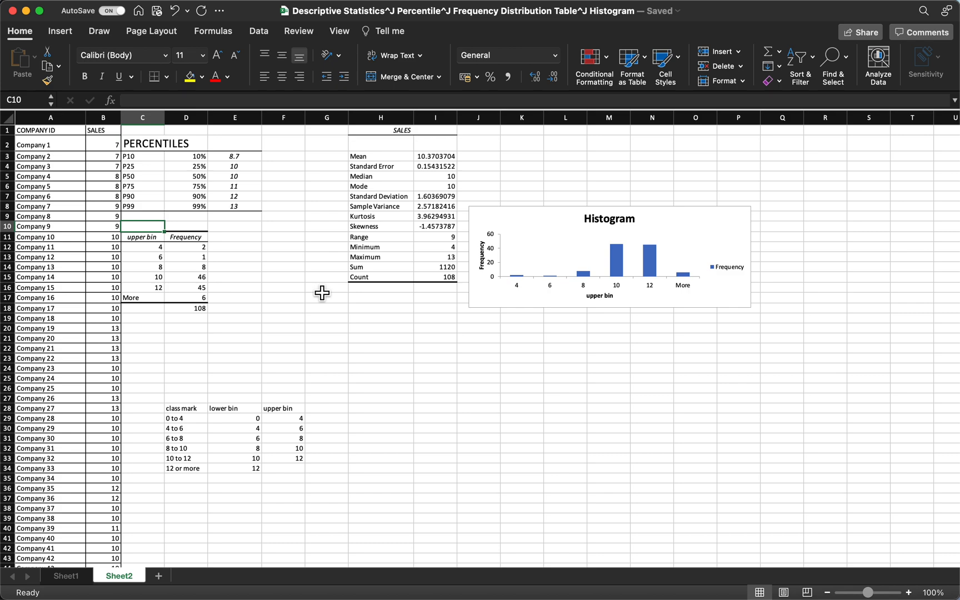
Type the heading 'Frequency Distribution Table' in C10, correcting its capitalisation
type("Fr")
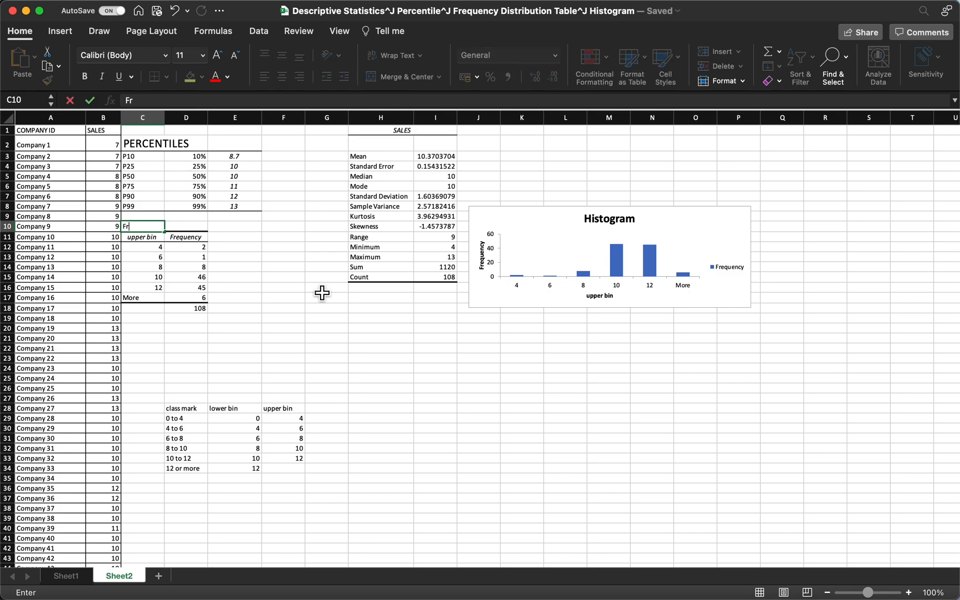
type("equency dis")
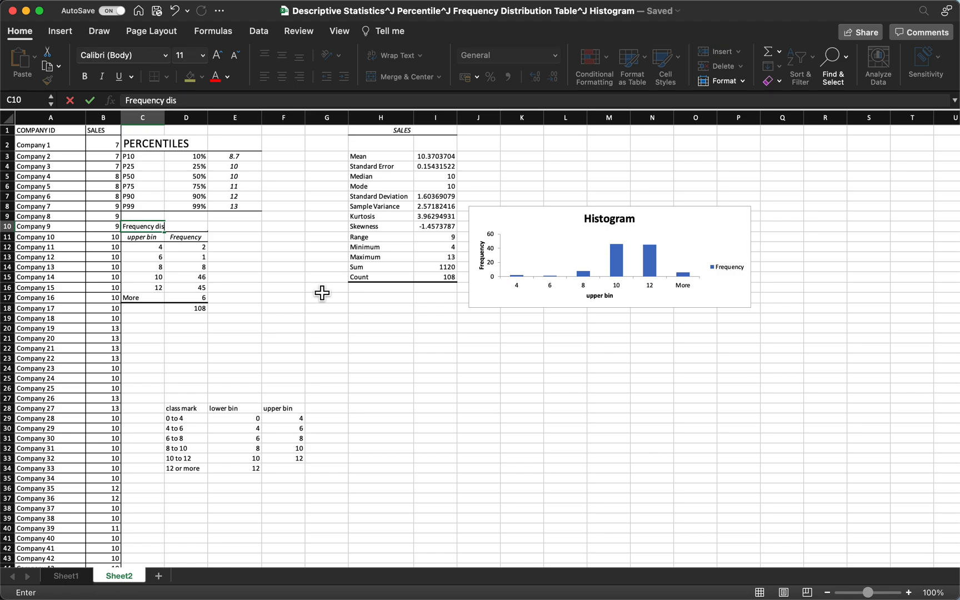
type("tribution")
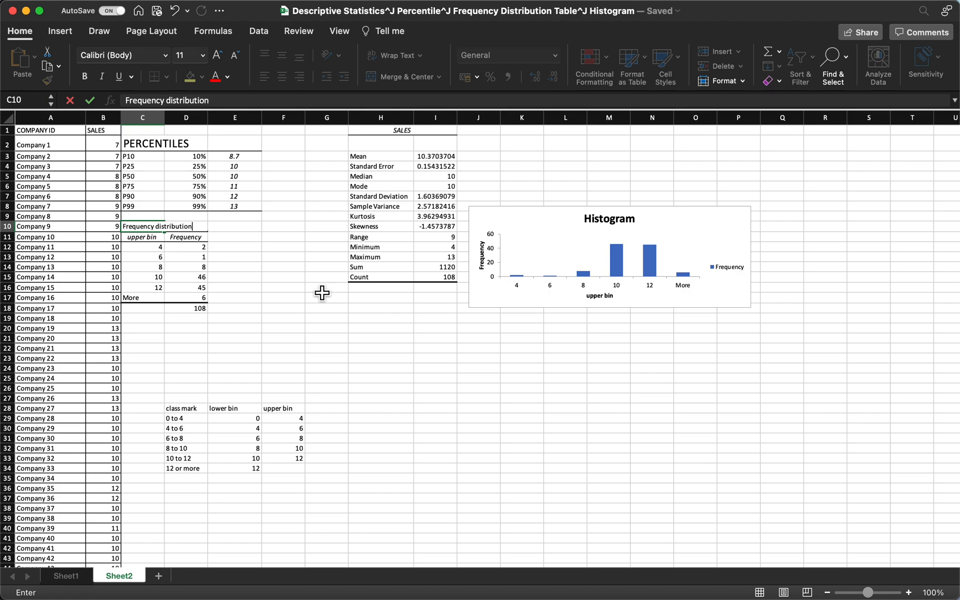
key("Backspace")
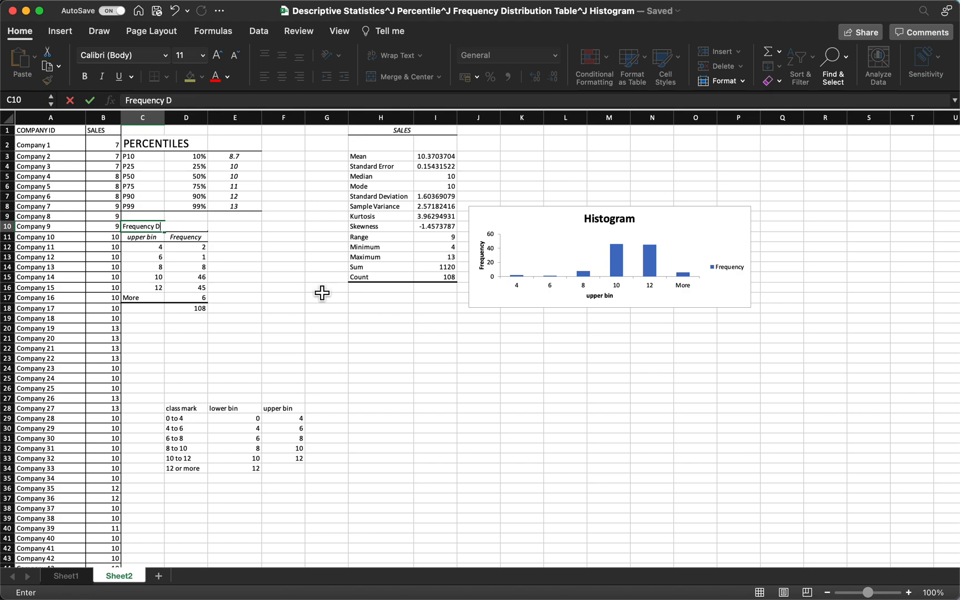
type("istribution Table")
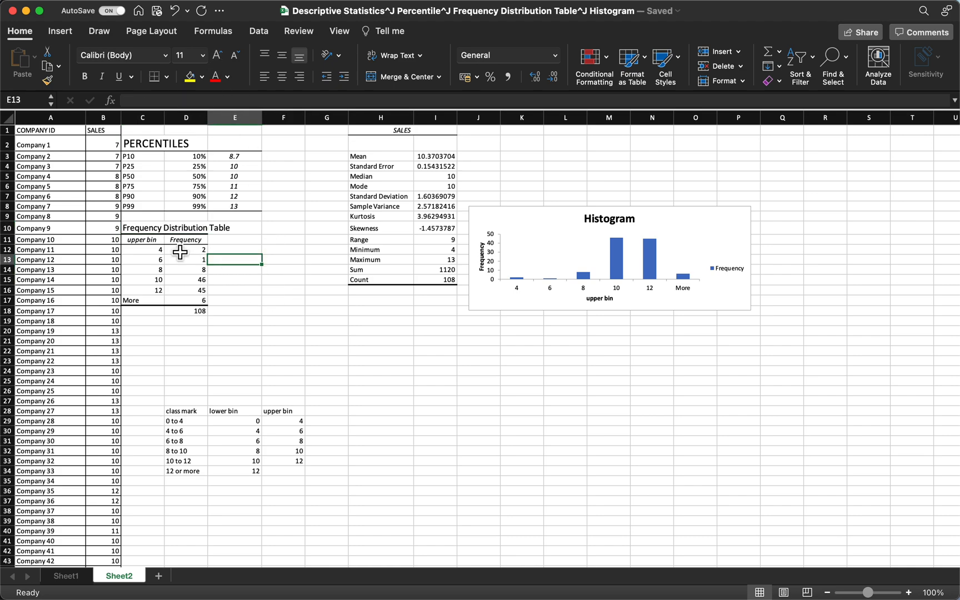
Move the class mark bins table out to column Q, clear of the frequency table
left_click_drag(185, 250, 185, 309)
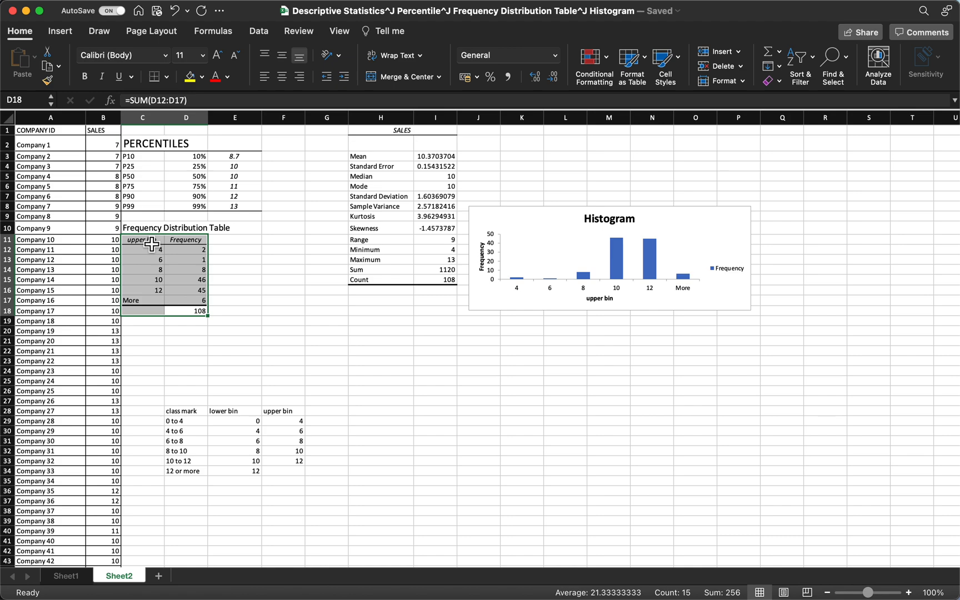
left_click(141, 240)
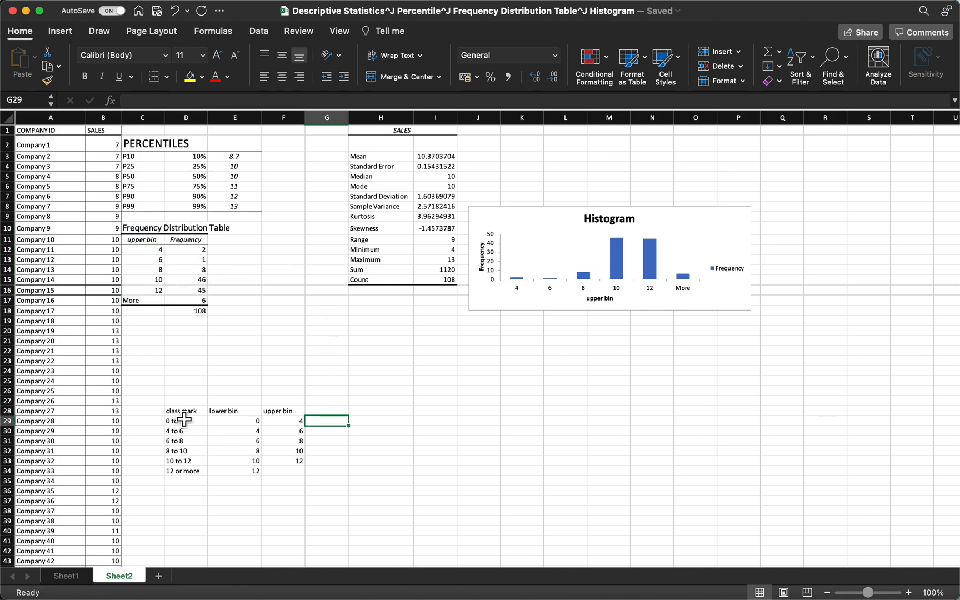
left_click_drag(180, 420, 279, 471)
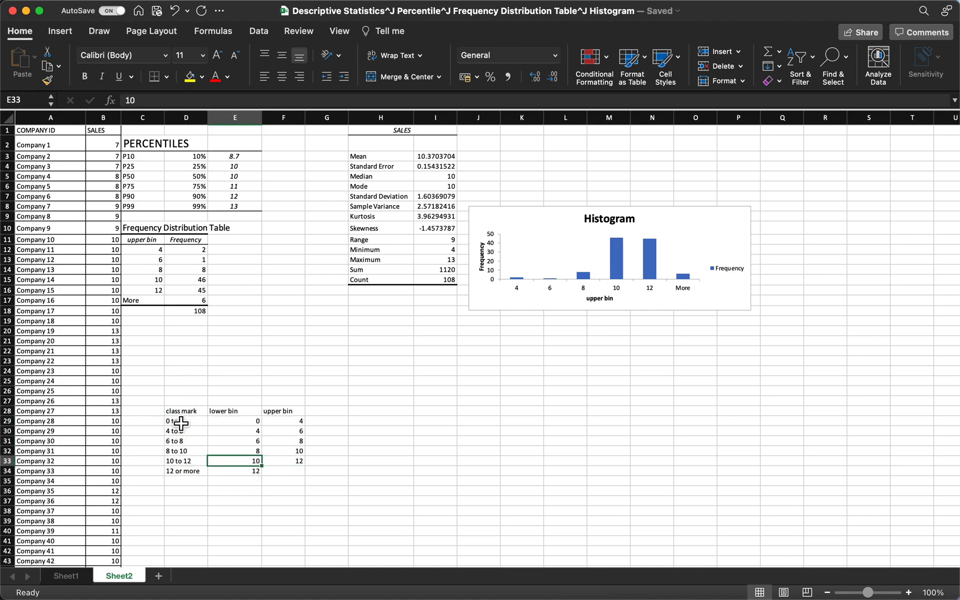
left_click_drag(181, 411, 278, 470)
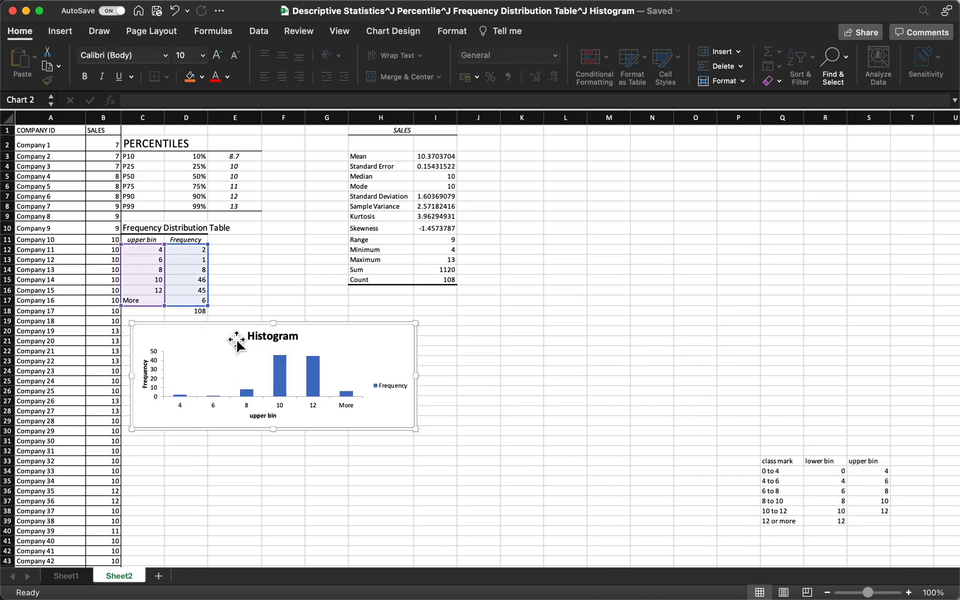
Deselect the histogram chart and select the summary statistics table
left_click(478, 331)
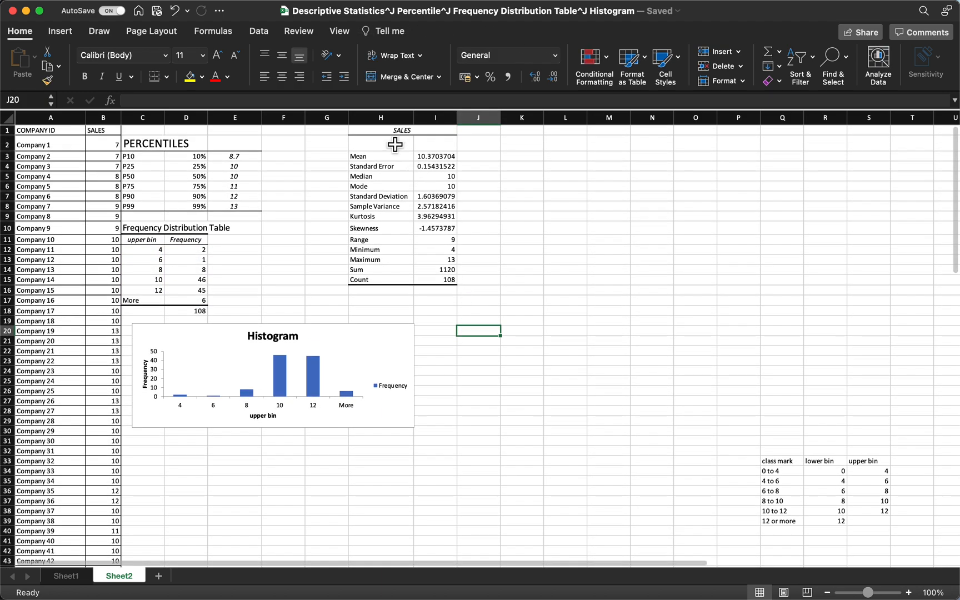
left_click(380, 130)
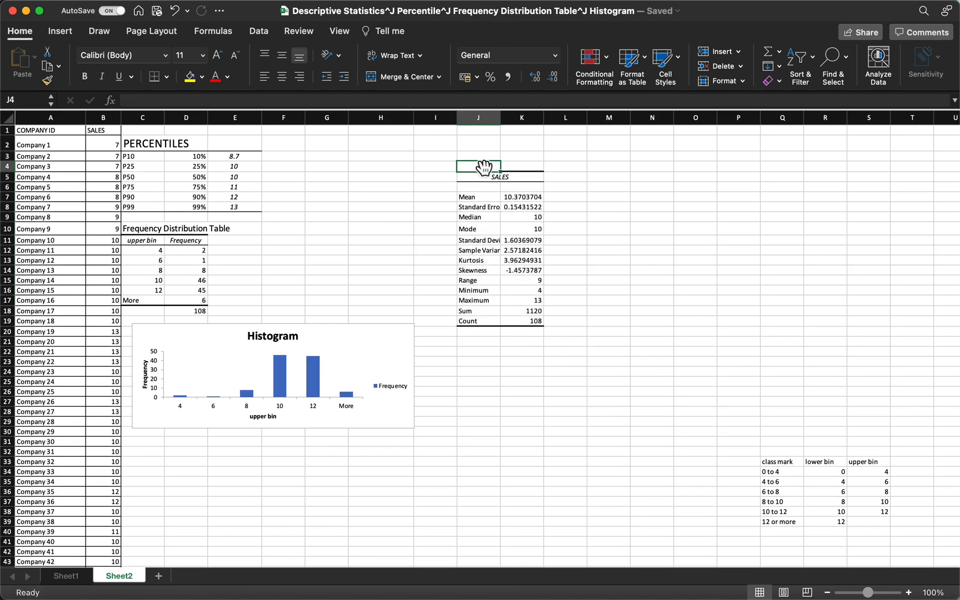
Add an enlarged SUMMARY title in J4 and reposition the summary table beside the percentiles
type("SUMMARY")
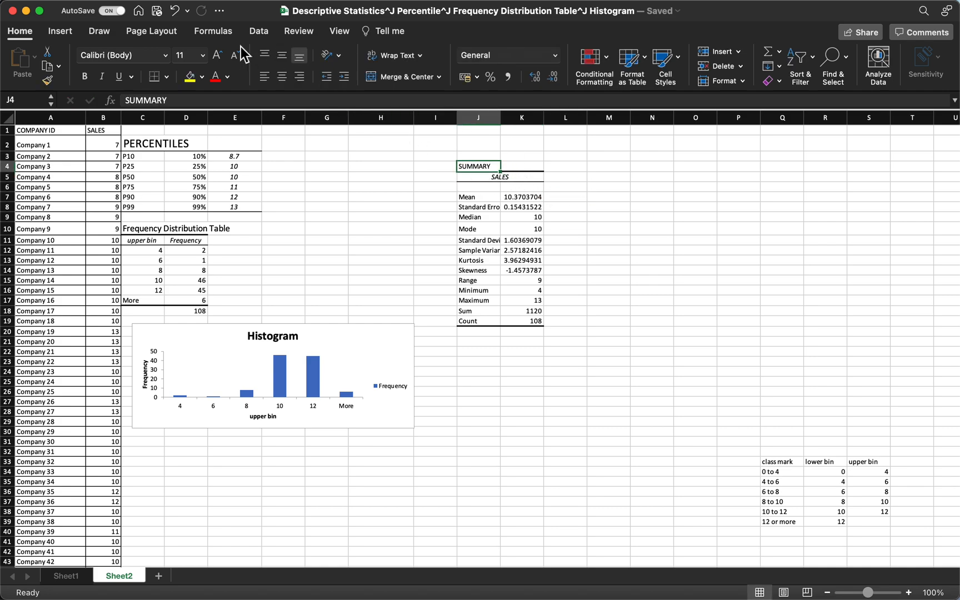
mouse_move(217, 55)
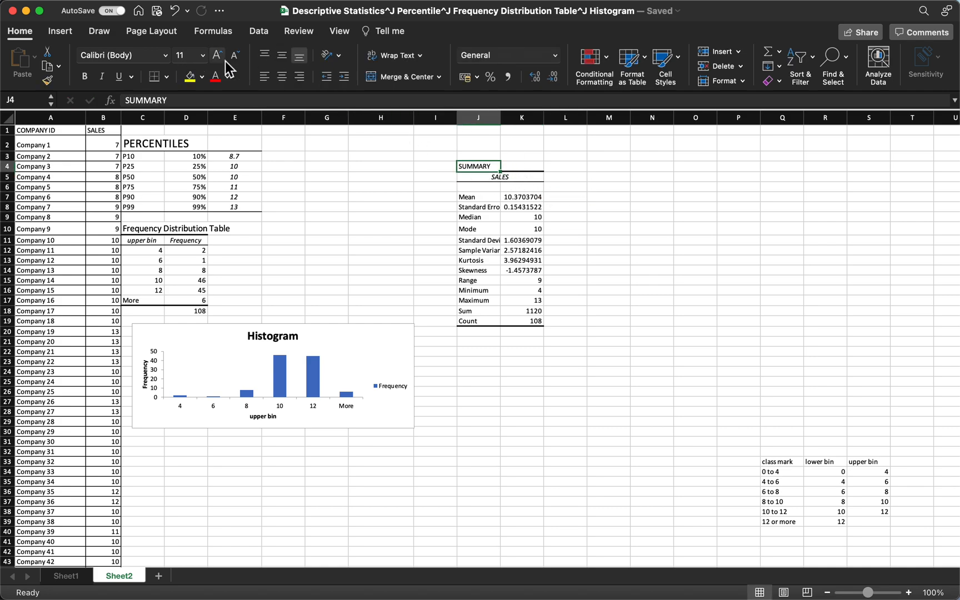
left_click(217, 55)
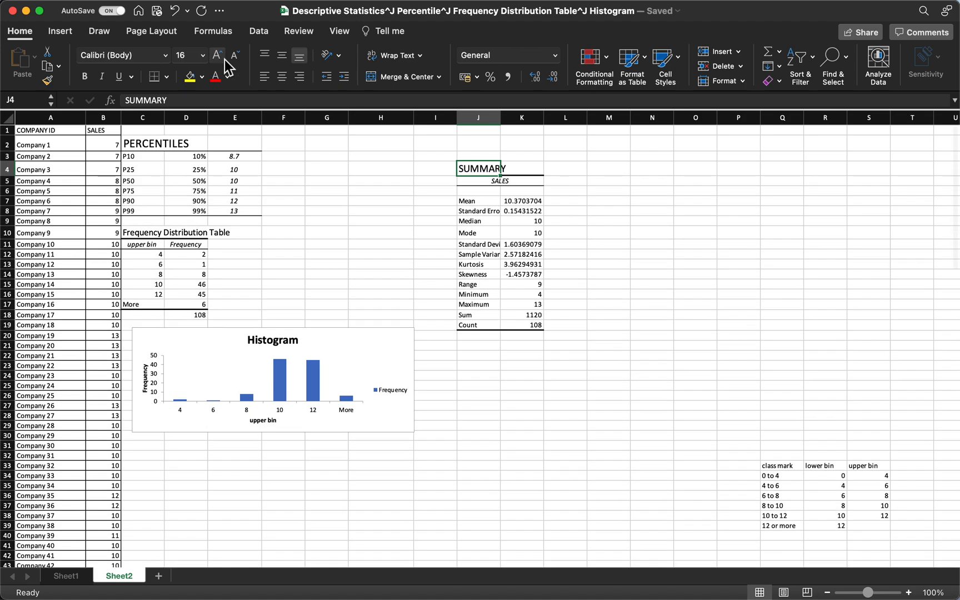
left_click(607, 286)
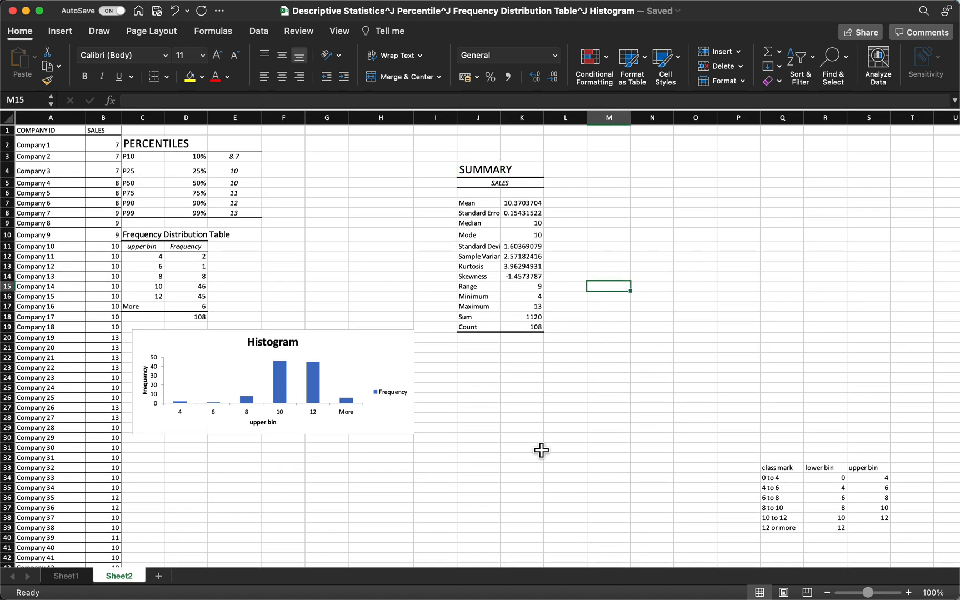
left_click(652, 326)
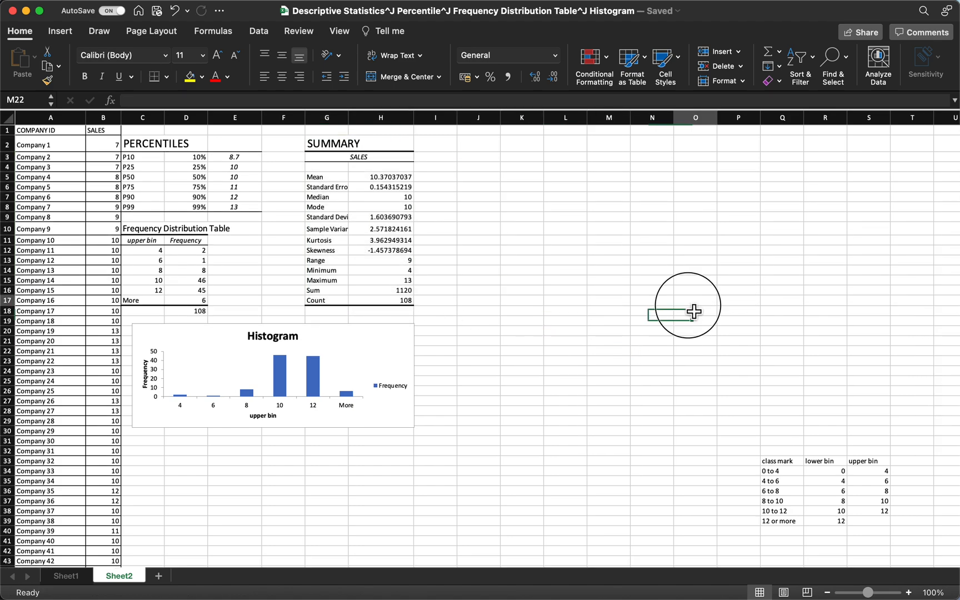
left_click(695, 300)
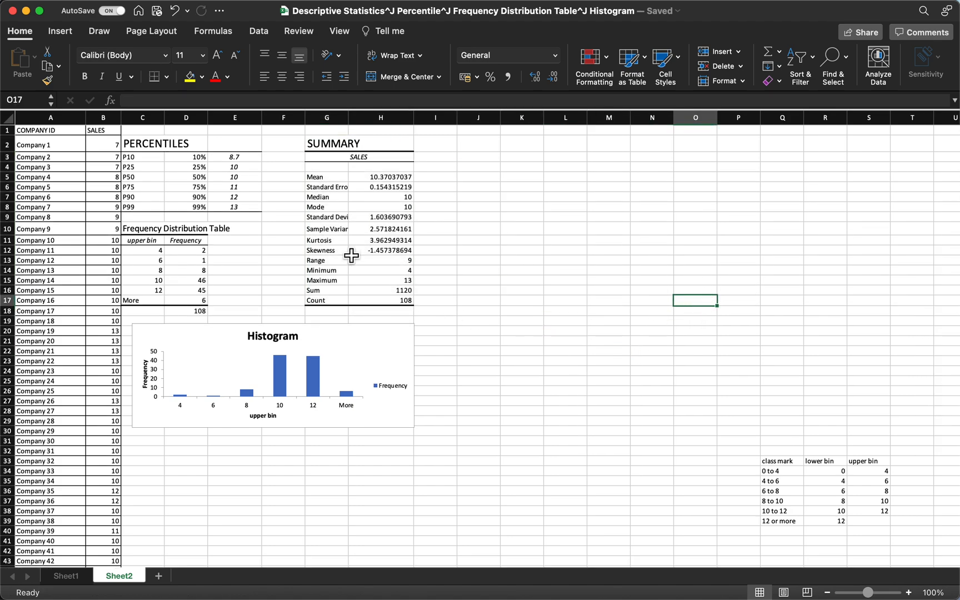